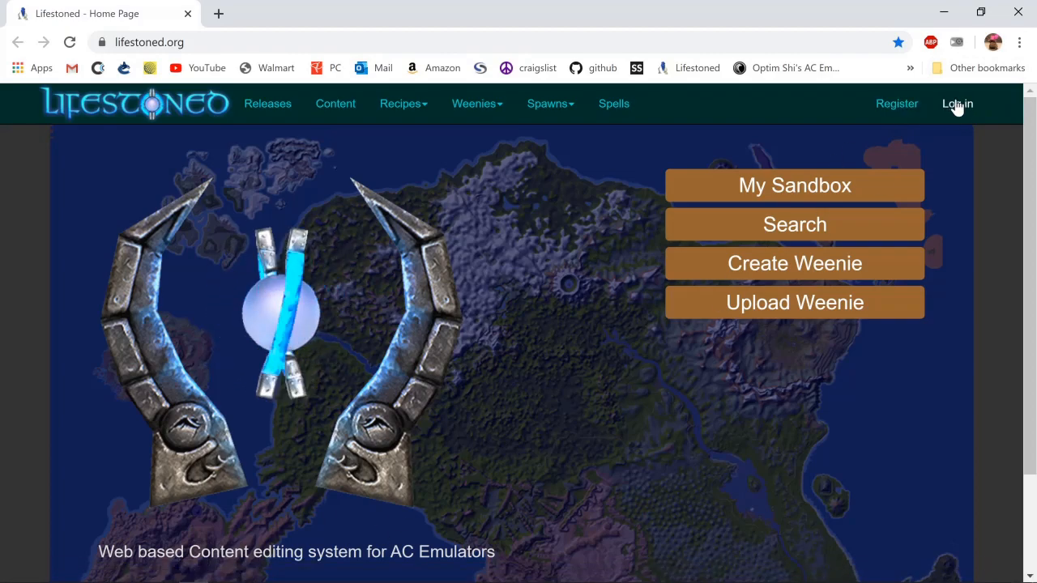
# Log in to Lifestoned and go to the Weenie Search page
pyautogui.click(956, 103)
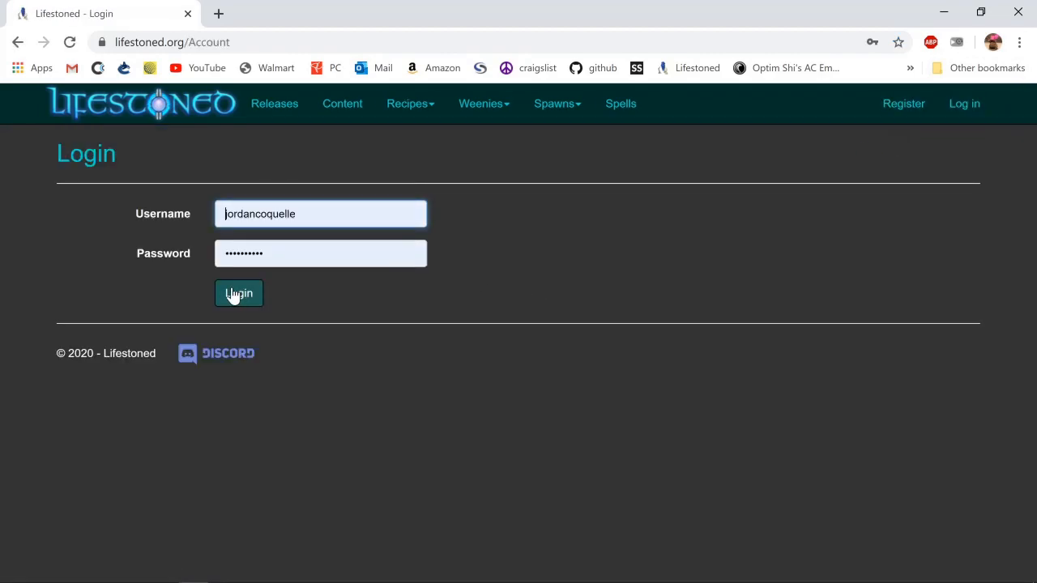
pyautogui.click(240, 293)
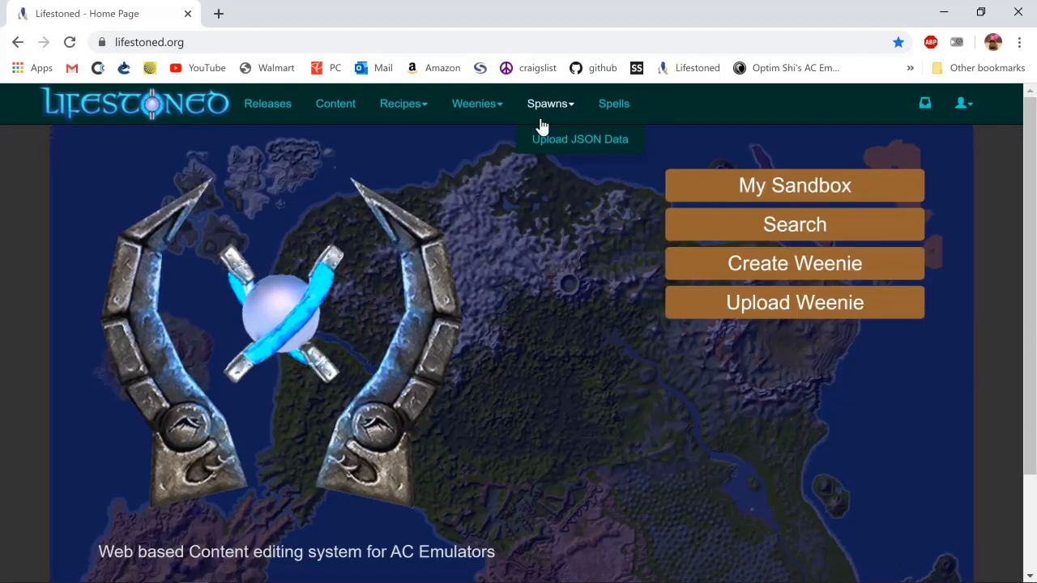
pyautogui.click(793, 224)
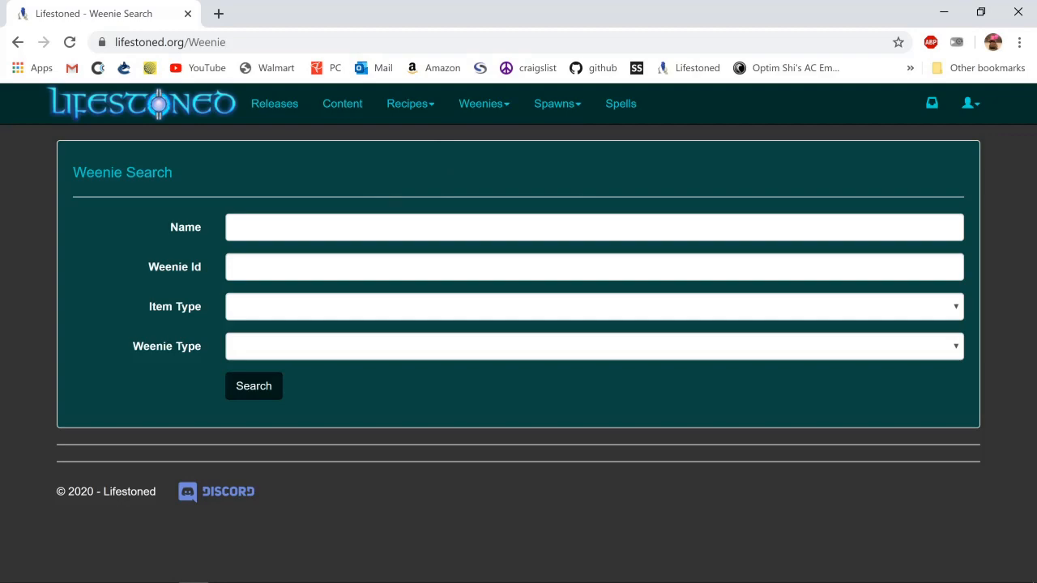
# Search weenies by the name 'olthoi', listing Olthoi Worker, Noble, Nymph and Soldier
pyautogui.write('olthoi')
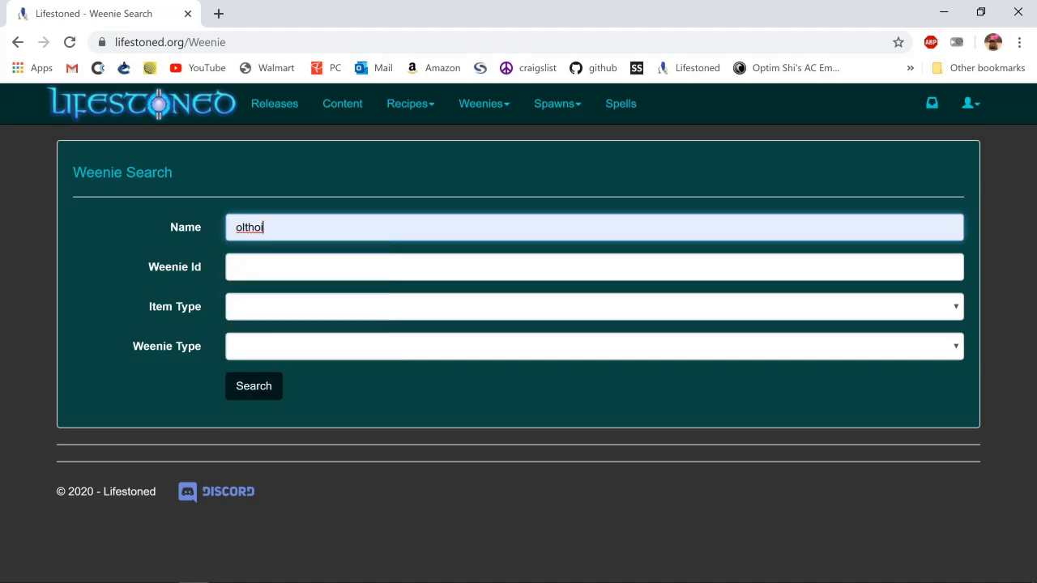
pyautogui.moveTo(170, 340)
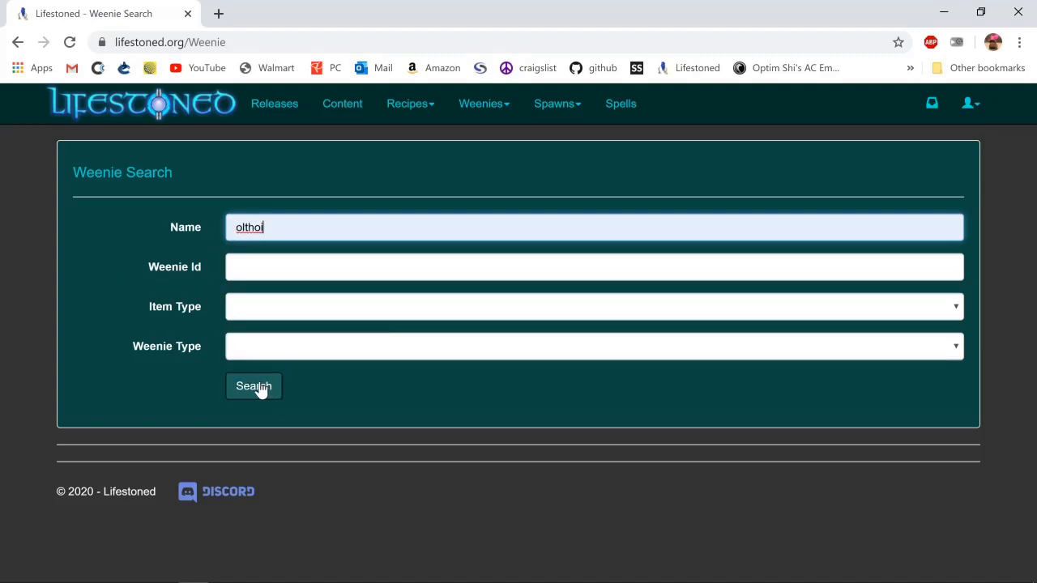
pyautogui.click(252, 386)
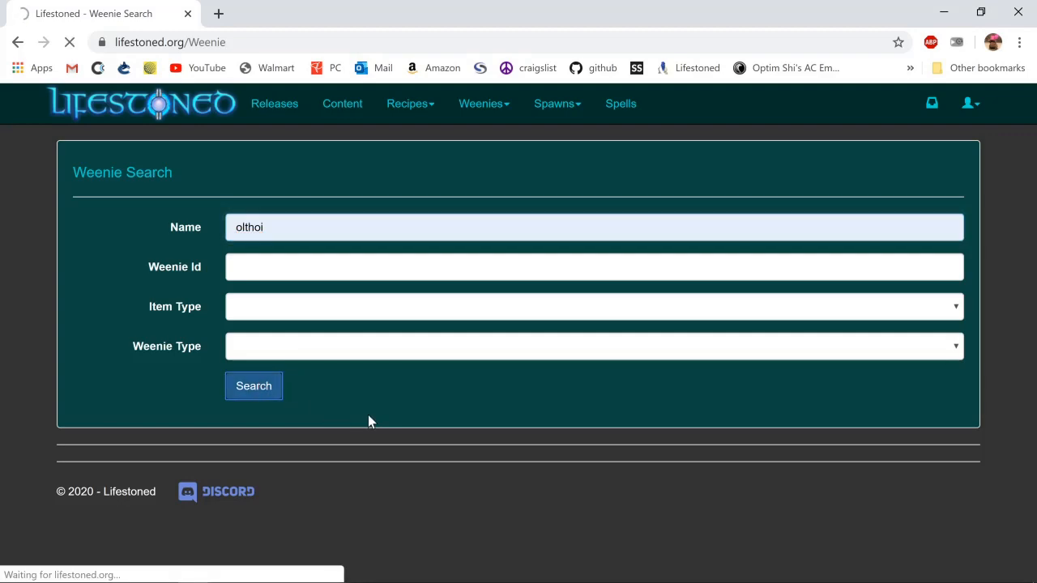
pyautogui.click(253, 386)
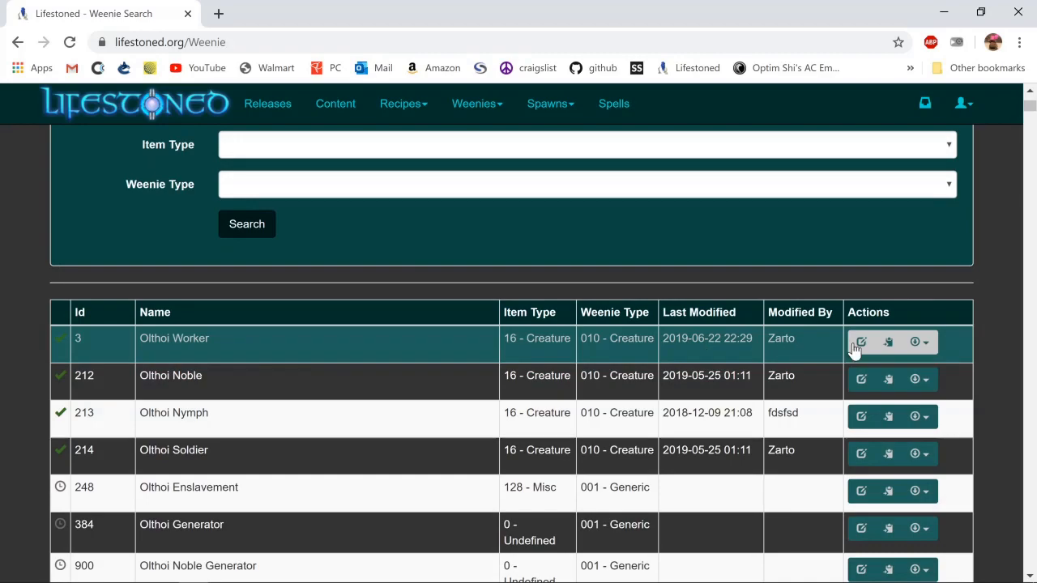
pyautogui.moveTo(888, 342)
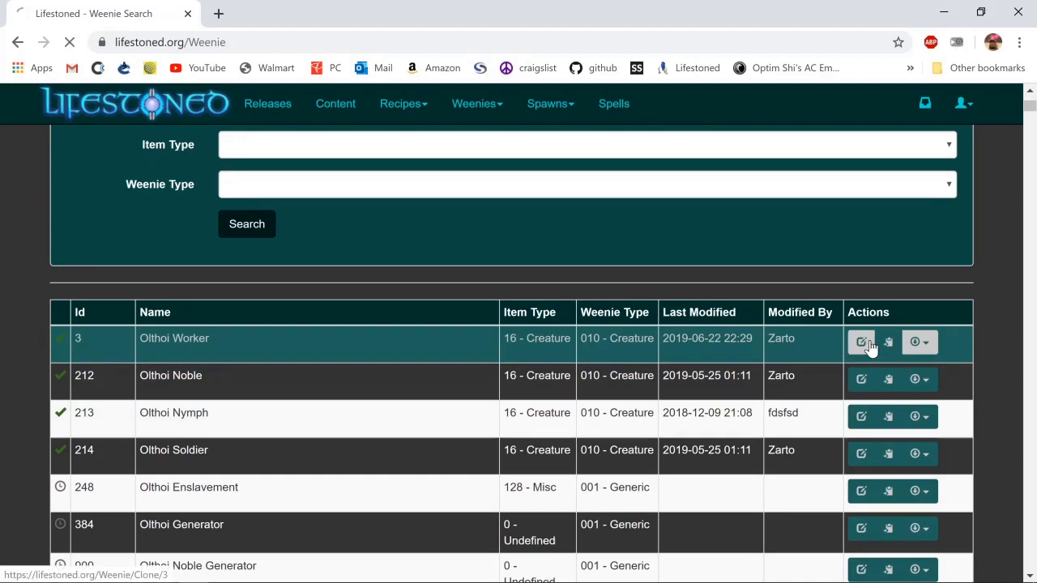
# Clone Olthoi Worker under weenie id 100000 and save it to the sandbox
pyautogui.click(888, 341)
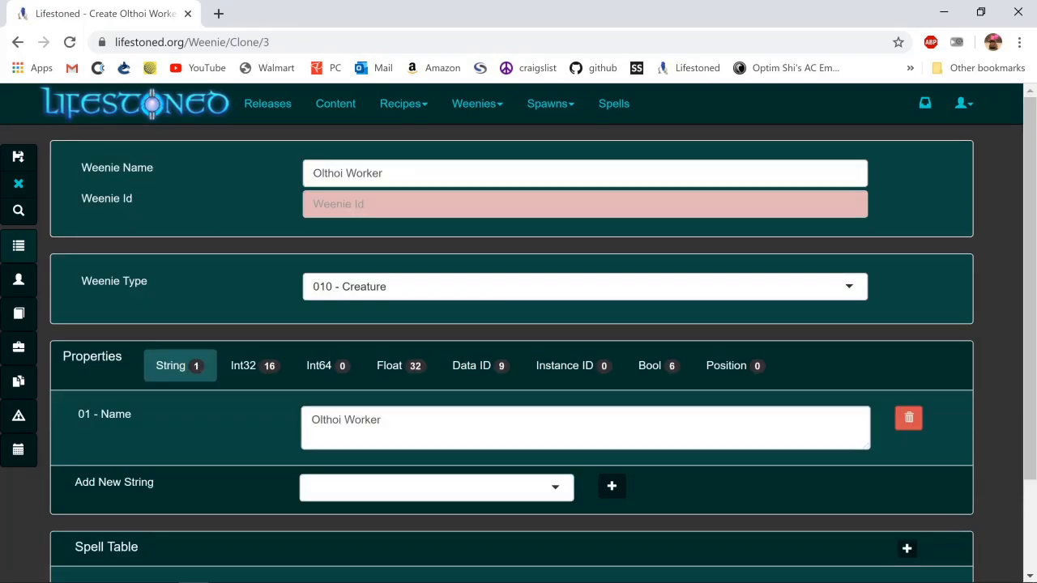
pyautogui.click(585, 204)
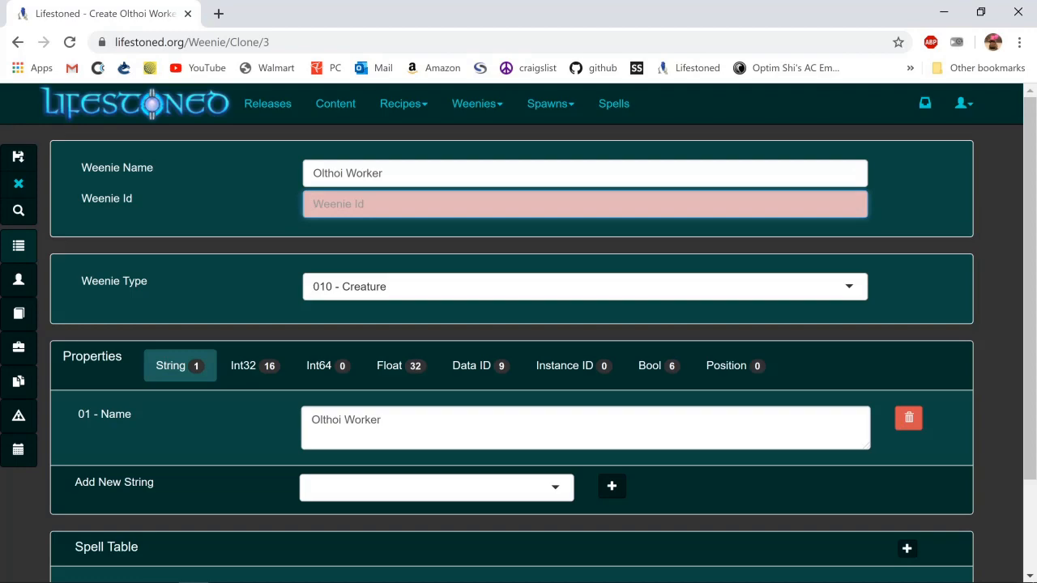
pyautogui.write('1')
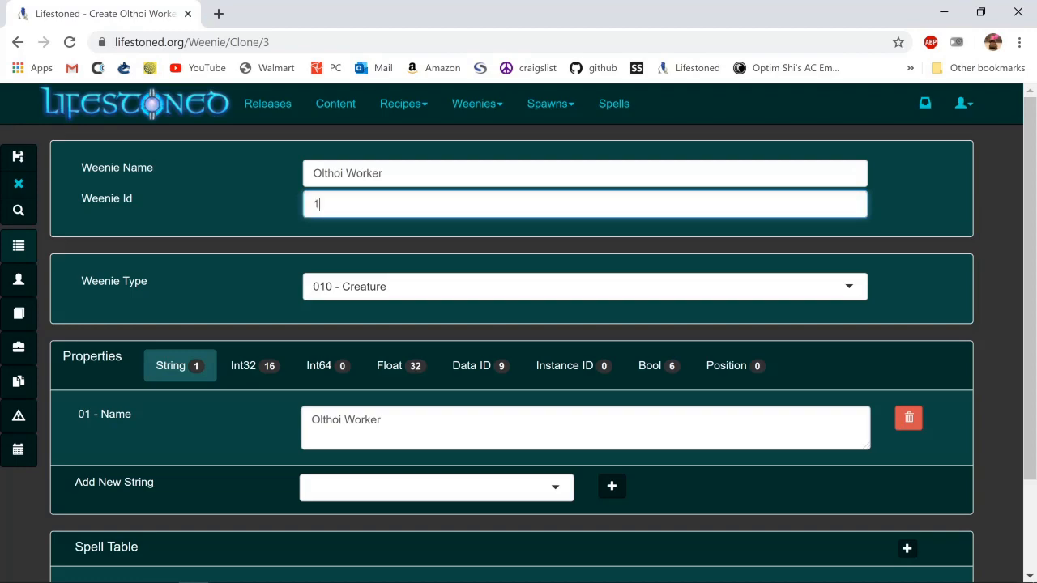
pyautogui.write('00000')
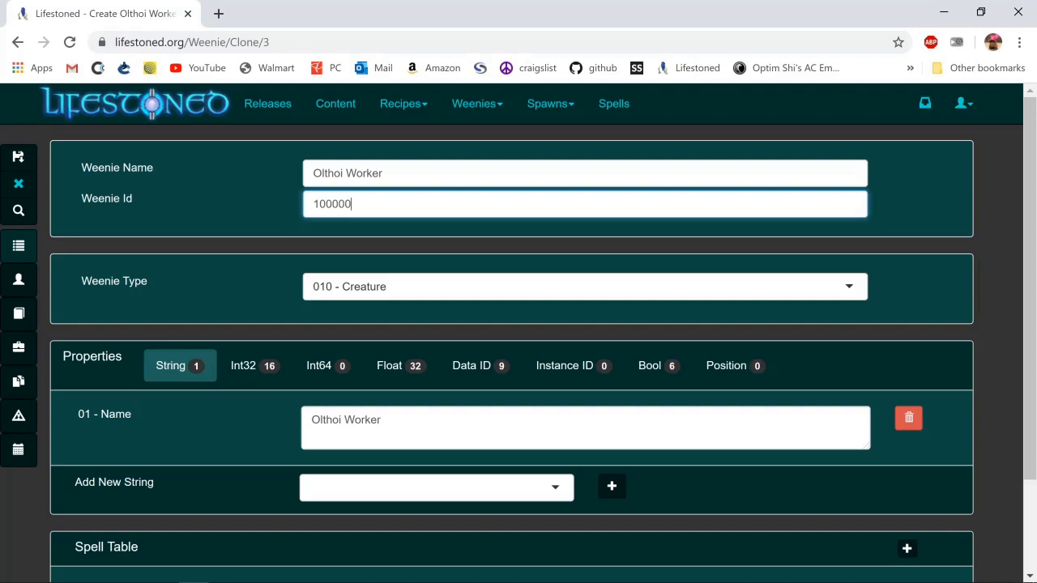
pyautogui.moveTo(347, 236)
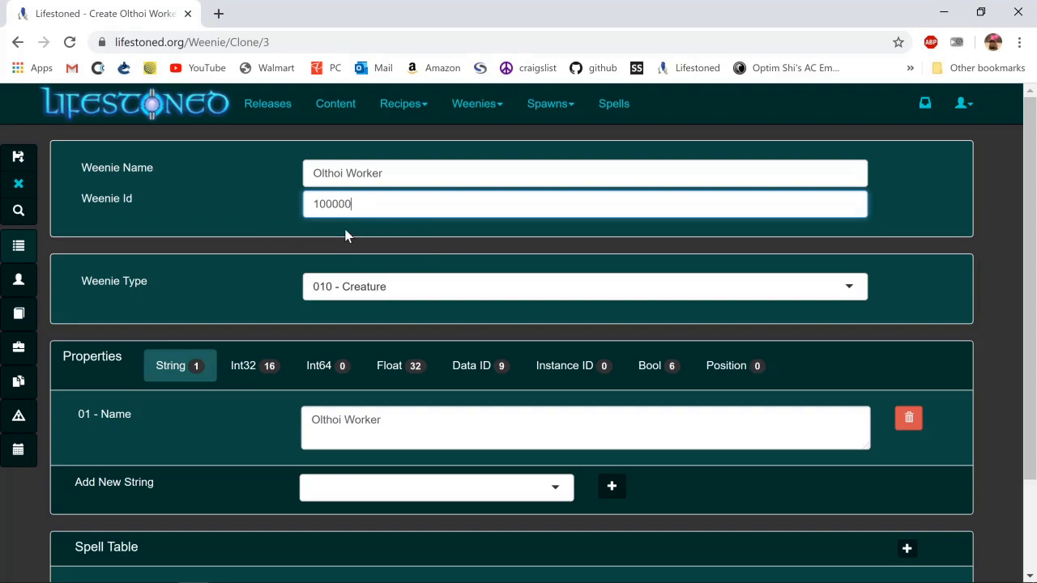
pyautogui.moveTo(387, 236)
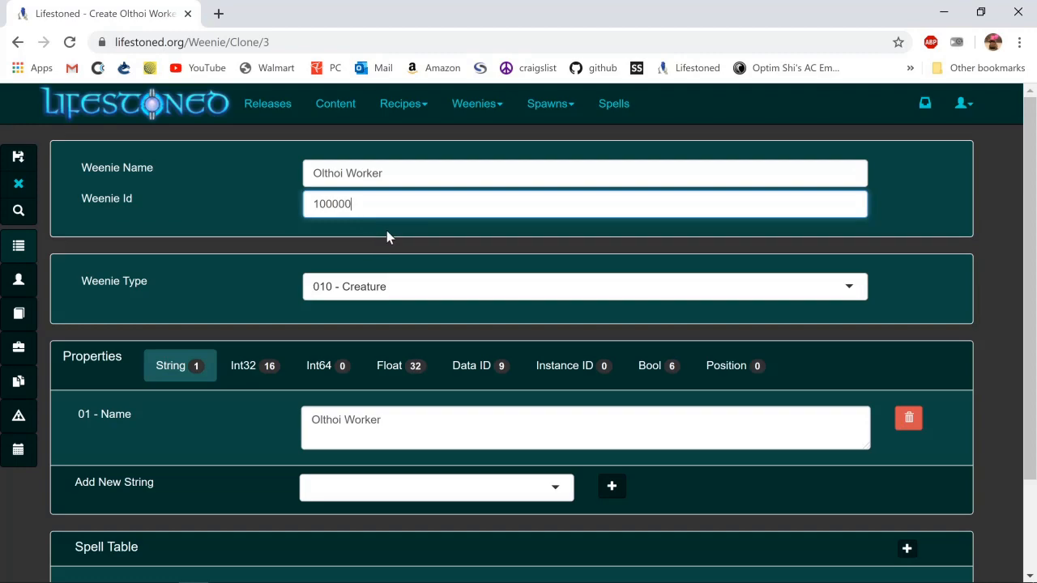
pyautogui.moveTo(405, 230)
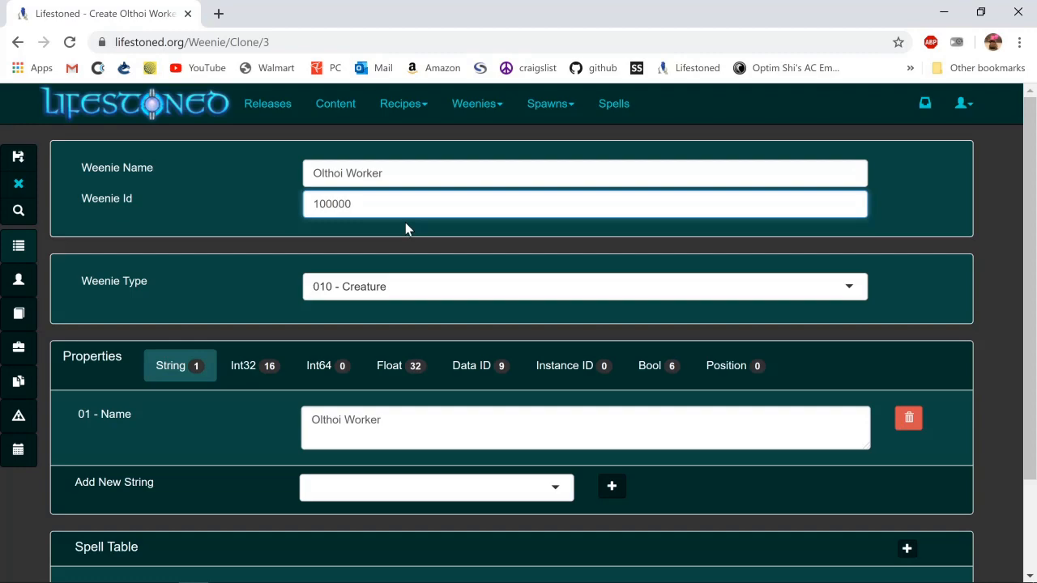
pyautogui.moveTo(476, 246)
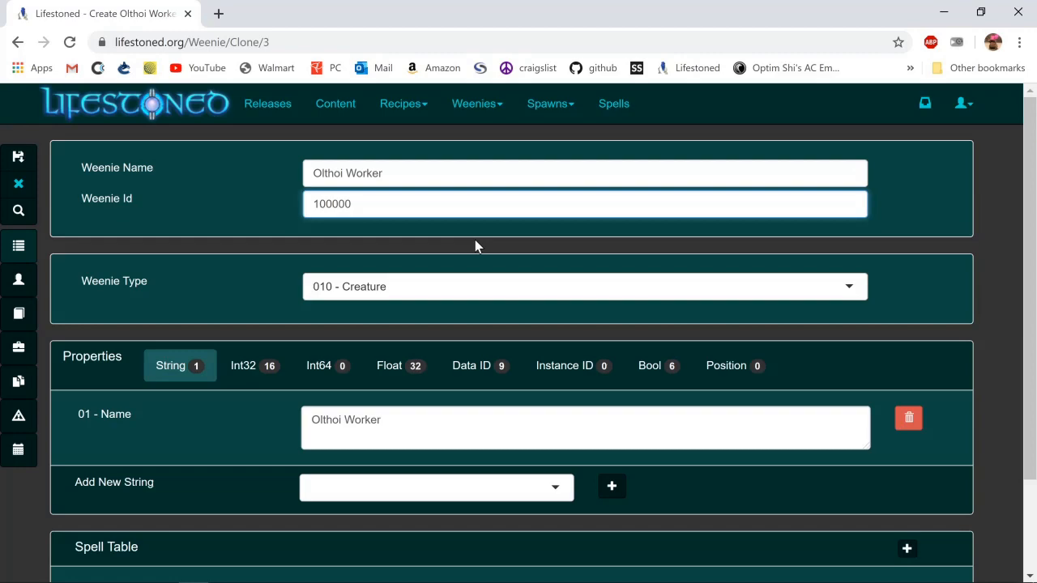
pyautogui.moveTo(437, 269)
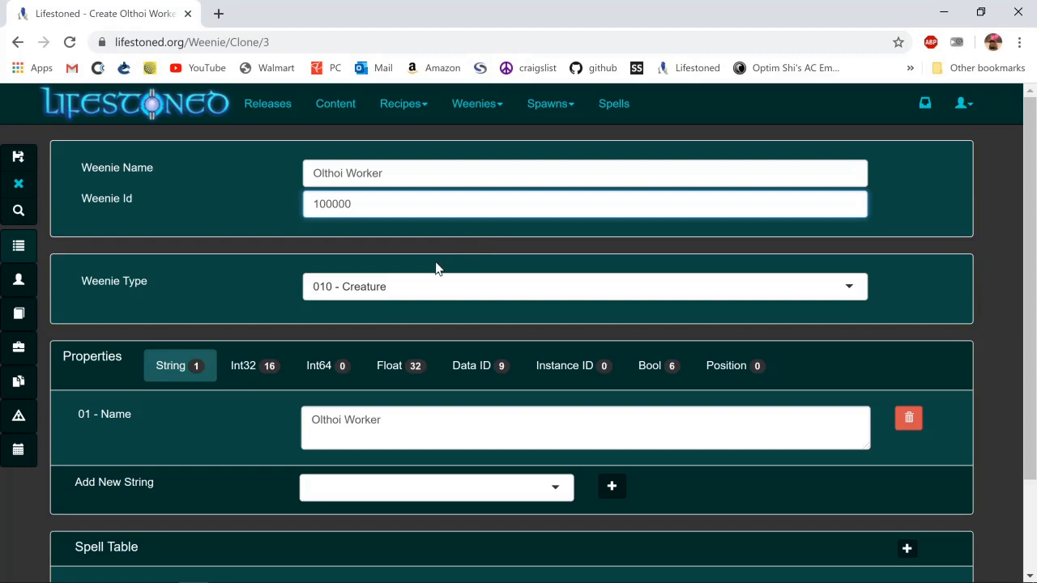
pyautogui.scroll(-3)
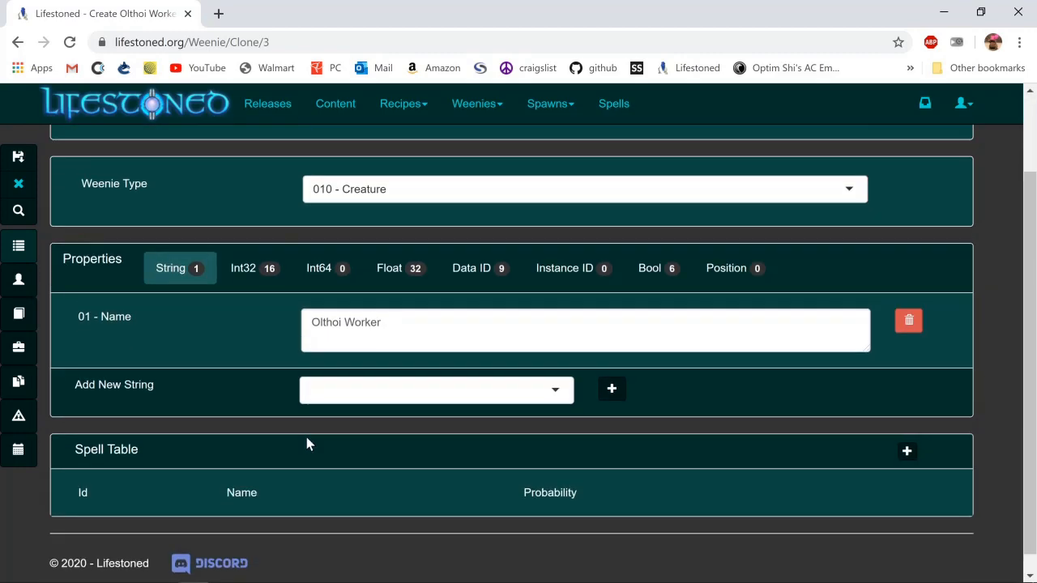
pyautogui.click(20, 157)
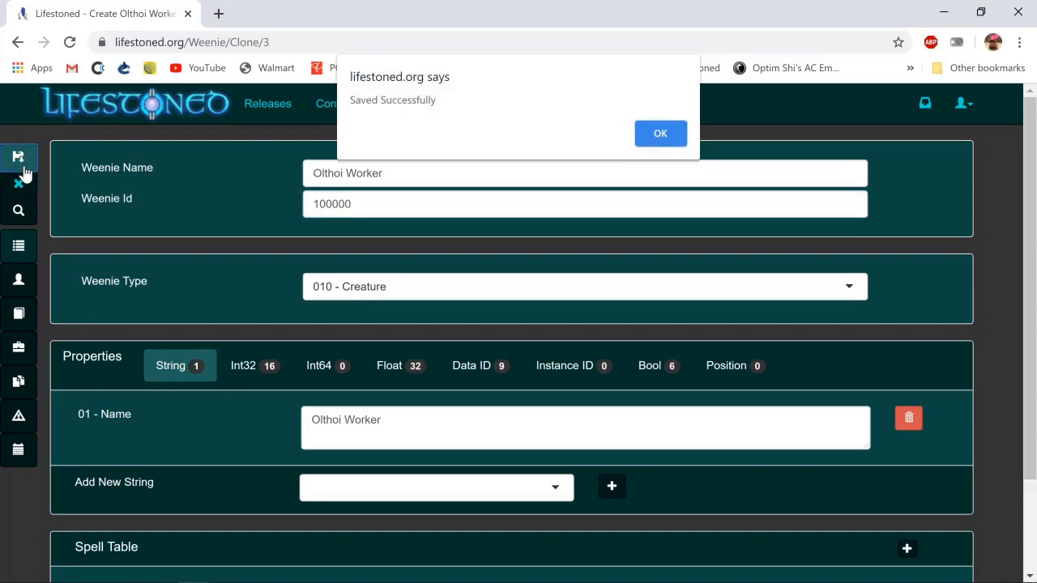
pyautogui.click(661, 133)
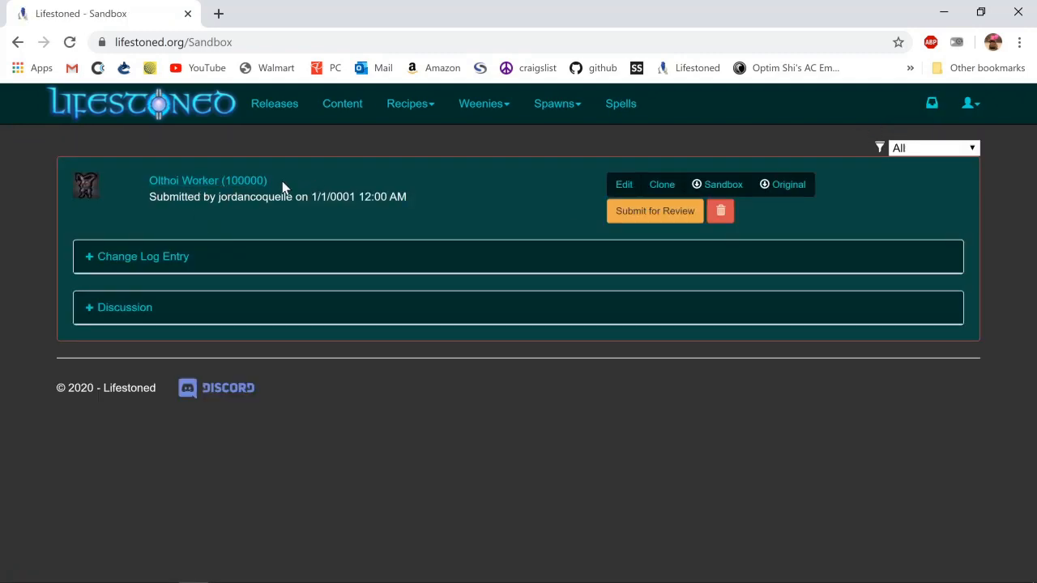
pyautogui.moveTo(586, 278)
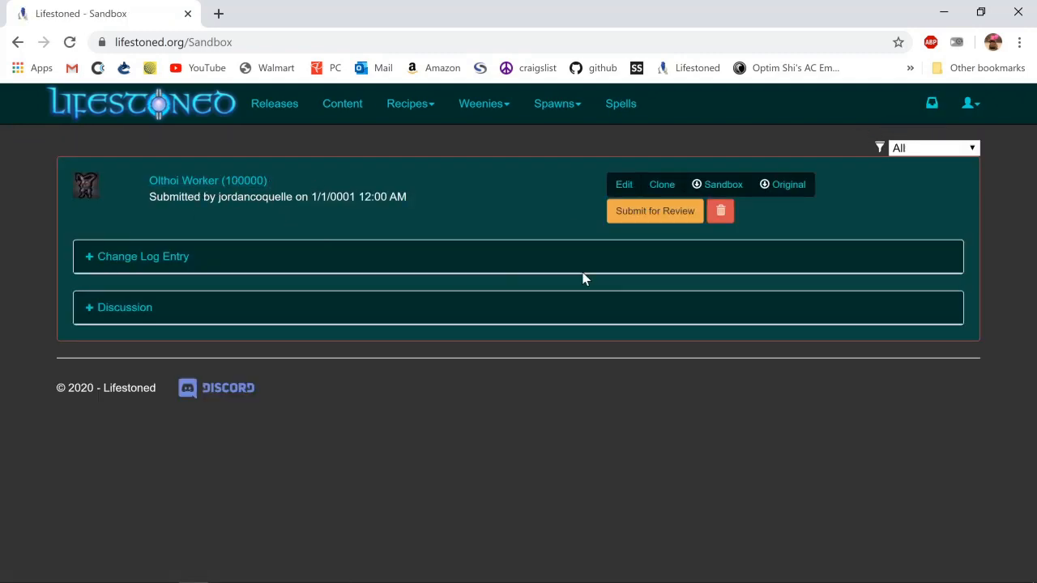
# Edit Olthoi Worker (100000) from My Sandbox and bring up lifestoned.org in a second tab
pyautogui.click(622, 185)
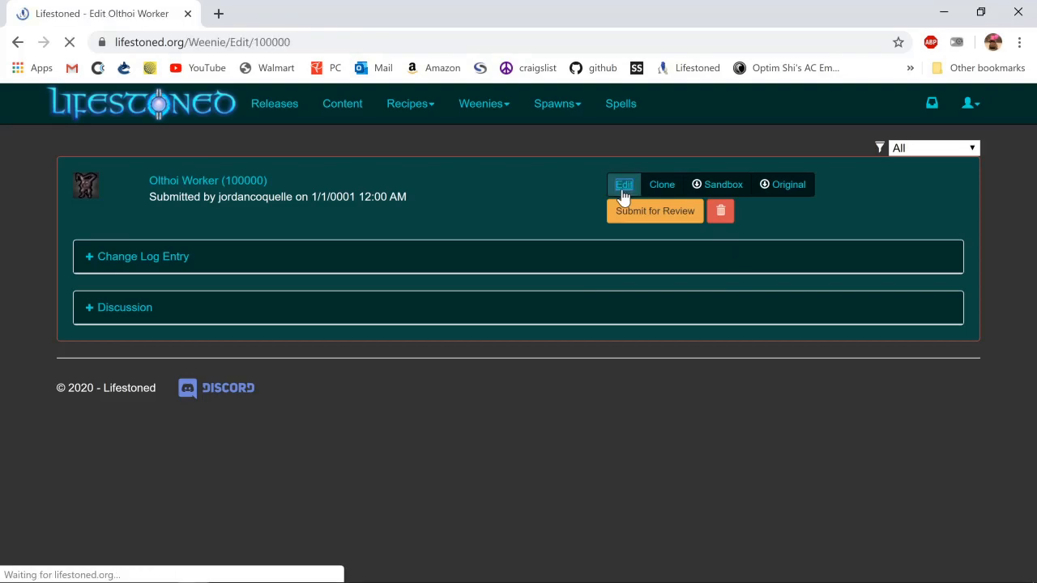
pyautogui.click(623, 184)
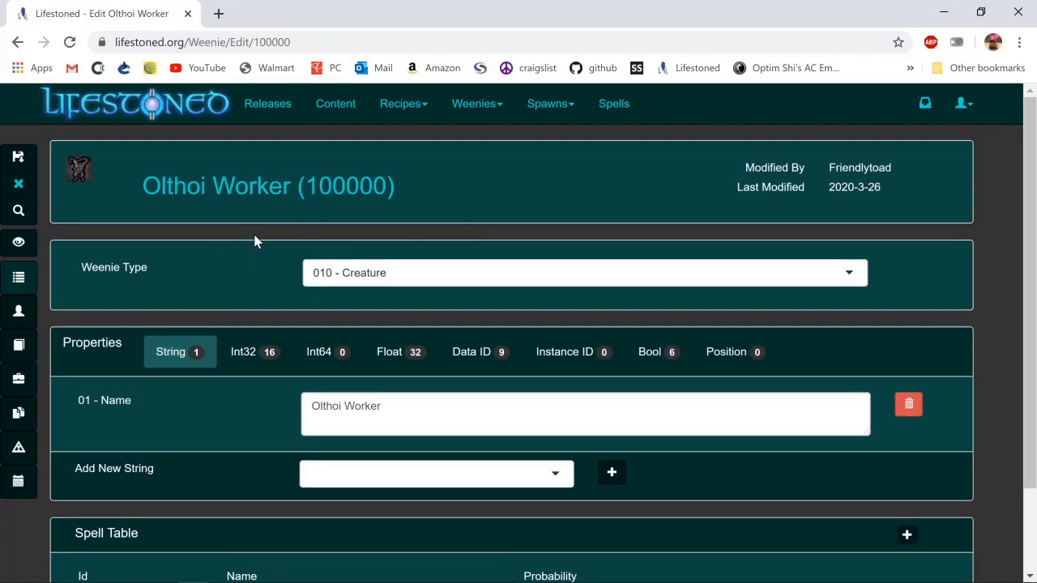
pyautogui.moveTo(526, 230)
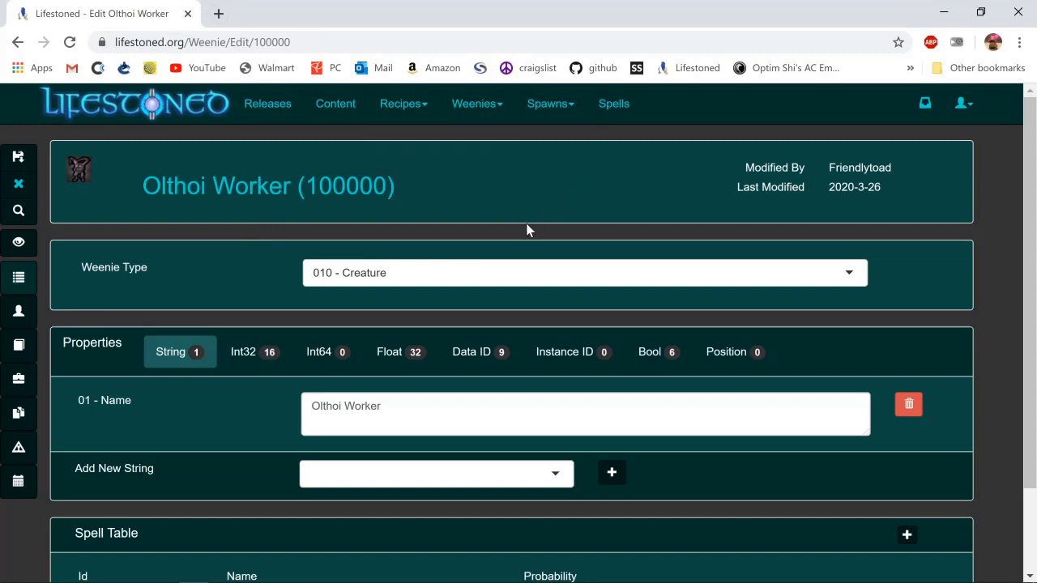
pyautogui.moveTo(534, 236)
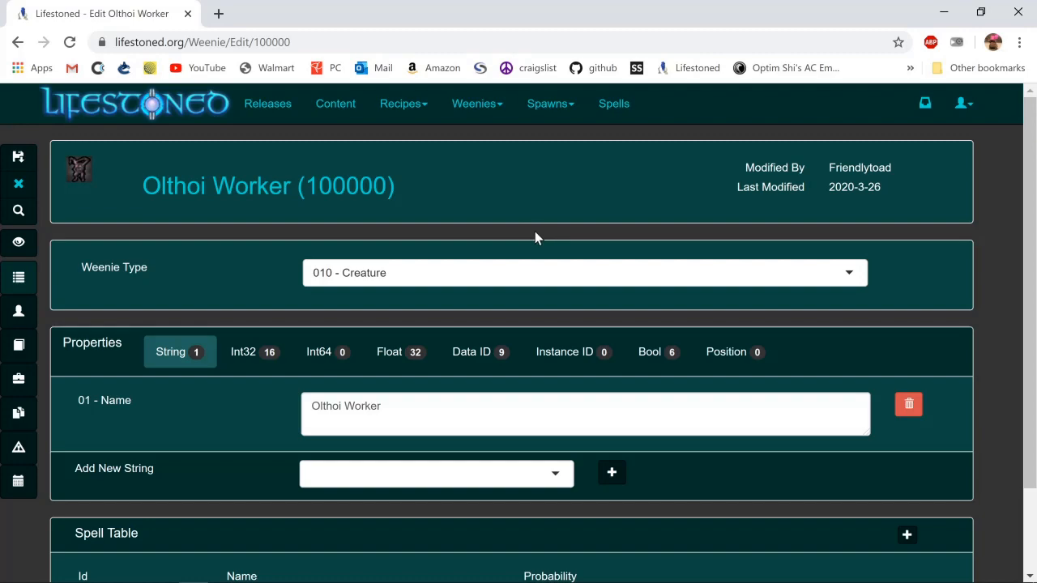
pyautogui.moveTo(520, 227)
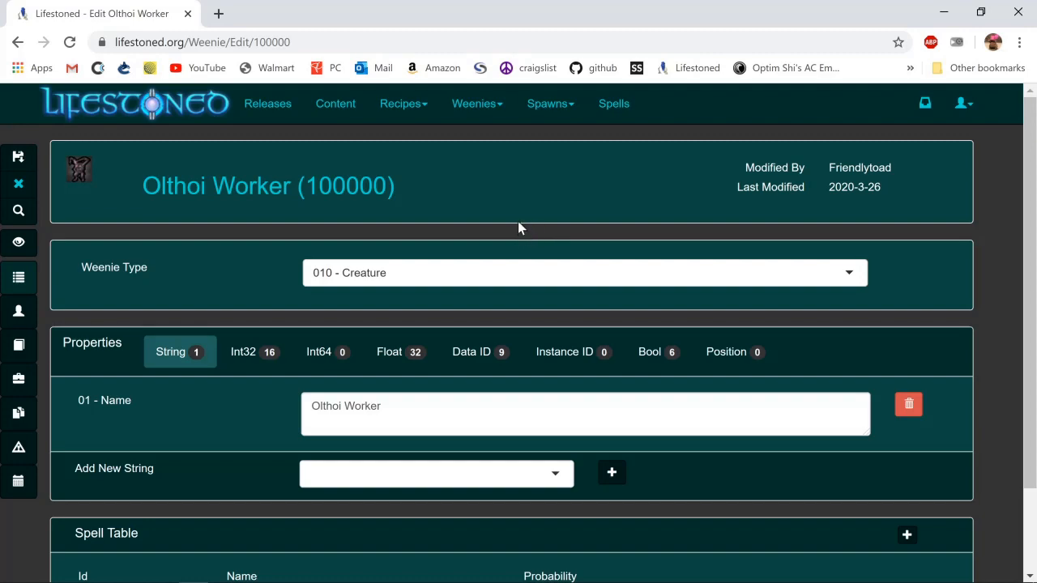
pyautogui.moveTo(511, 230)
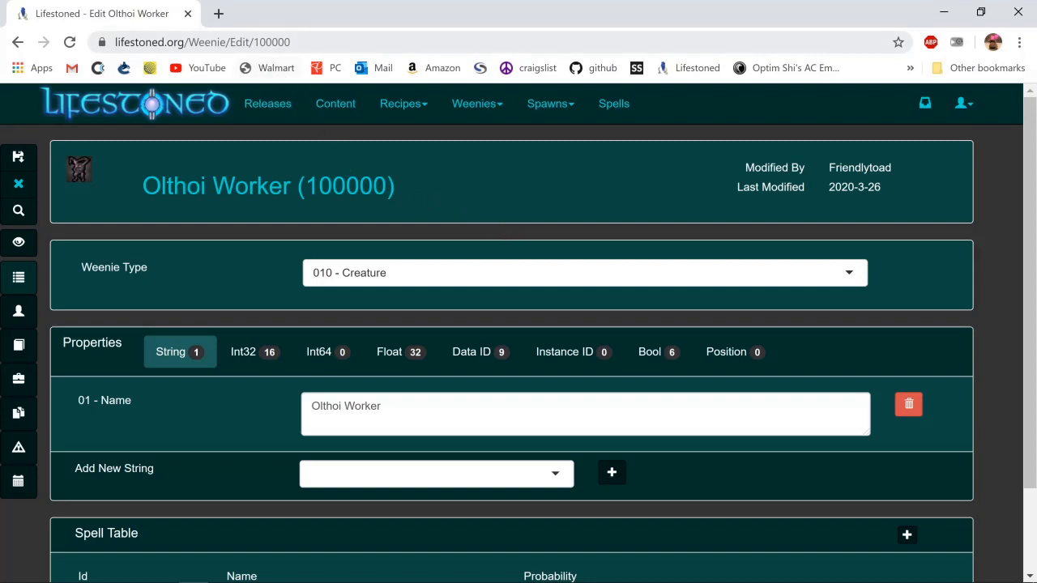
pyautogui.click(217, 13)
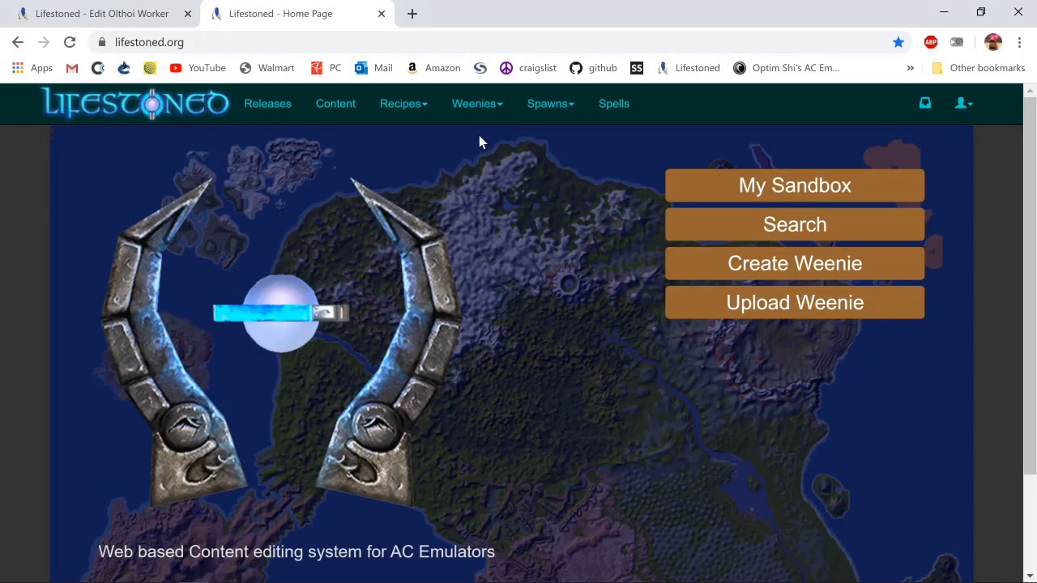
# Search for 'olthoi ripper' and open the Olthoi Ripper 31005 record for editing
pyautogui.click(473, 103)
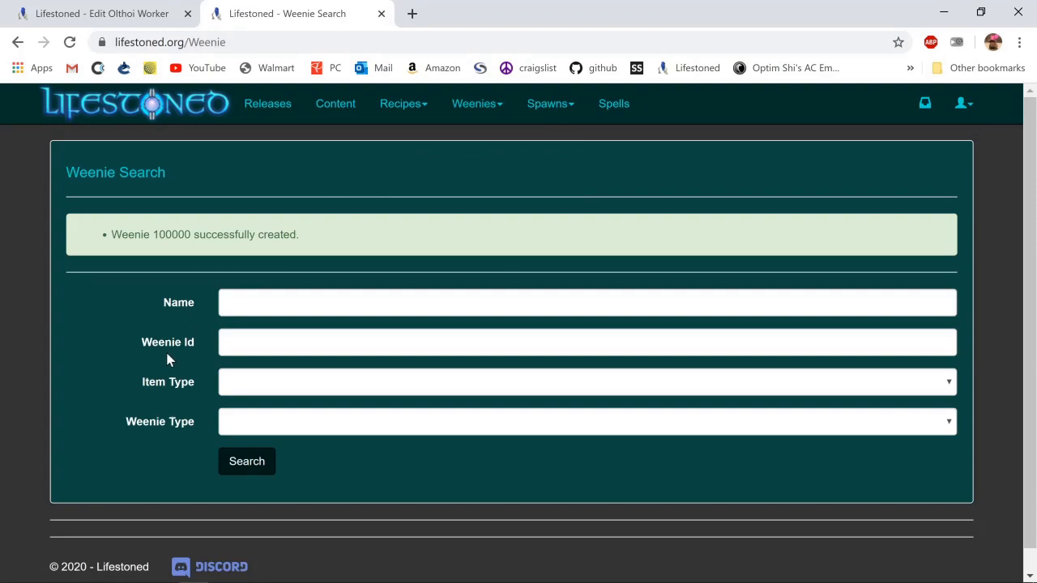
pyautogui.moveTo(169, 359)
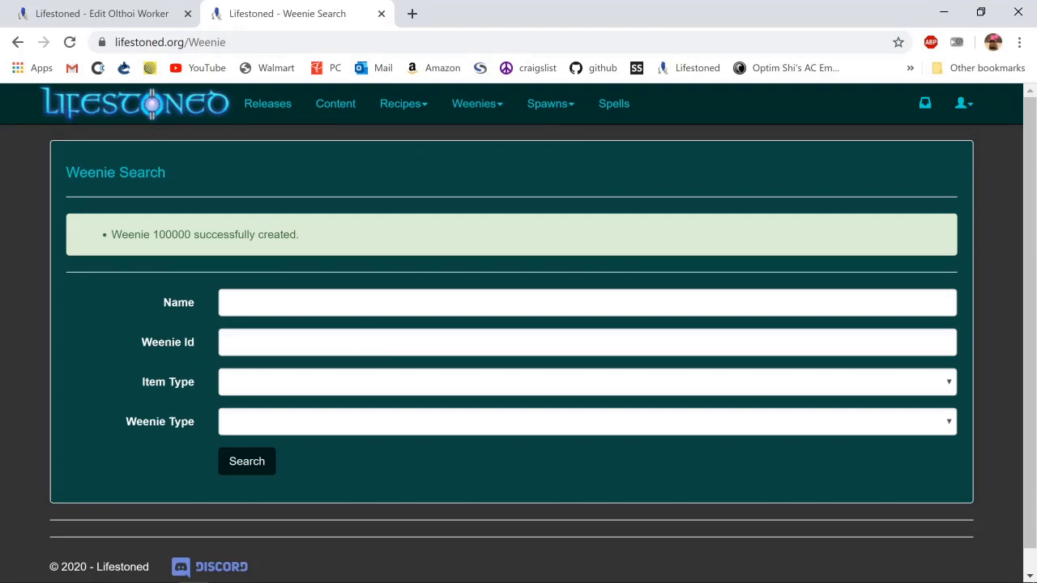
pyautogui.write('olthoi ripper')
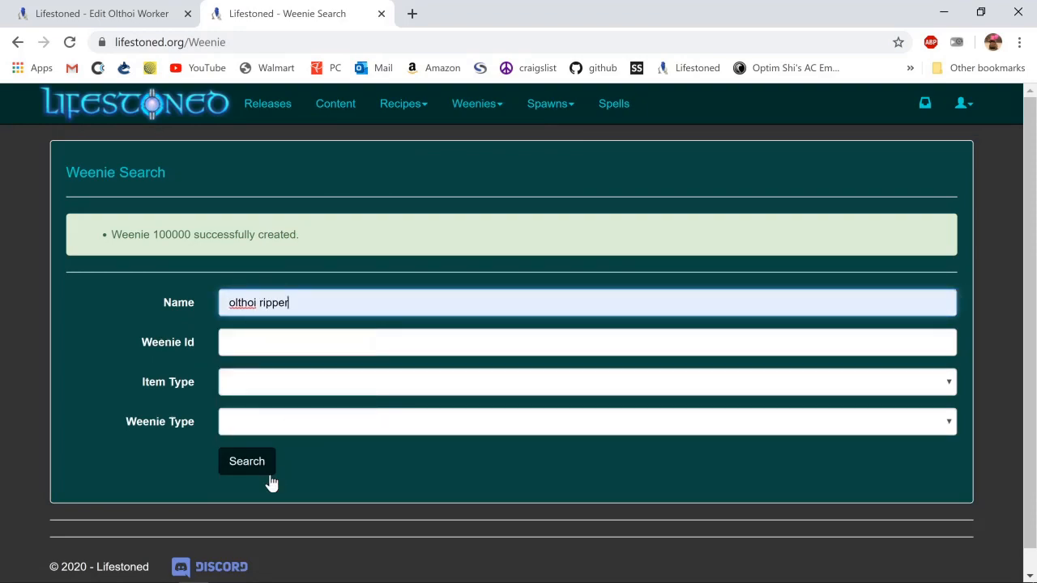
pyautogui.click(246, 460)
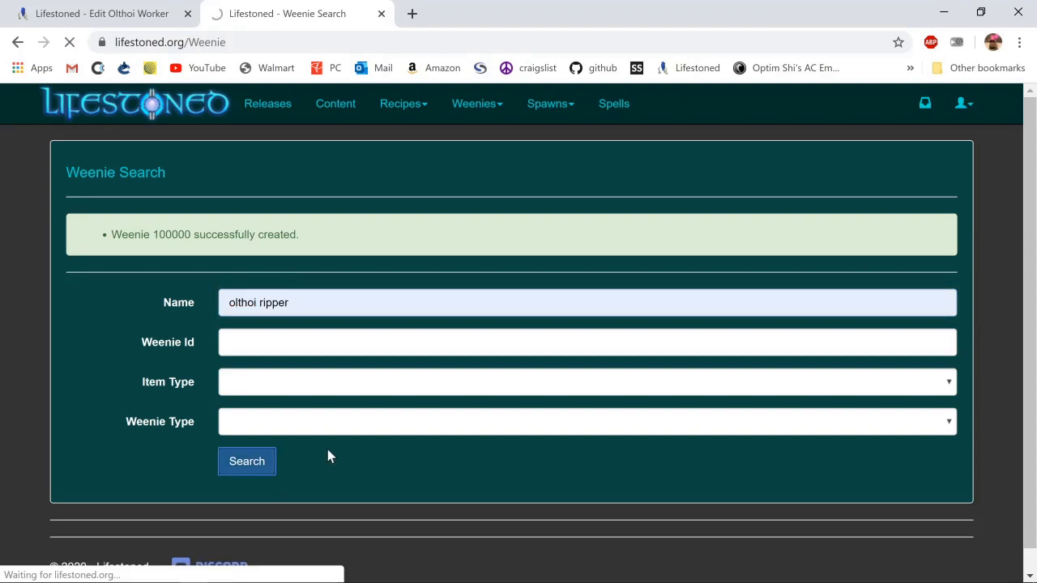
pyautogui.click(247, 460)
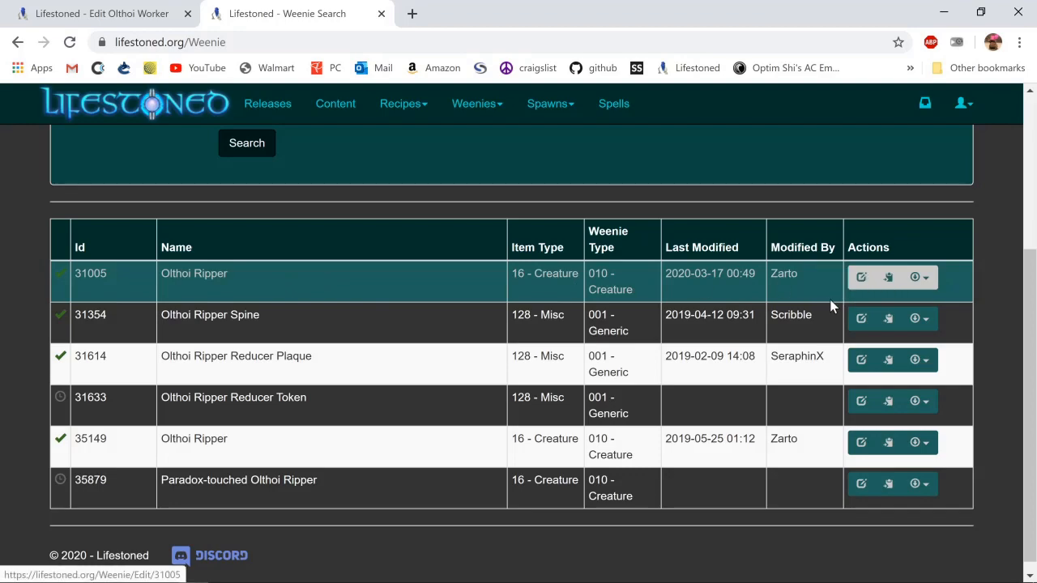
pyautogui.click(862, 277)
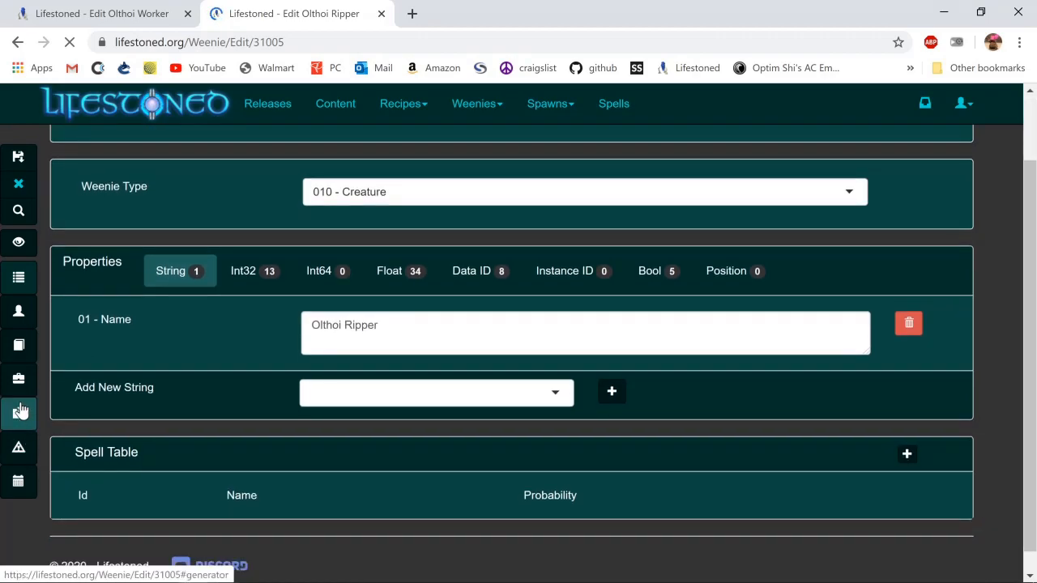
pyautogui.moveTo(19, 413)
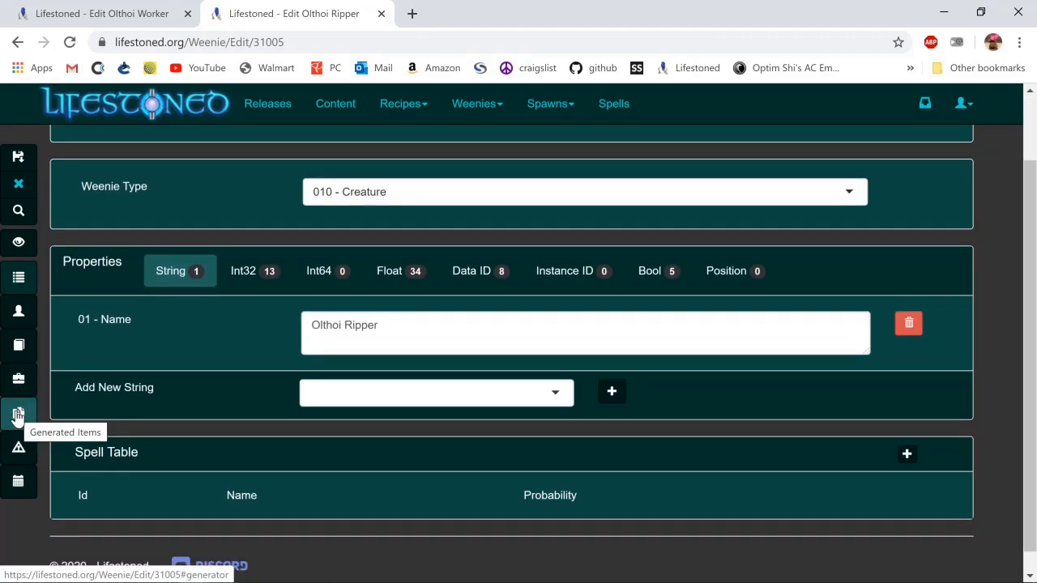
# Review the Ripper's generator table and death emote actions with 0.02 probability, then return to the Worker tab
pyautogui.click(20, 413)
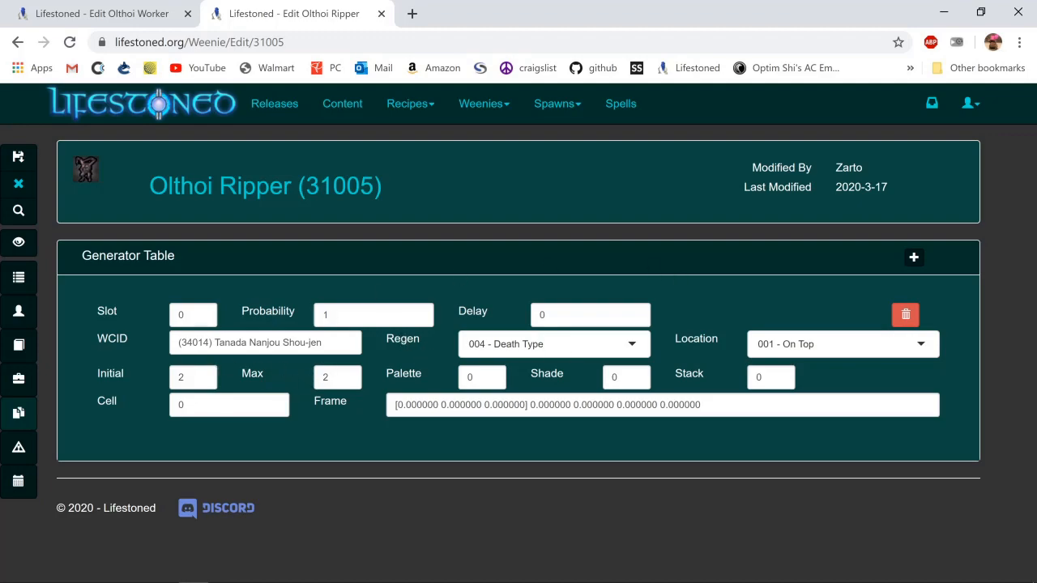
pyautogui.moveTo(19, 447)
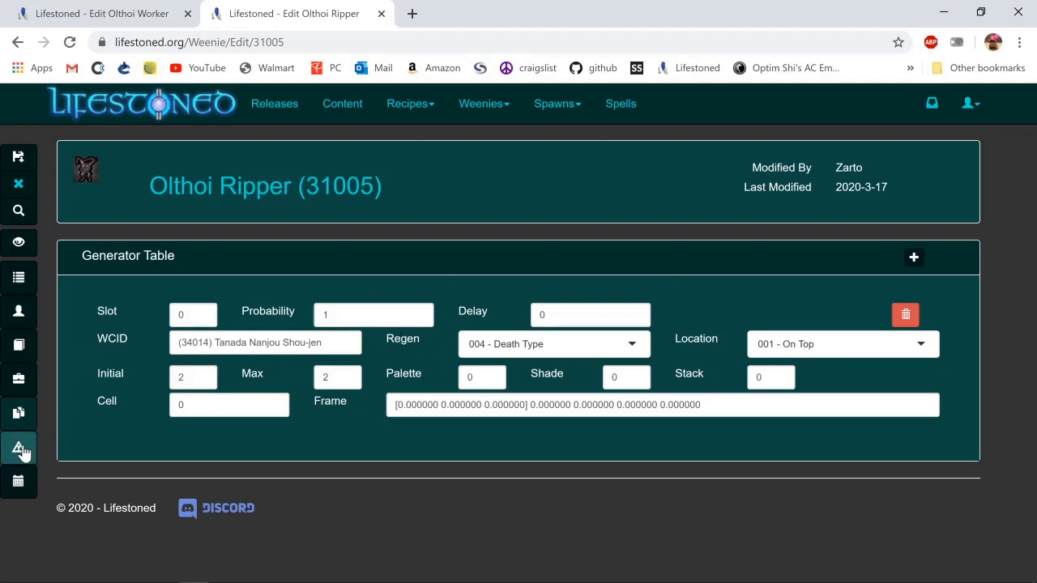
pyautogui.click(19, 449)
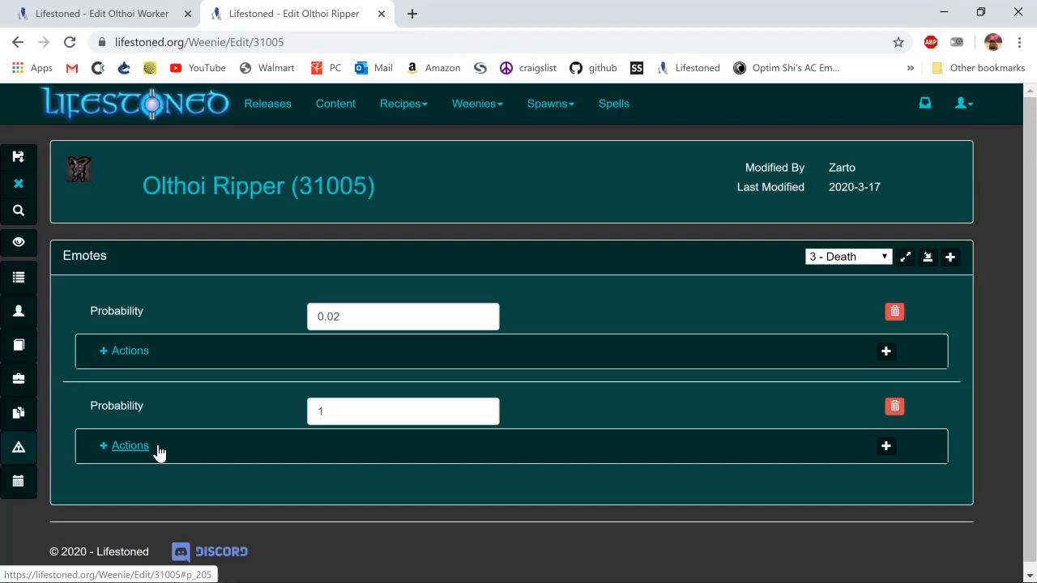
pyautogui.click(130, 350)
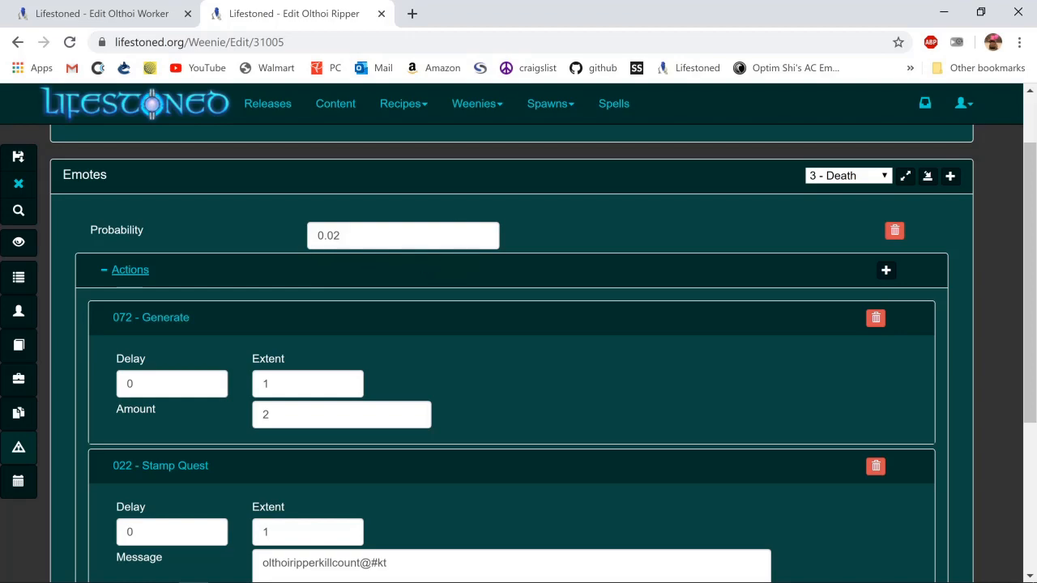
pyautogui.moveTo(348, 282)
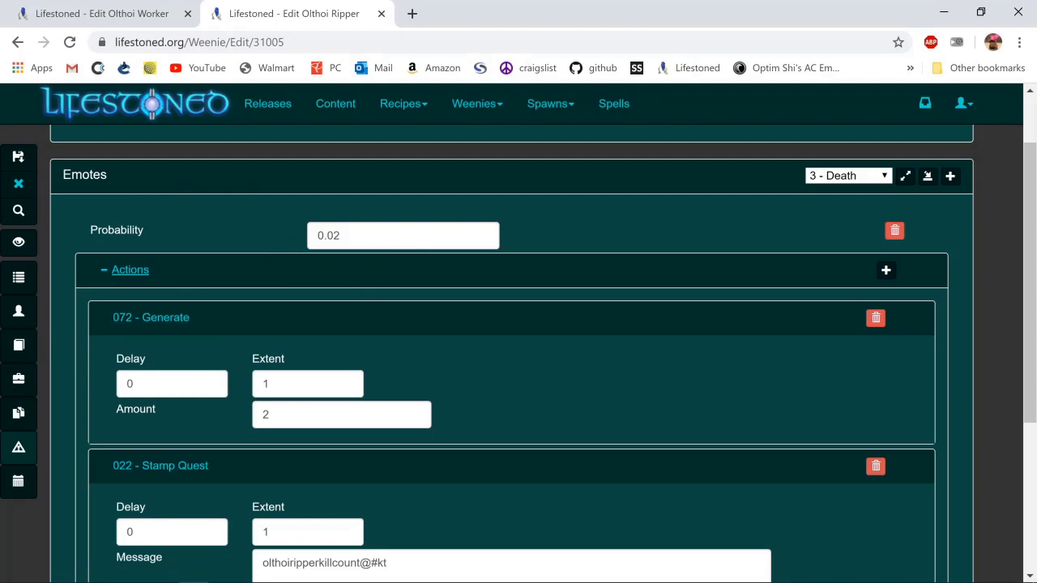
pyautogui.moveTo(619, 324)
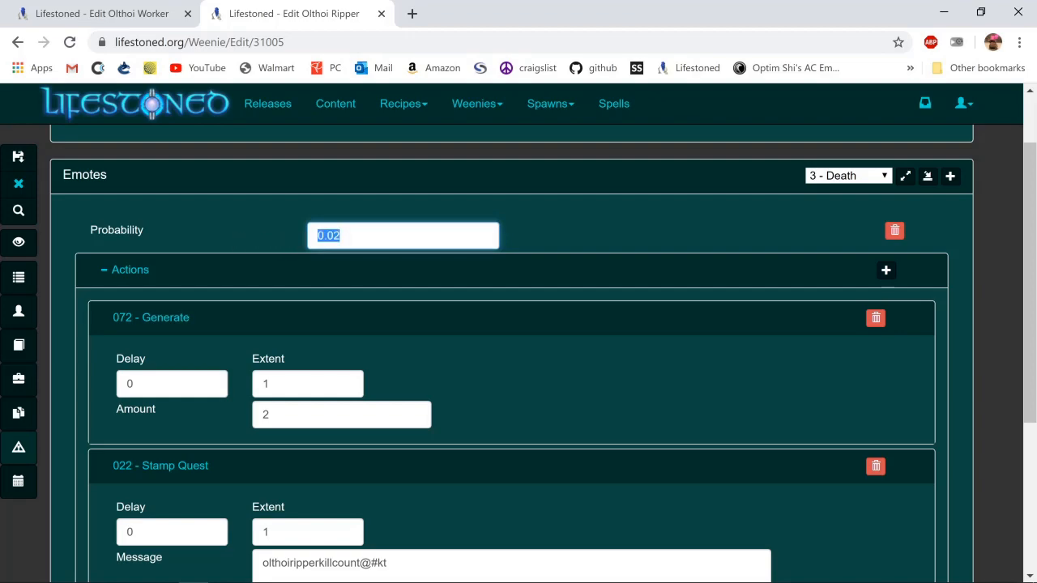
pyautogui.click(402, 235)
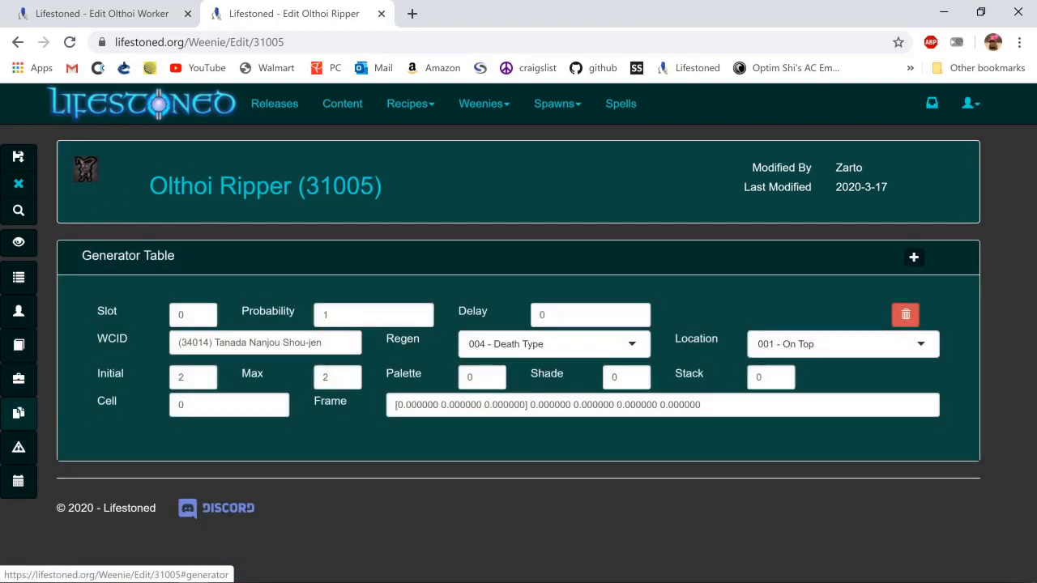
pyautogui.click(97, 13)
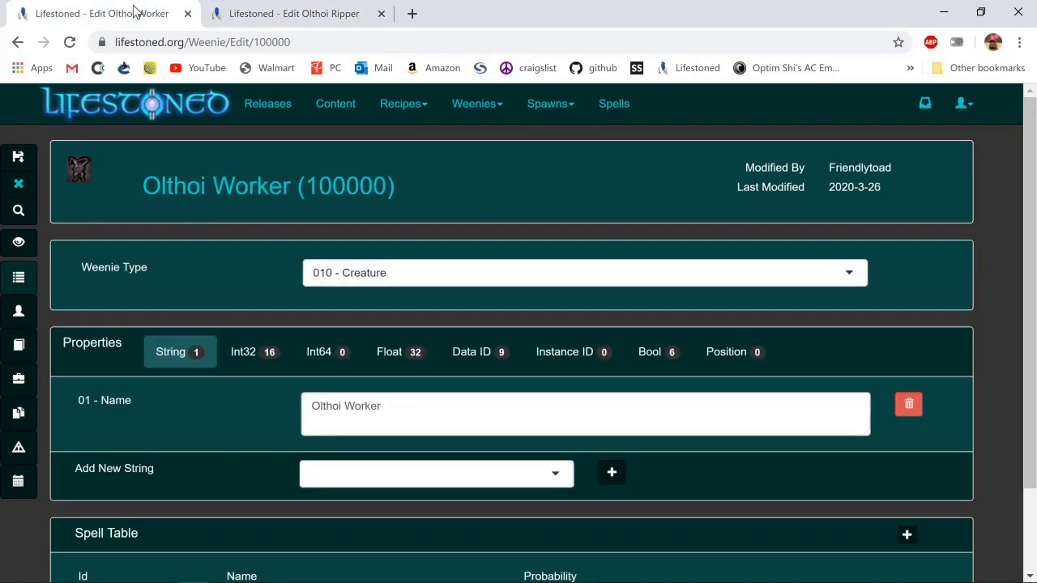
# Add a '3 - Death' emote set with probability 1 to the Worker and begin a new action
pyautogui.scroll(-3)
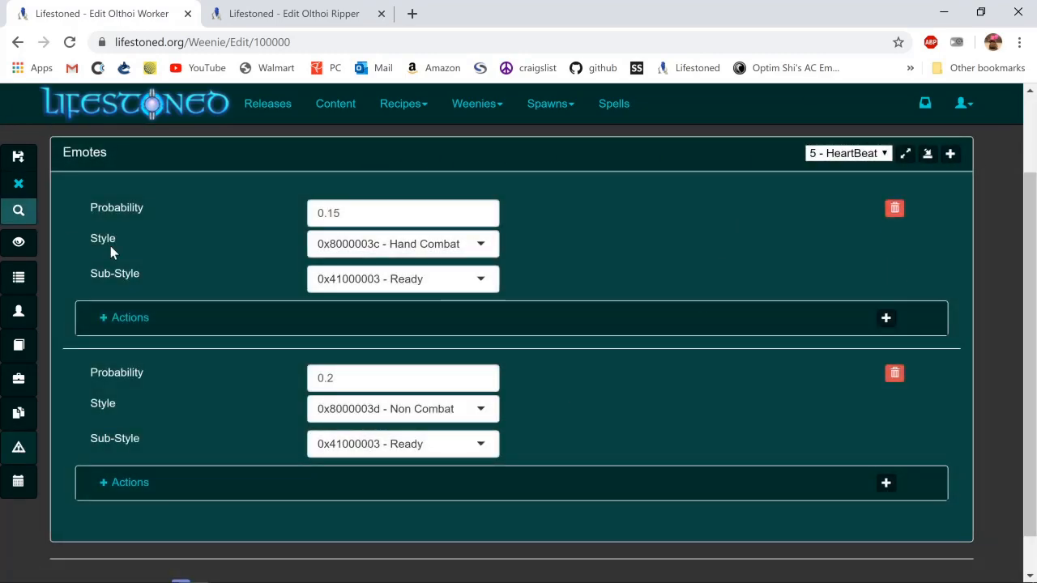
pyautogui.scroll(-3)
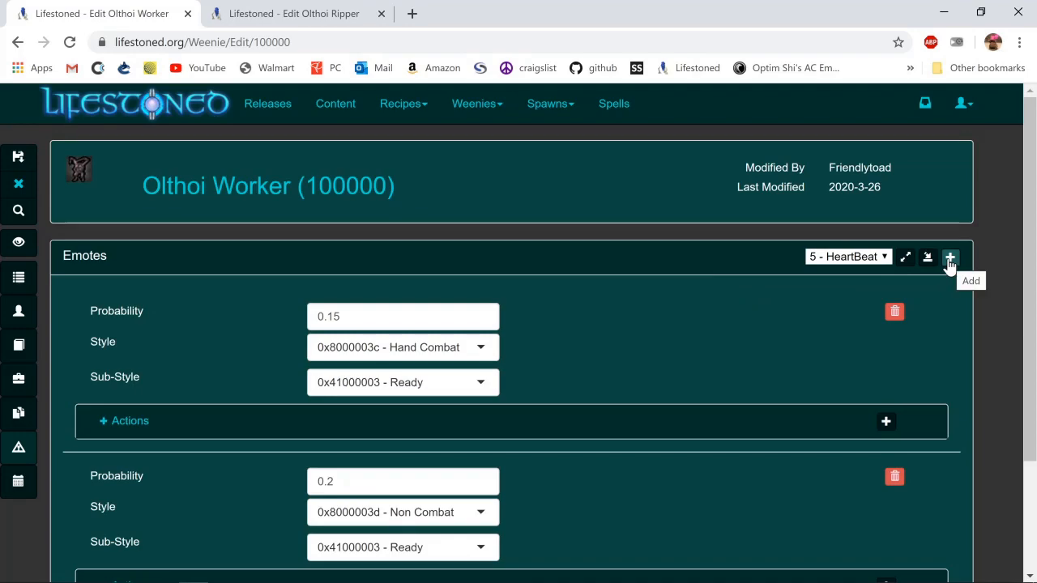
pyautogui.click(950, 256)
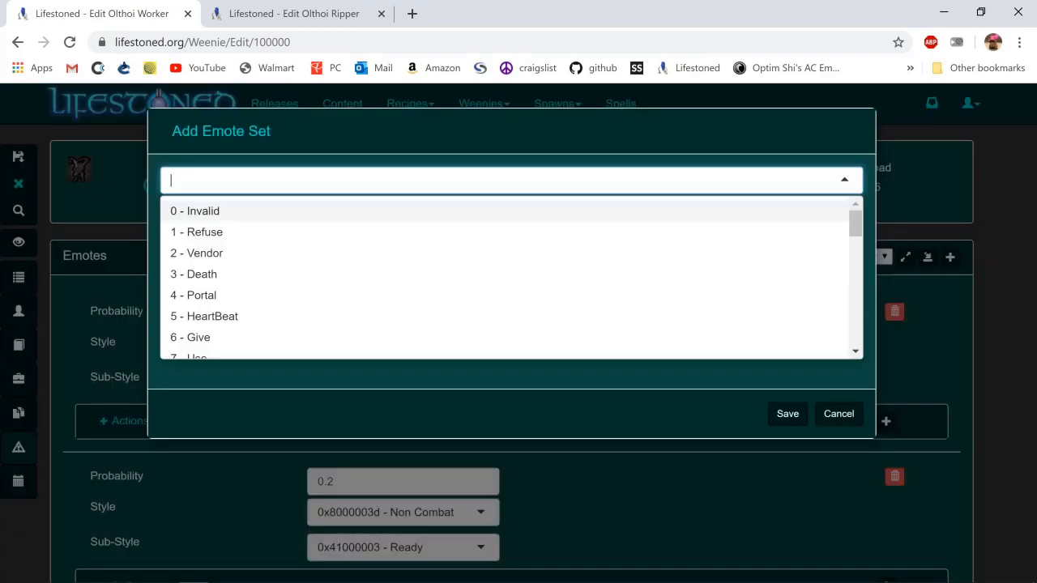
pyautogui.click(195, 273)
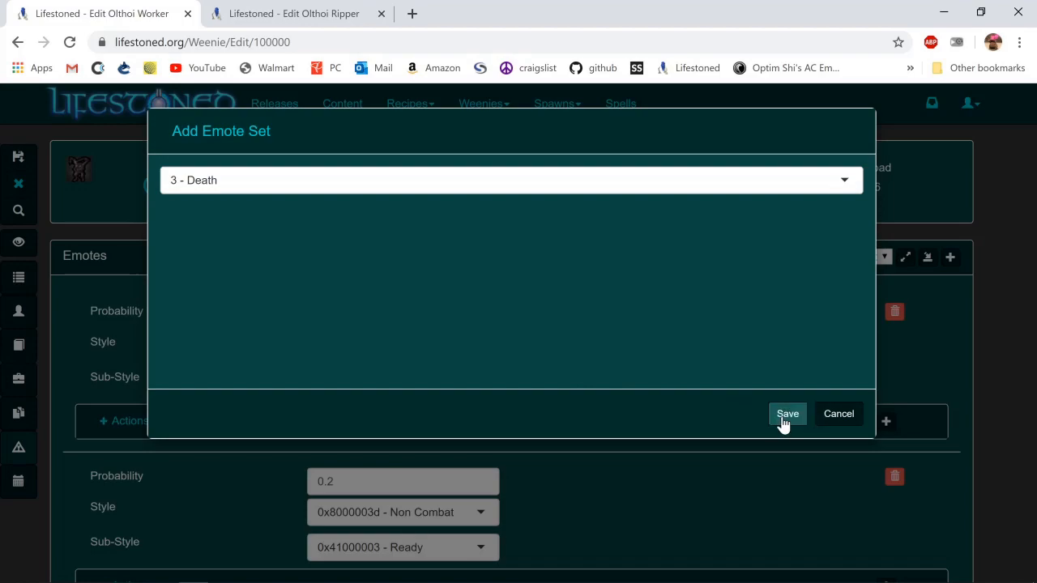
pyautogui.click(787, 415)
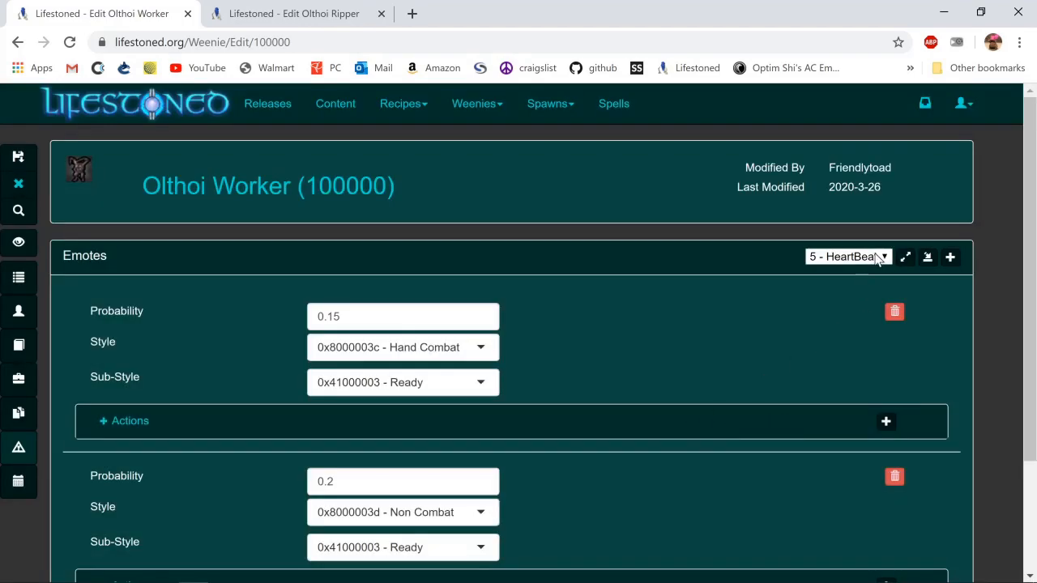
pyautogui.rightClick(839, 292)
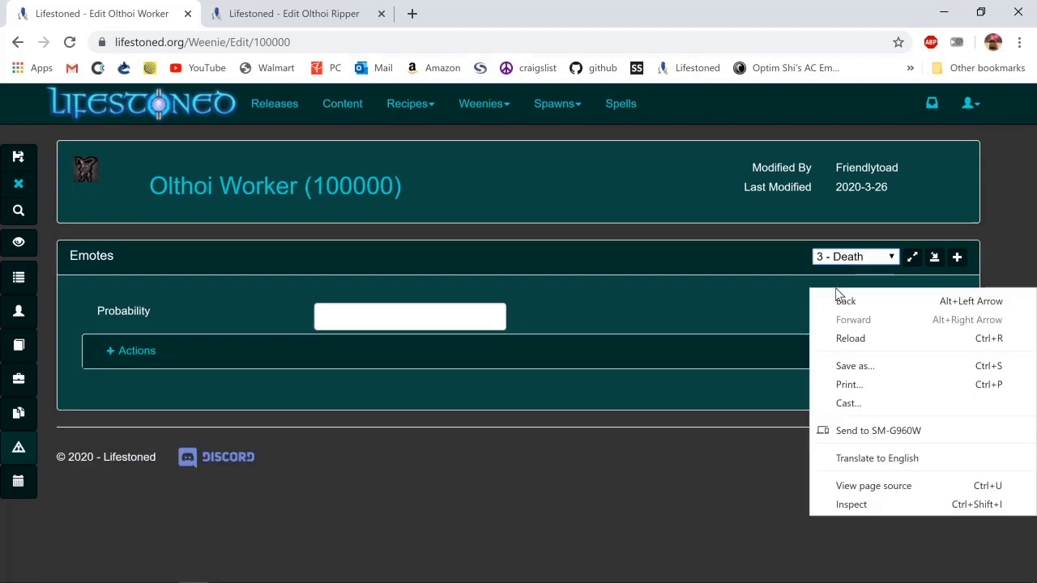
pyautogui.click(408, 316)
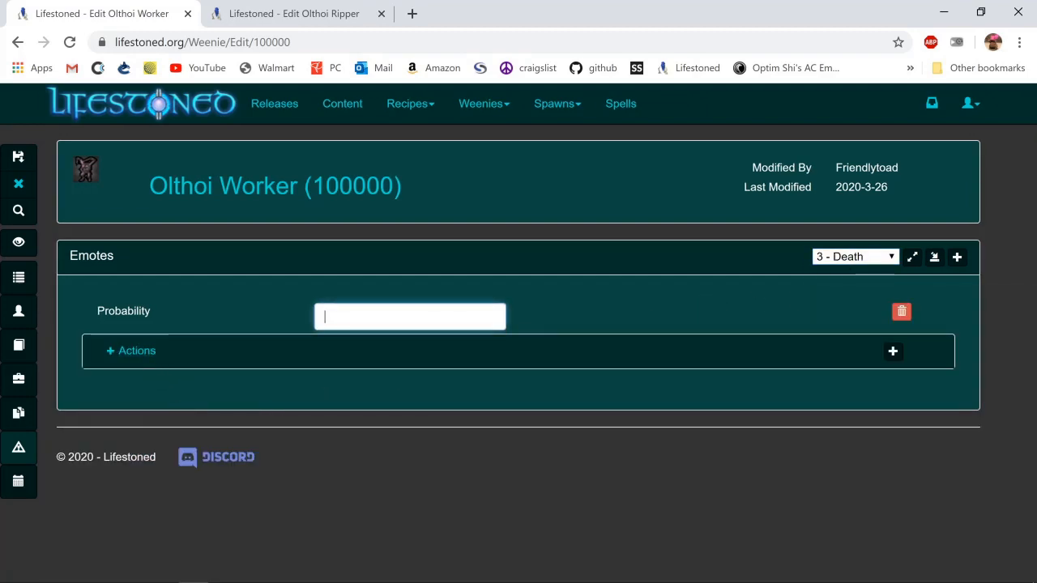
pyautogui.write('1')
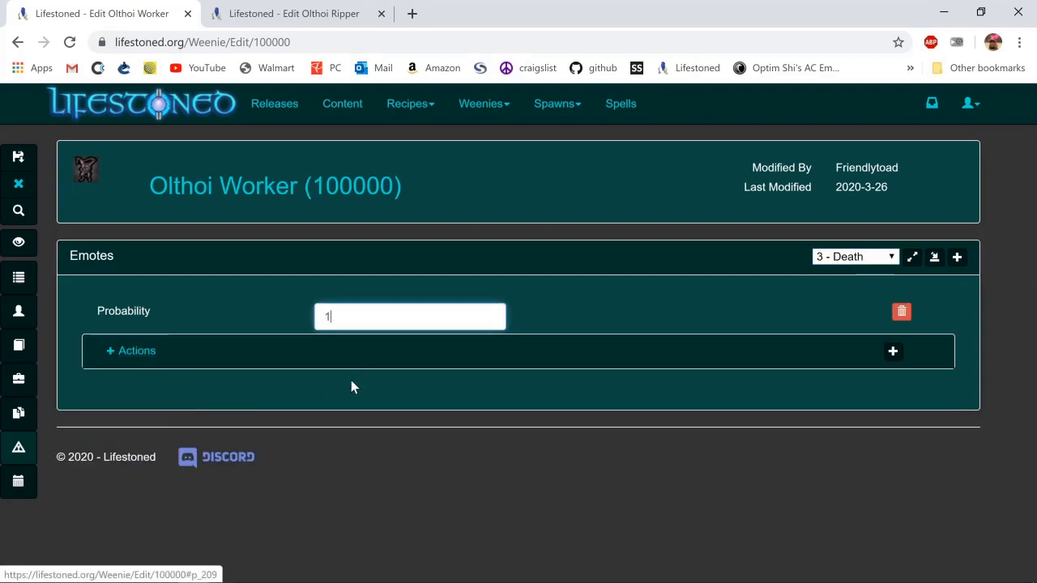
pyautogui.moveTo(136, 350)
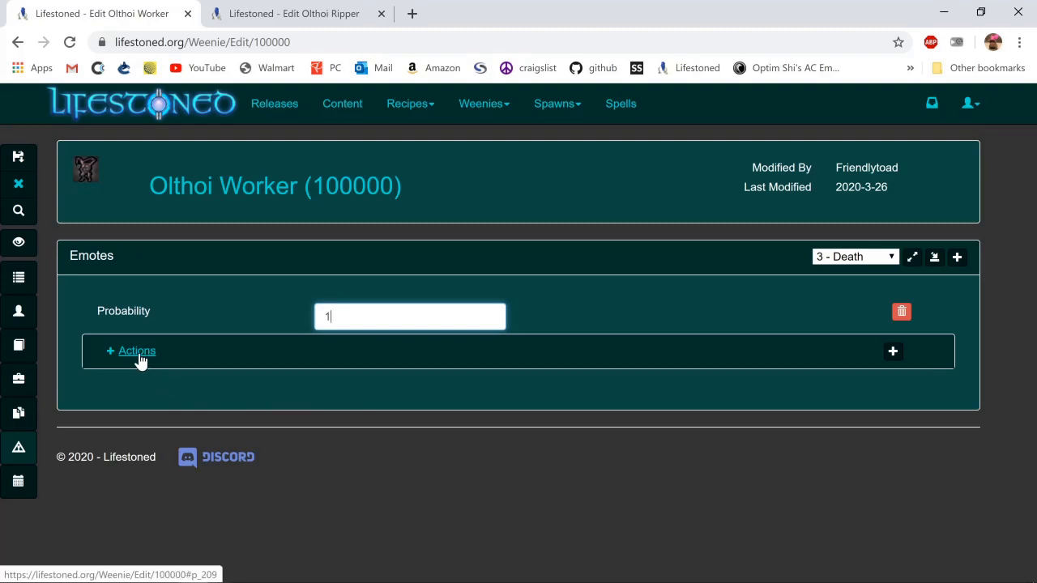
pyautogui.click(891, 350)
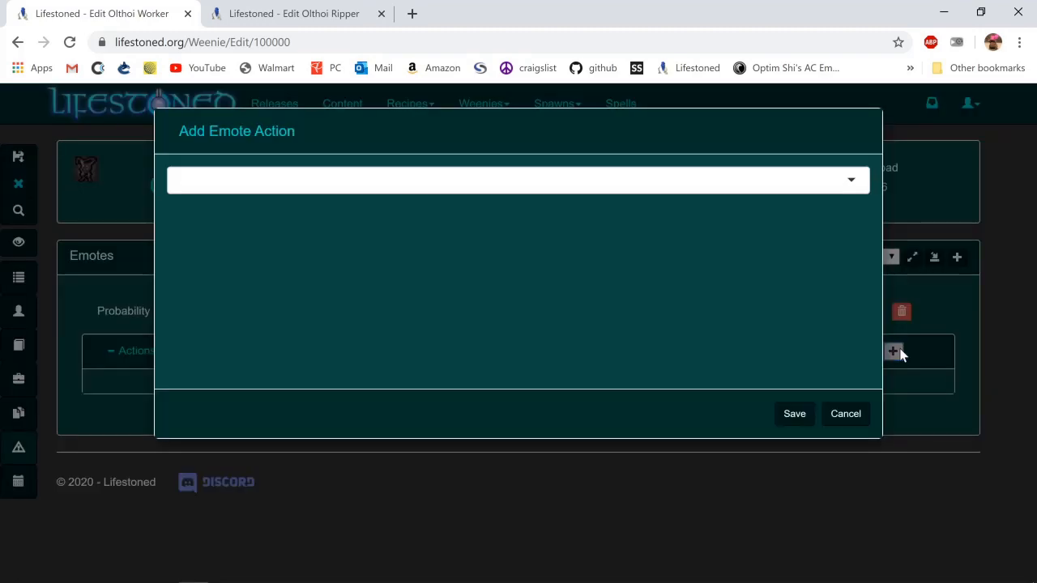
# Give the death emote a Generate action with amount 3
pyautogui.click(517, 178)
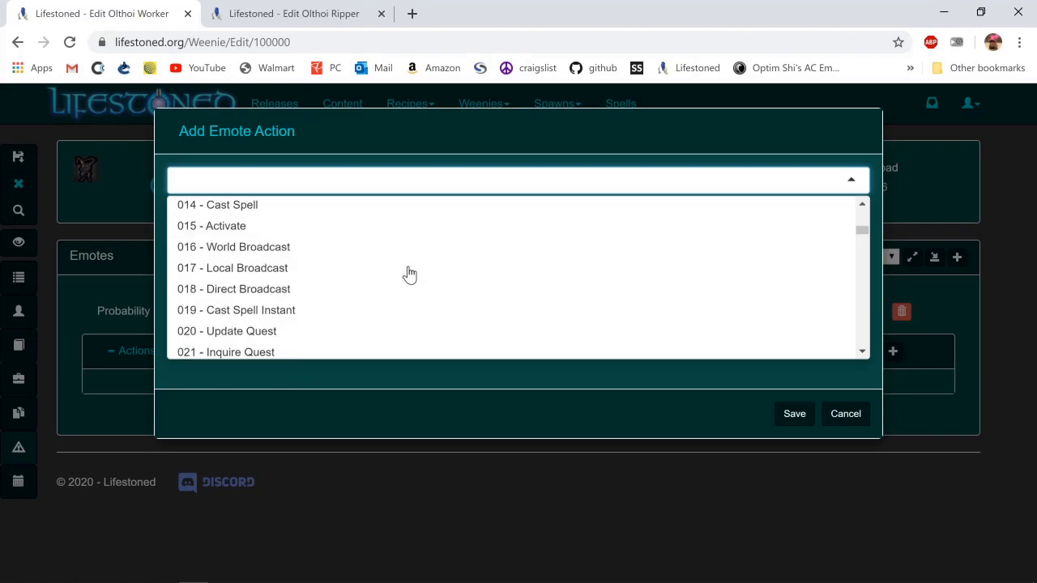
pyautogui.scroll(-3)
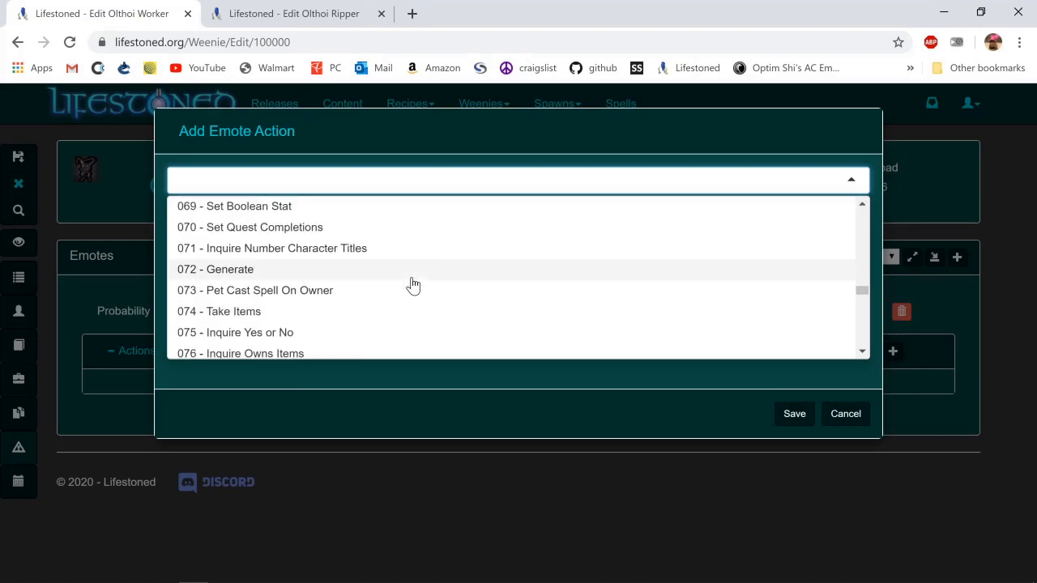
pyautogui.click(215, 269)
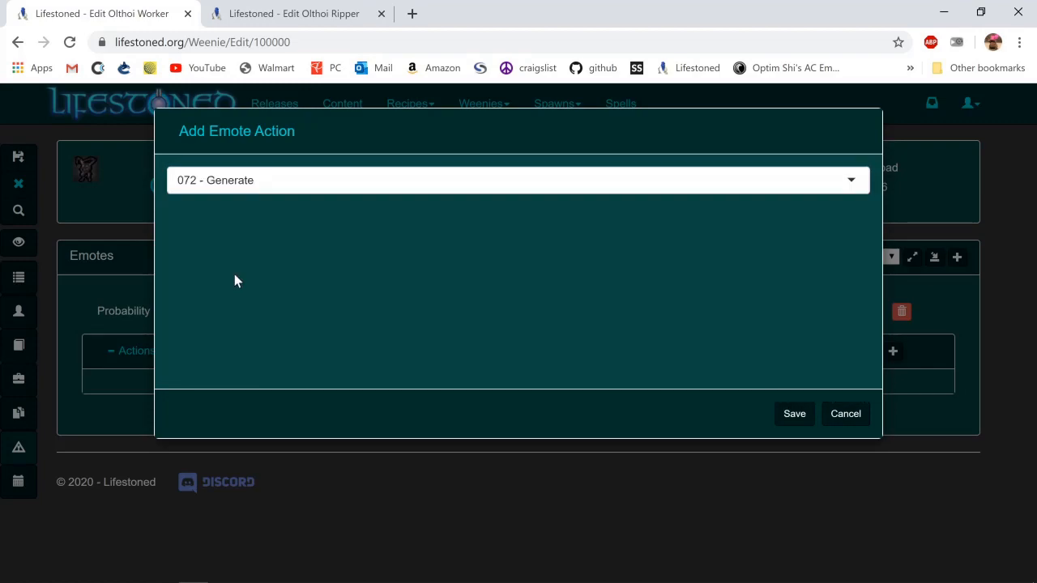
pyautogui.click(793, 413)
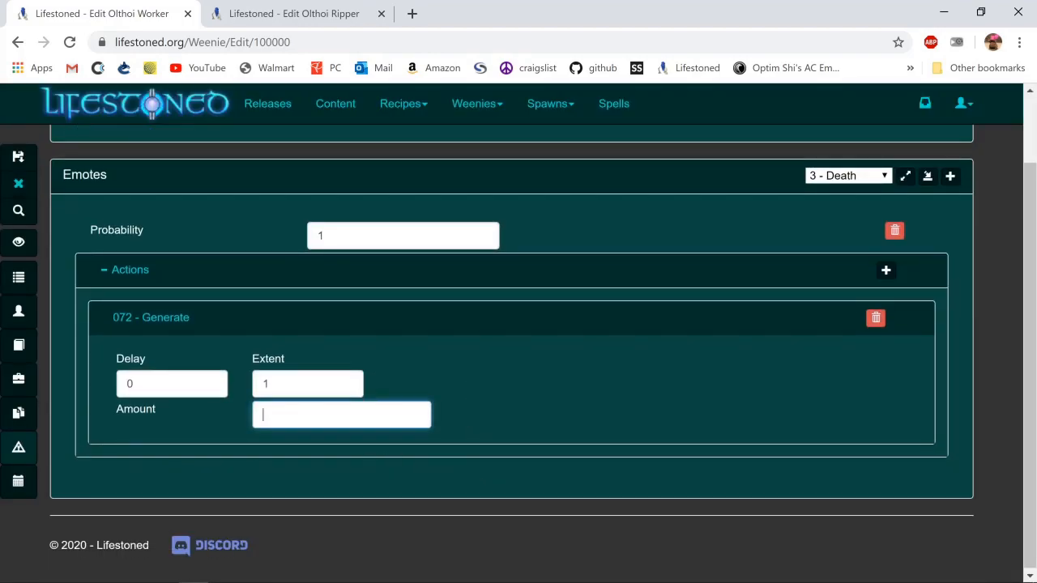
pyautogui.write('3')
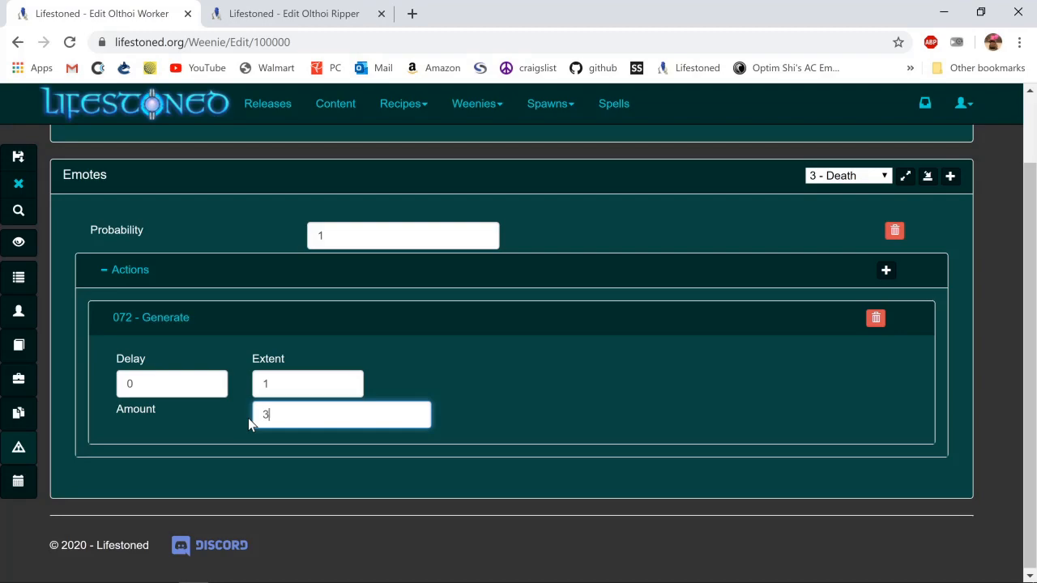
pyautogui.click(308, 382)
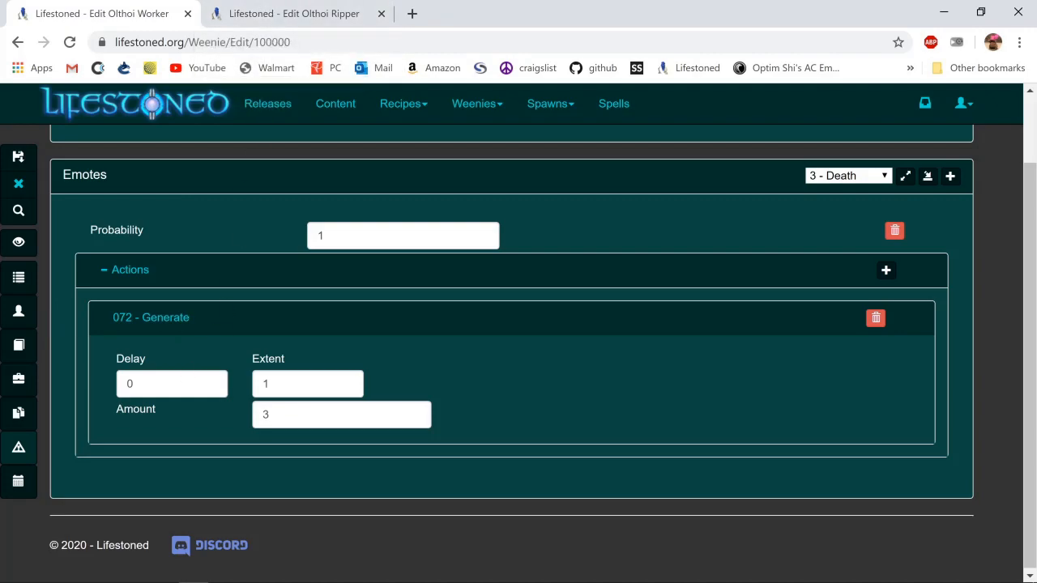
pyautogui.moveTo(31, 374)
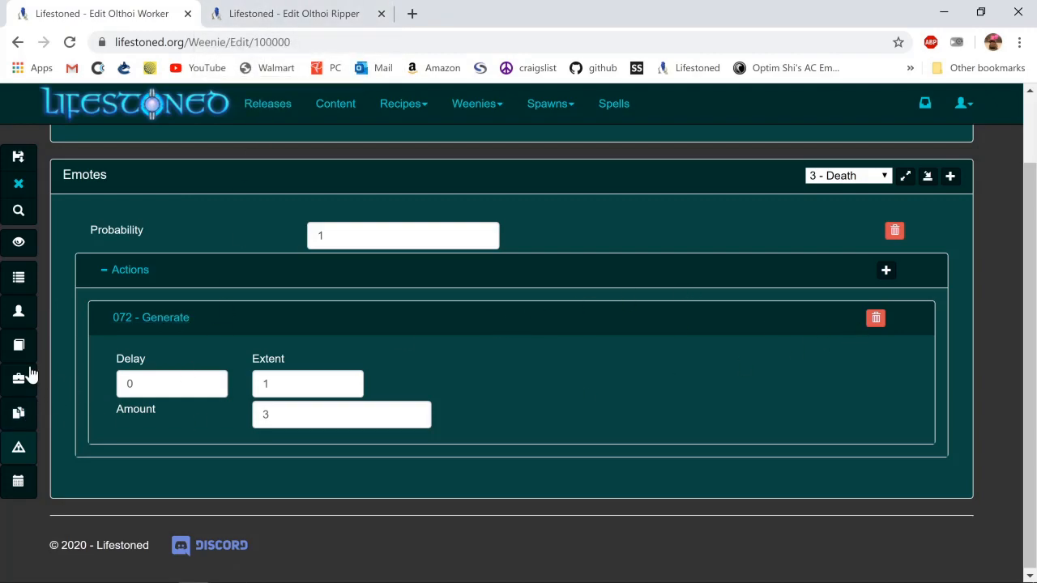
# Save the Olthoi Worker changes and show its generator table
pyautogui.click(18, 157)
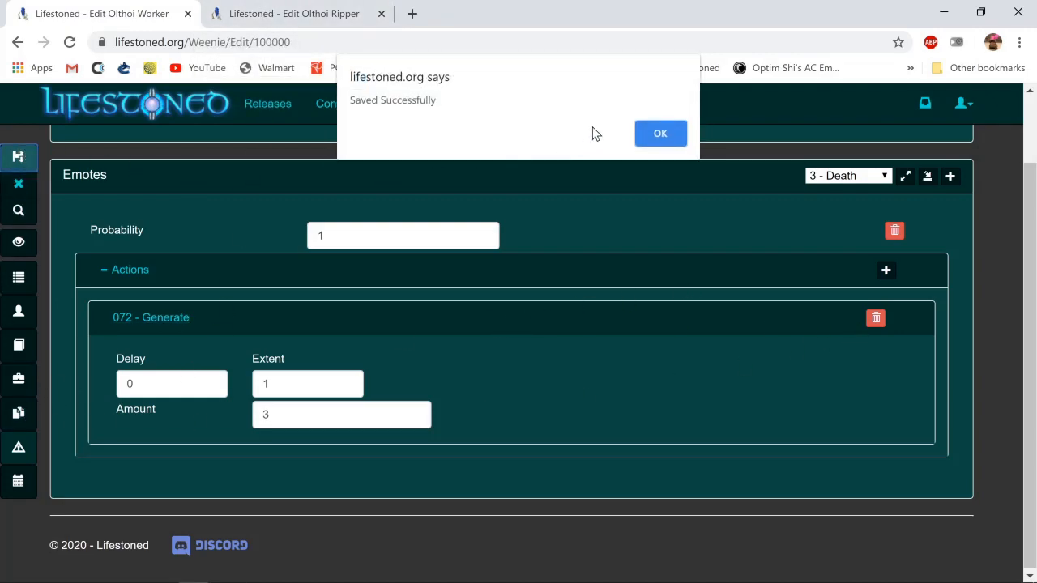
pyautogui.click(659, 133)
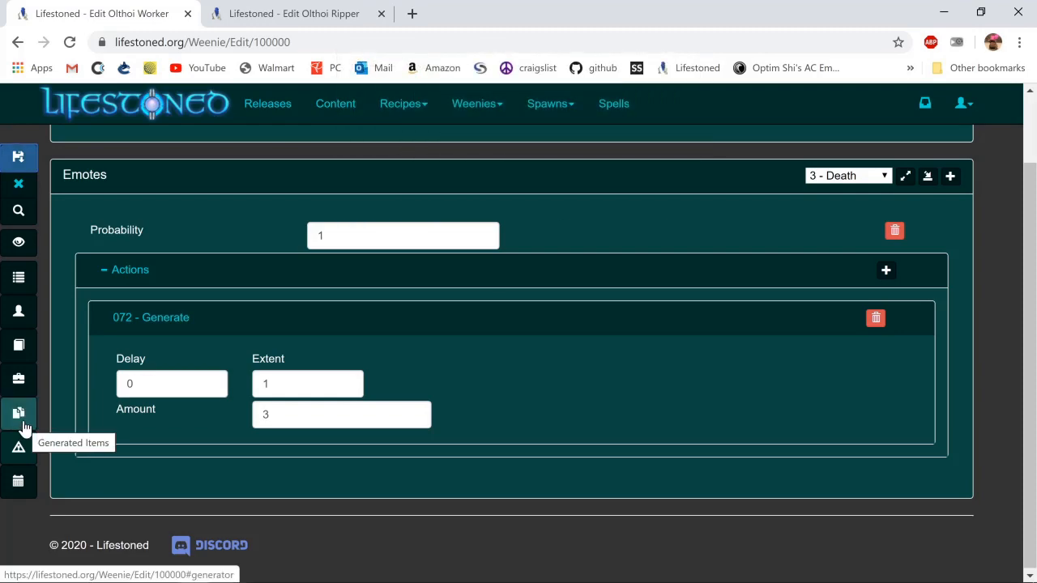
pyautogui.click(20, 413)
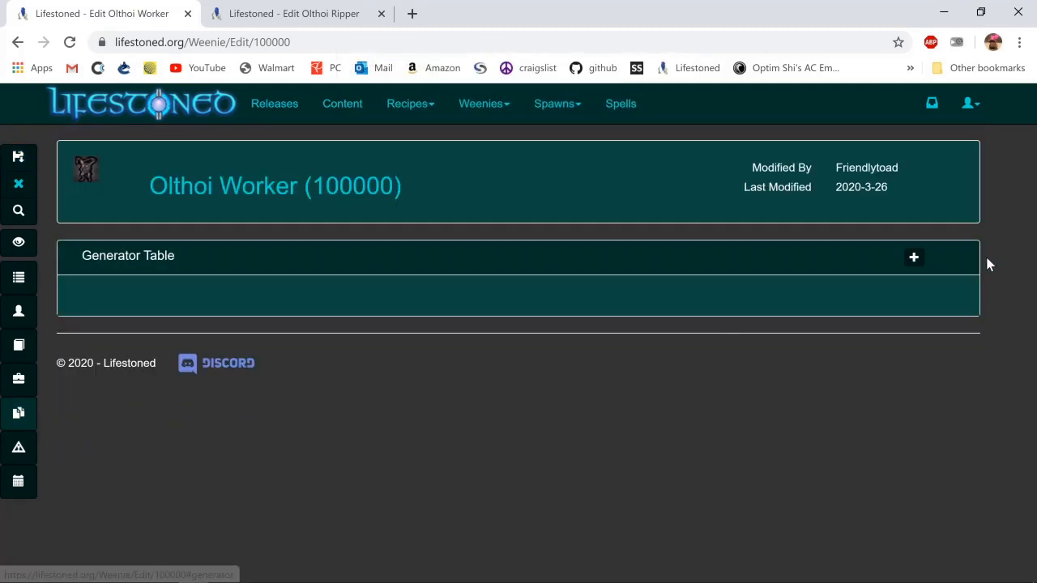
# Add a generator entry with slot, probability 1, delay 2, WCID Olthoi Noble, regen on death, location On Top
pyautogui.click(913, 258)
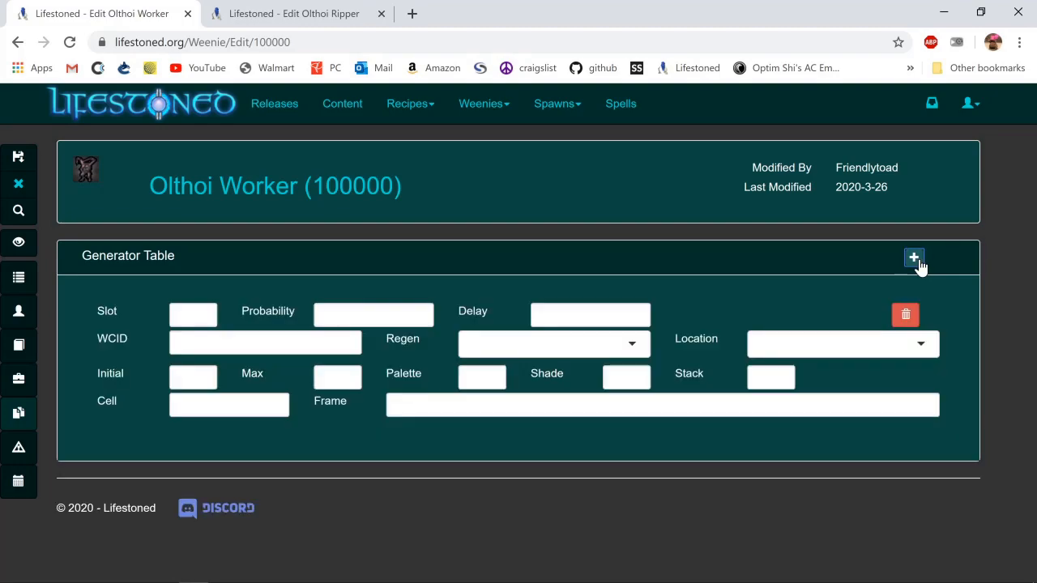
pyautogui.click(192, 314)
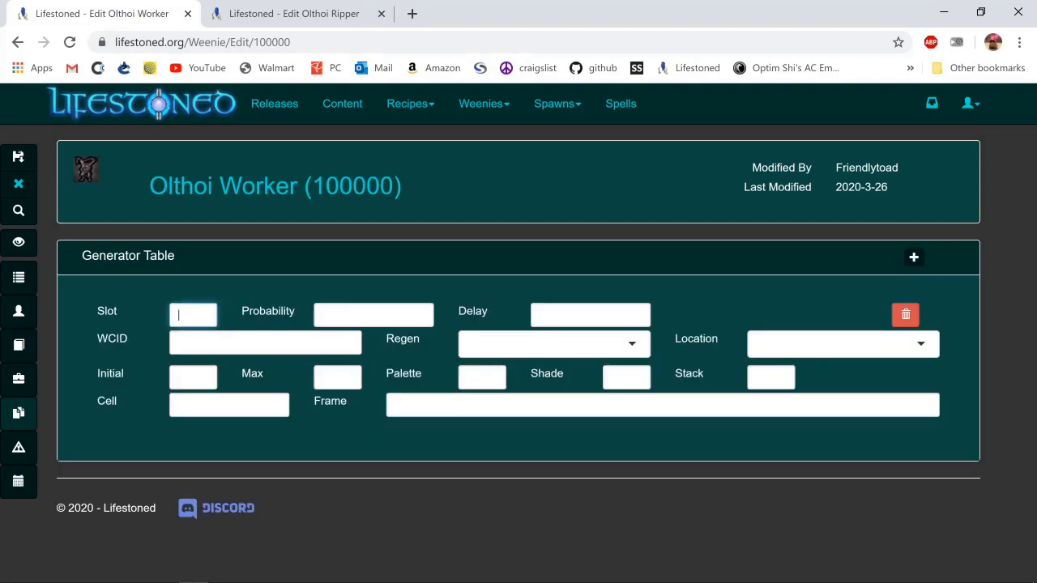
pyautogui.click(294, 13)
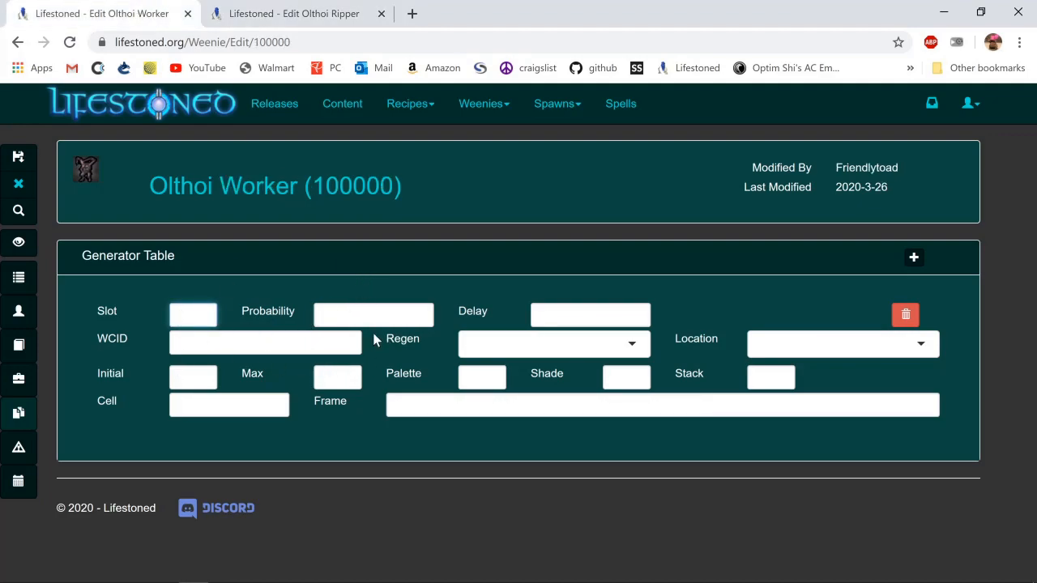
pyautogui.click(373, 314)
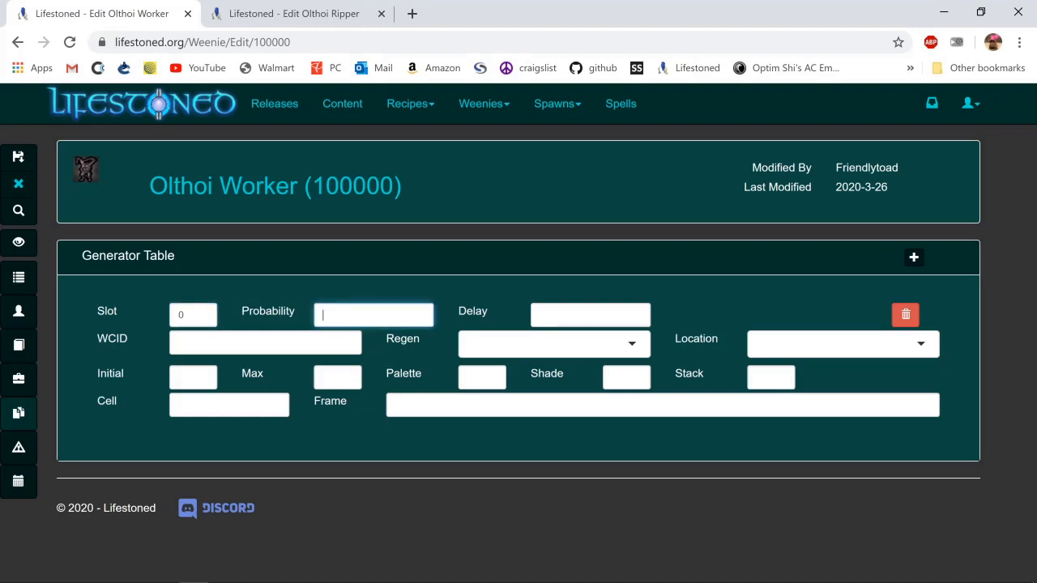
pyautogui.write('1')
pyautogui.click(591, 314)
pyautogui.write('0')
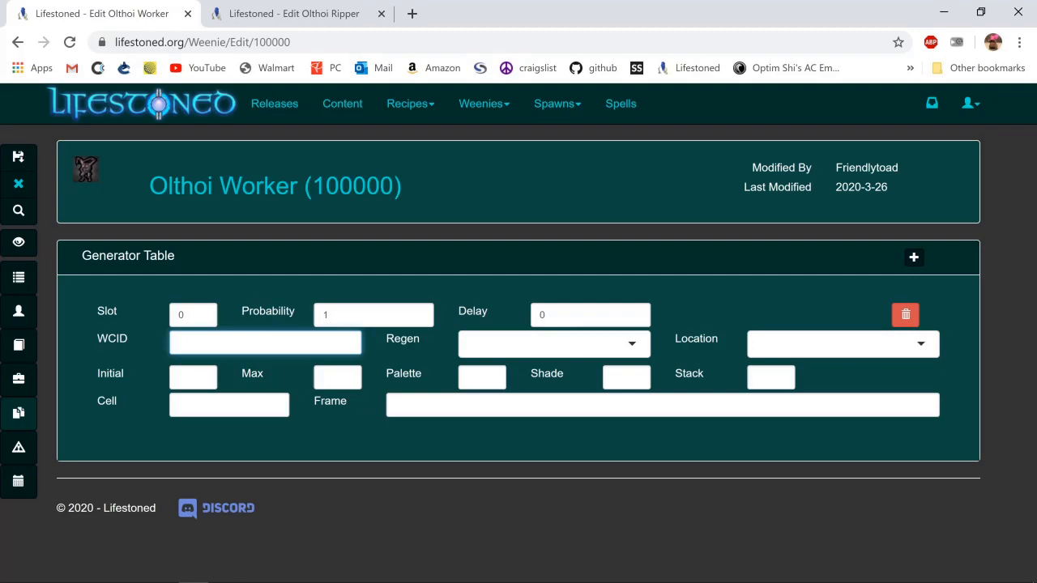
pyautogui.write('212) Olthoi Noble')
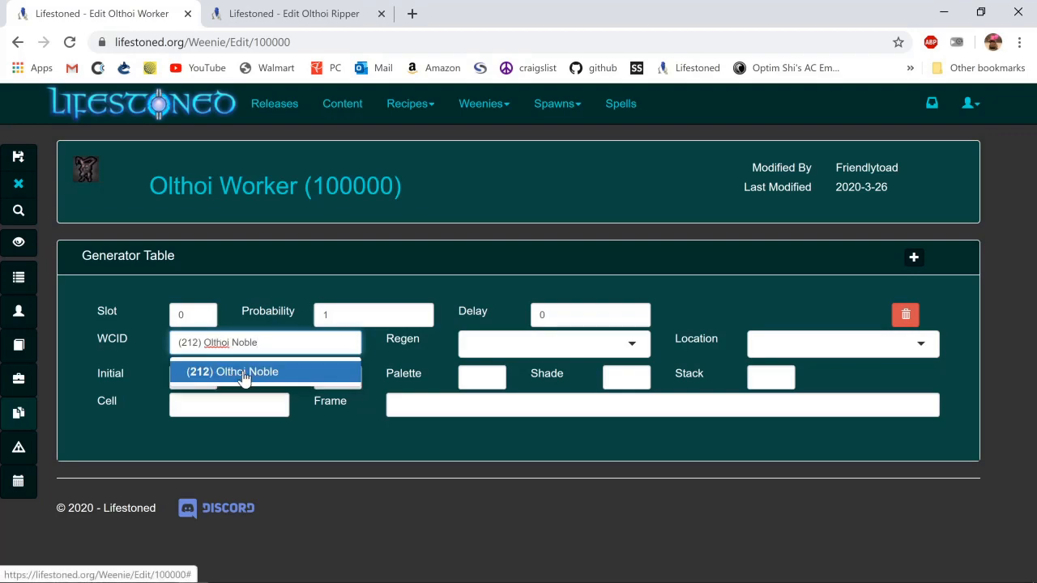
pyautogui.click(247, 371)
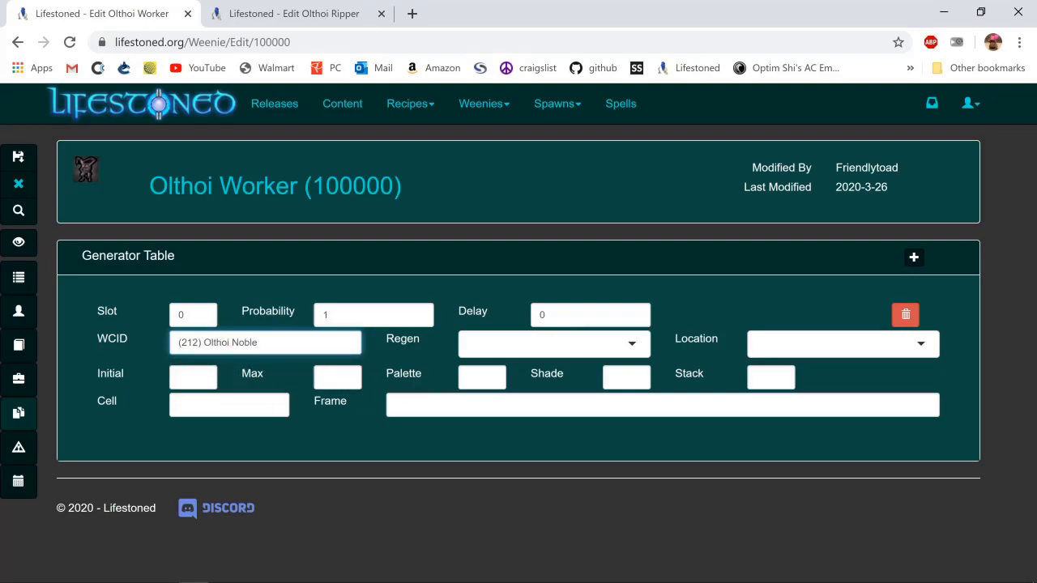
pyautogui.click(554, 344)
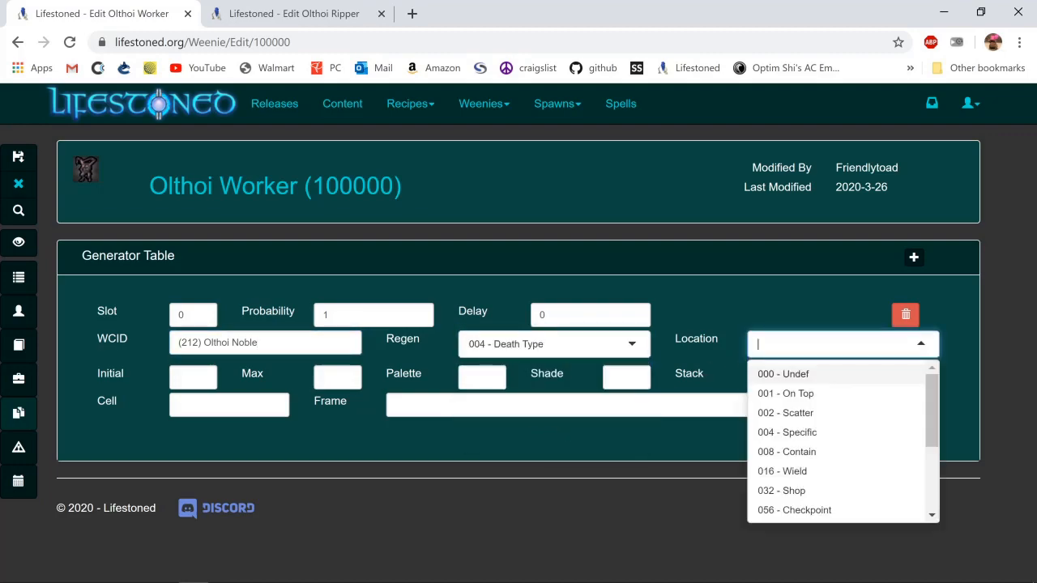
pyautogui.click(784, 394)
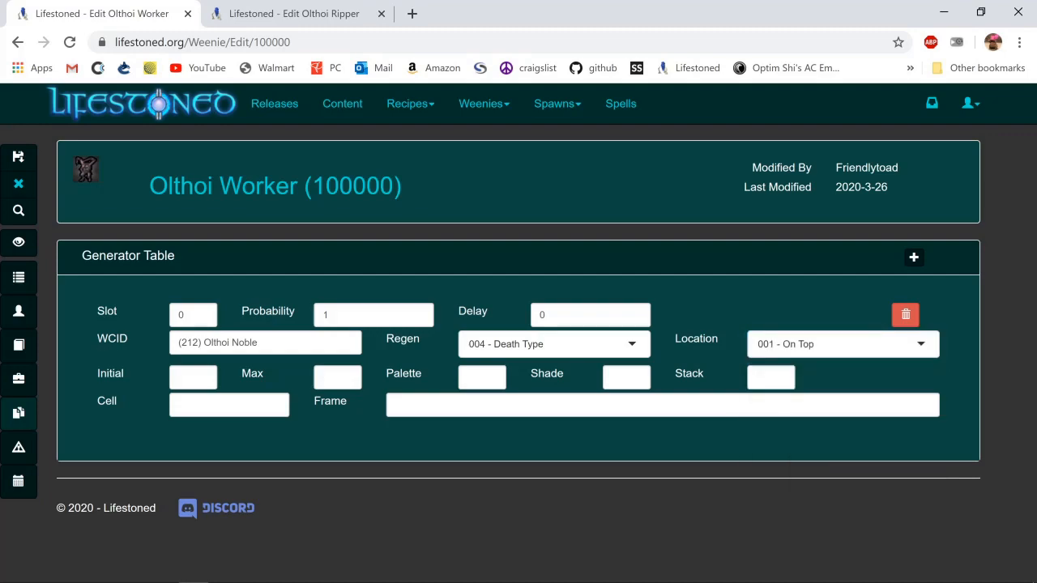
pyautogui.moveTo(730, 355)
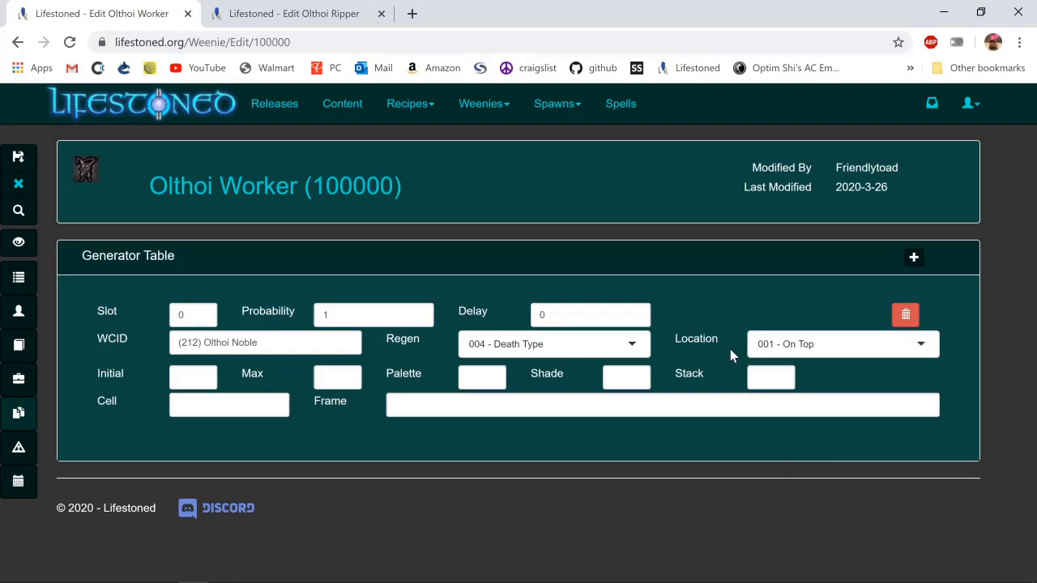
pyautogui.moveTo(732, 356)
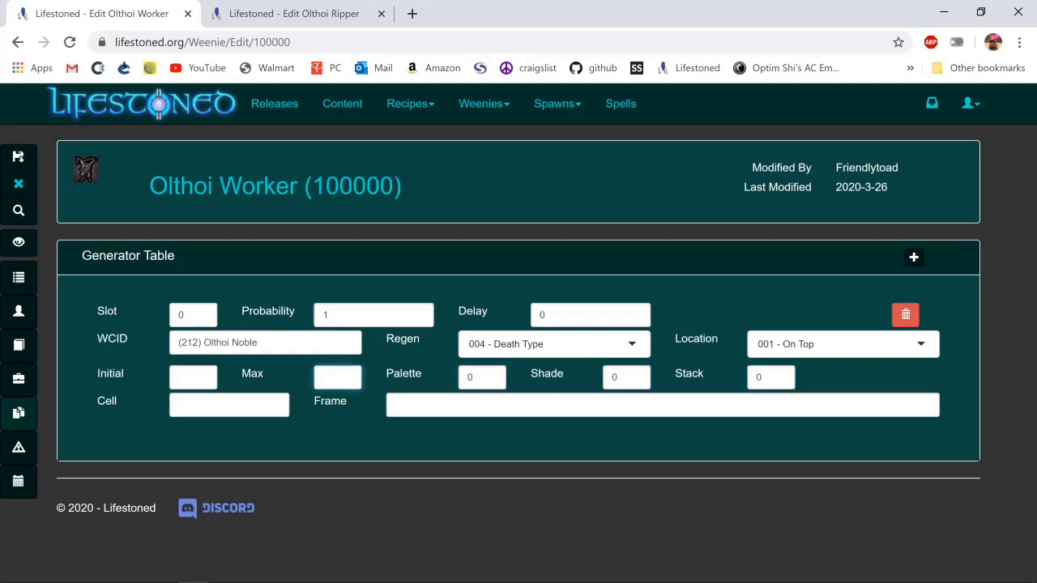
# Set the entry's initial and max count to 3 and save the Olthoi Worker
pyautogui.write('3')
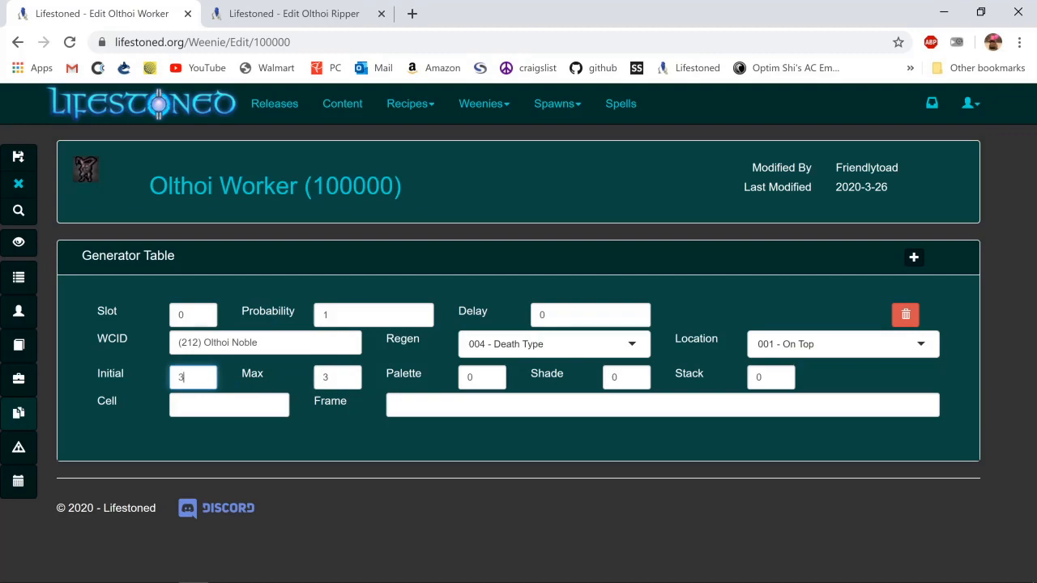
pyautogui.click(228, 405)
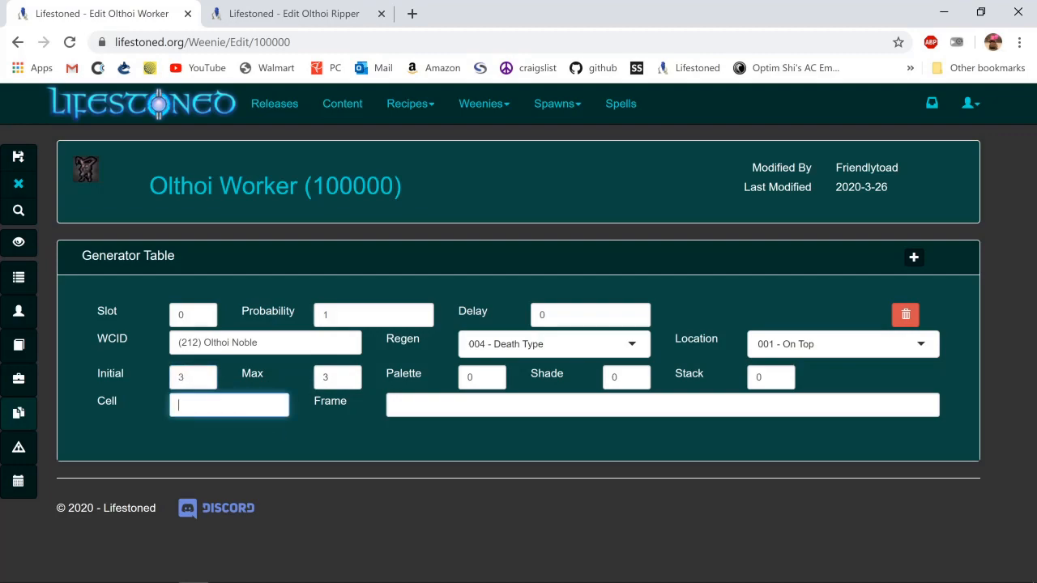
pyautogui.write('0')
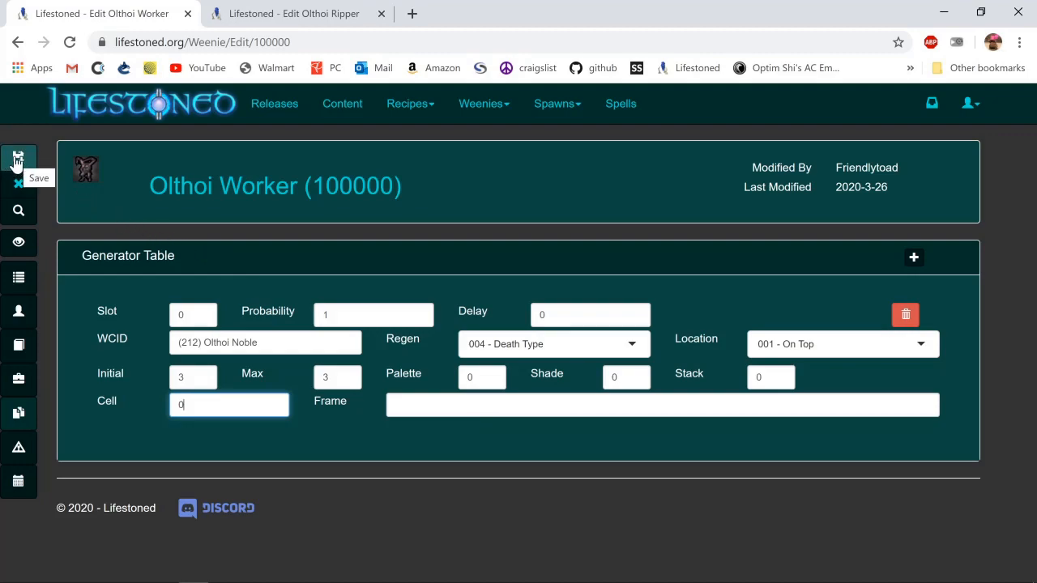
pyautogui.click(19, 162)
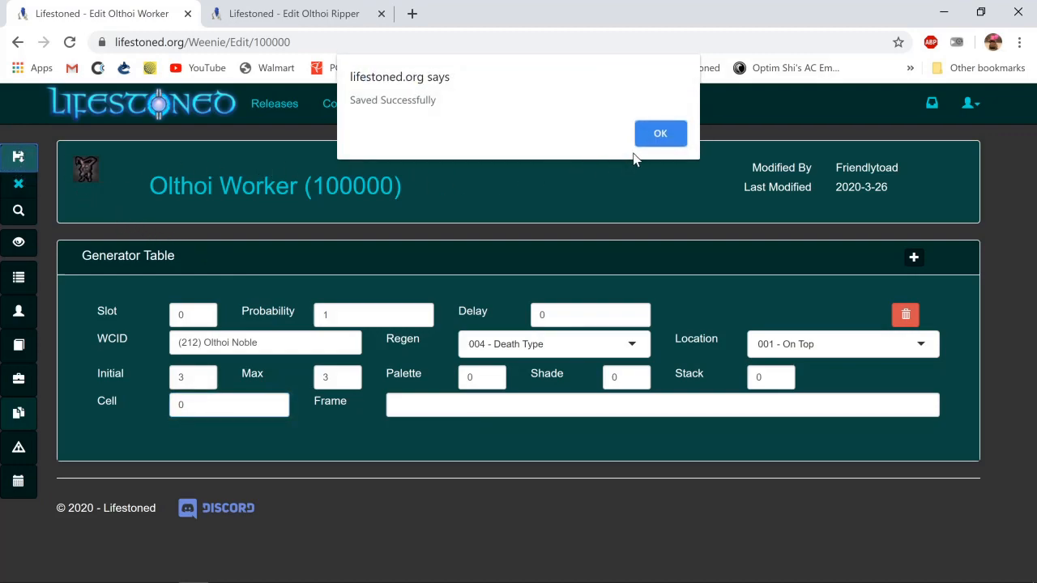
pyautogui.click(660, 133)
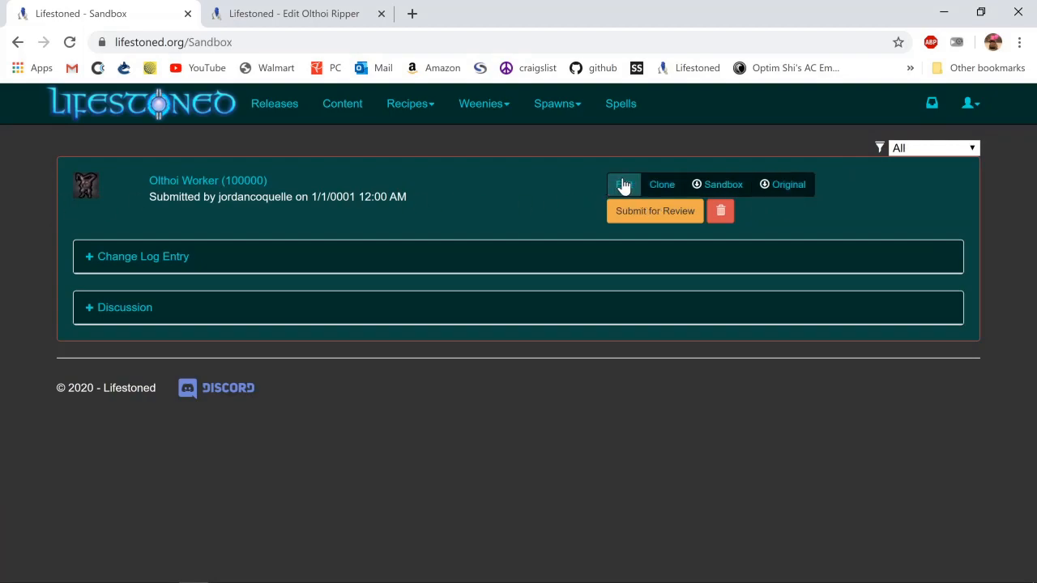
pyautogui.moveTo(453, 278)
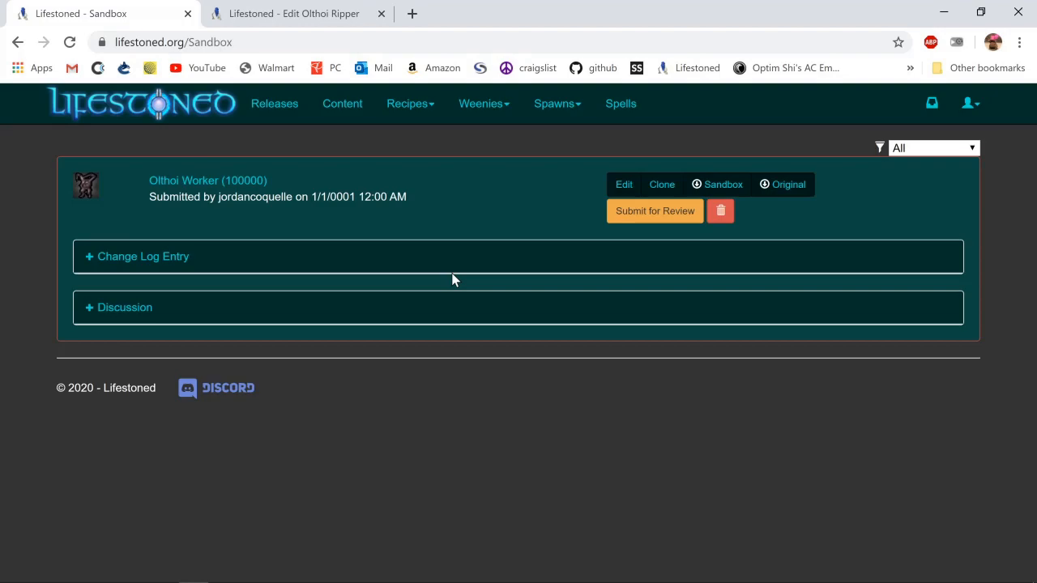
# Recheck the saved Death emote actions on Olthoi Worker (100000) and return to the sandbox list
pyautogui.click(622, 185)
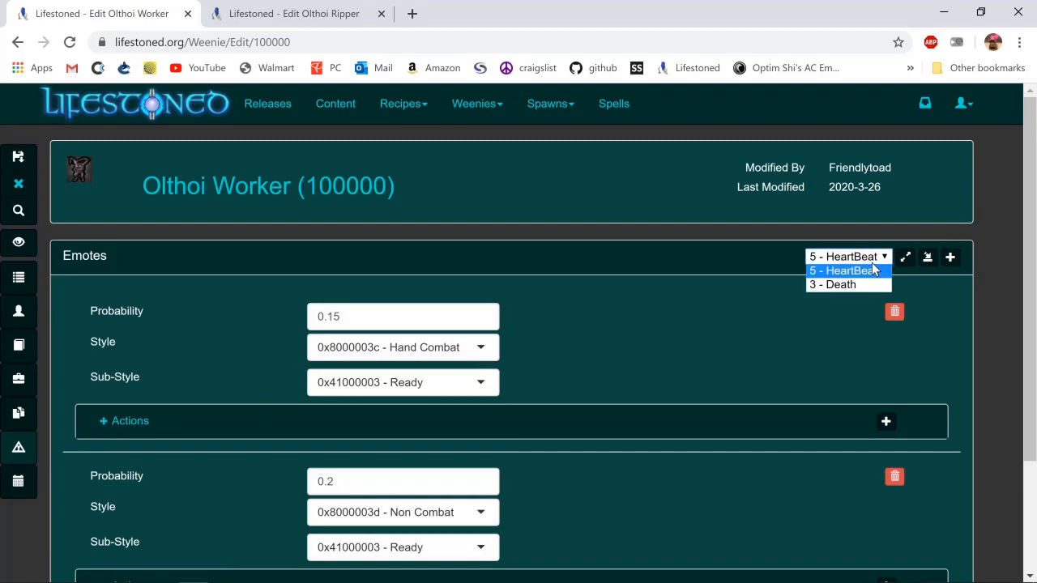
pyautogui.click(832, 285)
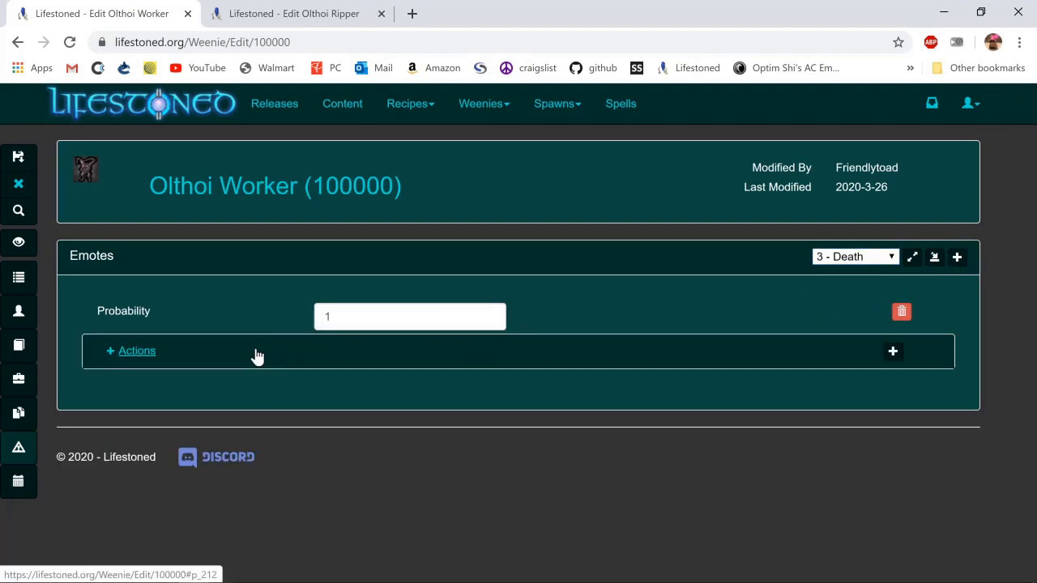
pyautogui.click(137, 350)
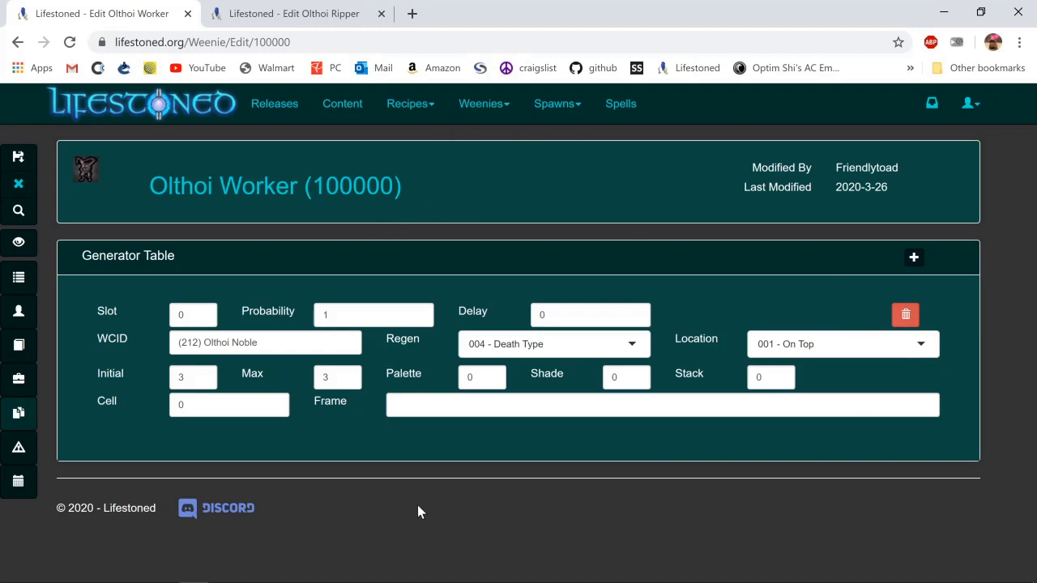
pyautogui.click(968, 104)
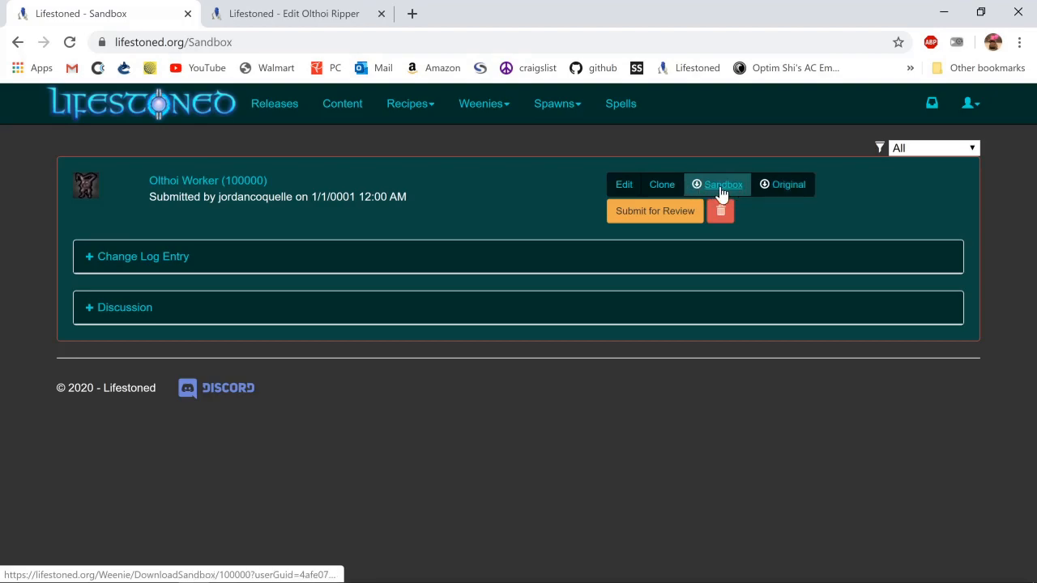
# Download the sandbox JSON of Olthoi Worker (100000) and bring up File Explorer
pyautogui.click(722, 184)
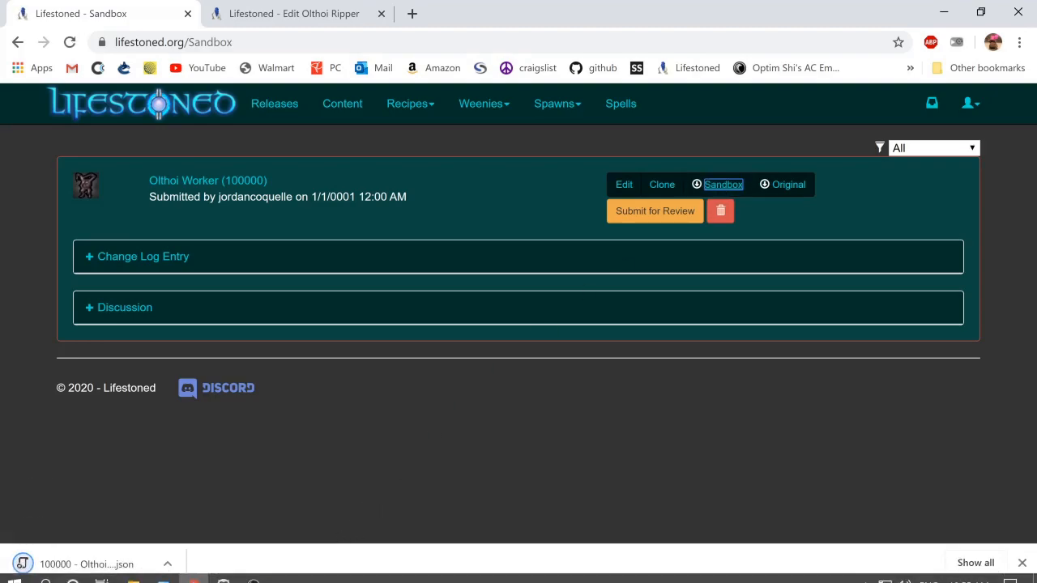
pyautogui.click(101, 570)
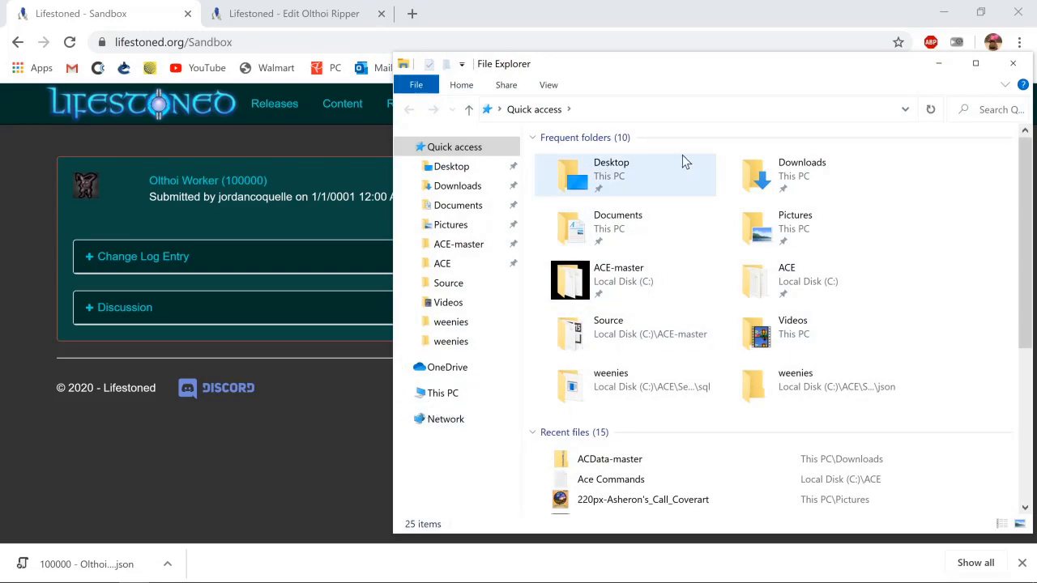
pyautogui.moveTo(664, 149)
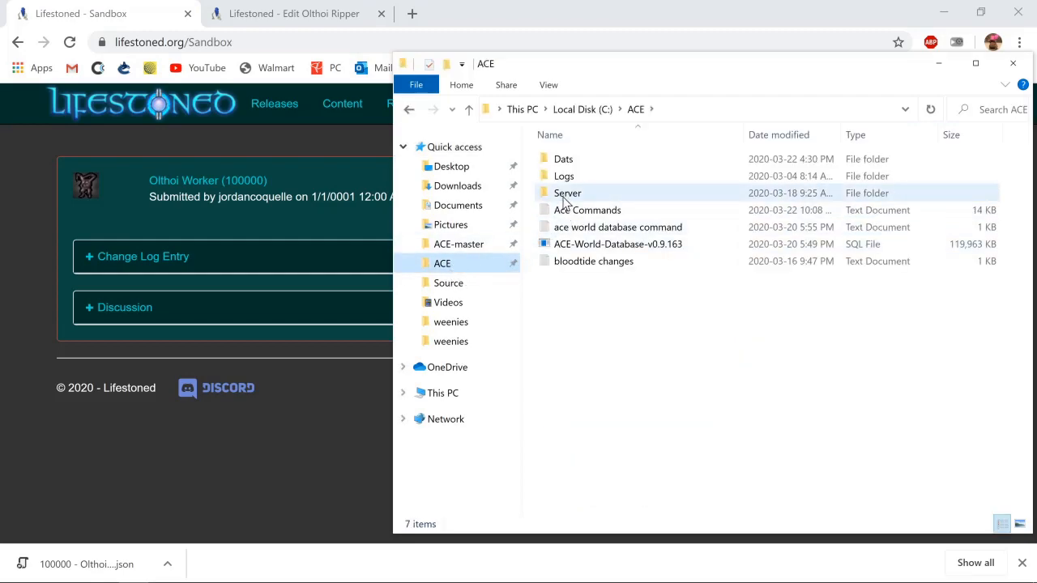
# Navigate C:\ACE\Server\Content, past sql, into the json folder holding weenies
pyautogui.doubleClick(567, 193)
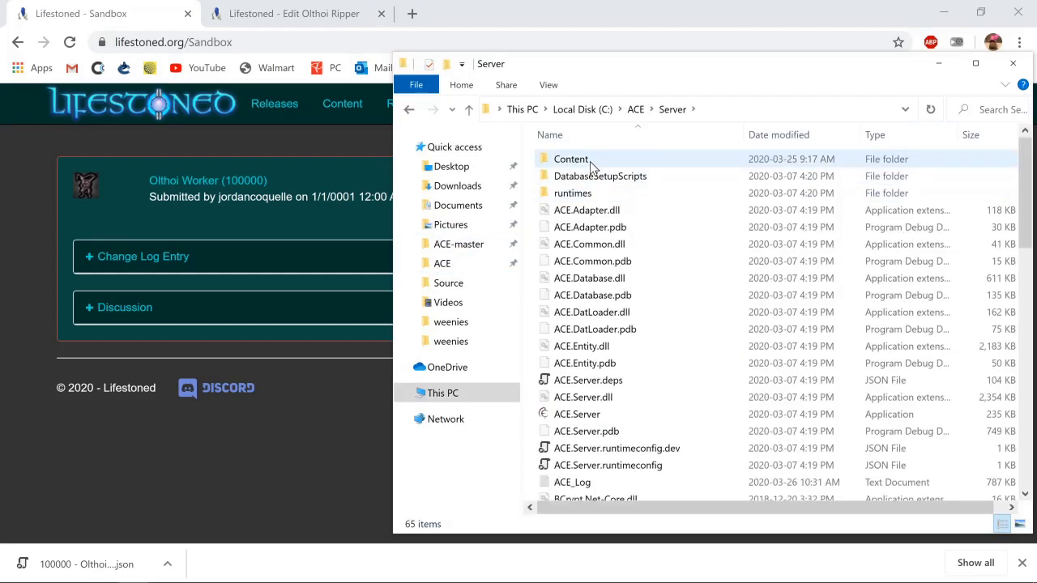
pyautogui.doubleClick(570, 159)
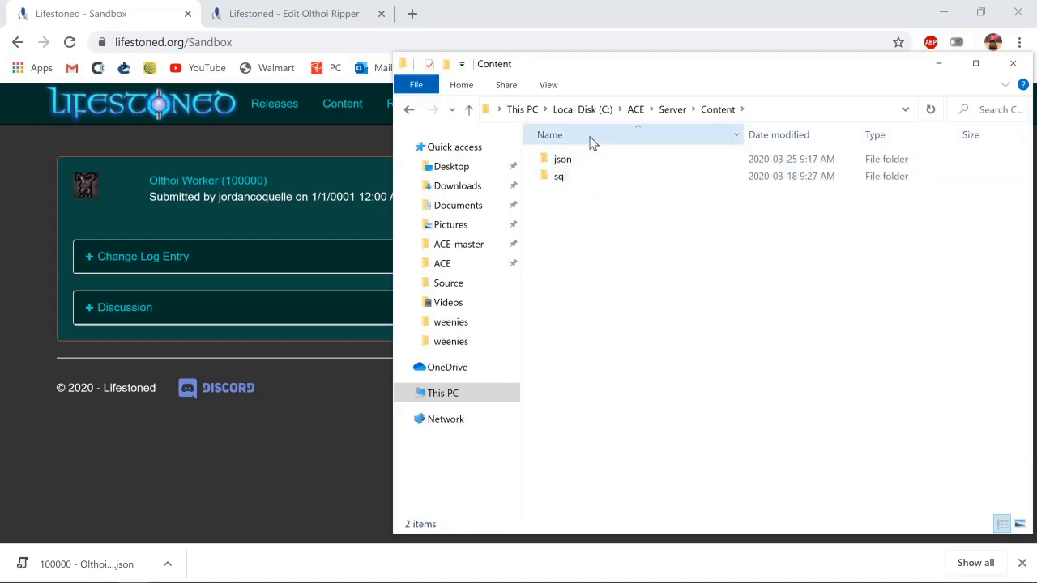
pyautogui.click(562, 159)
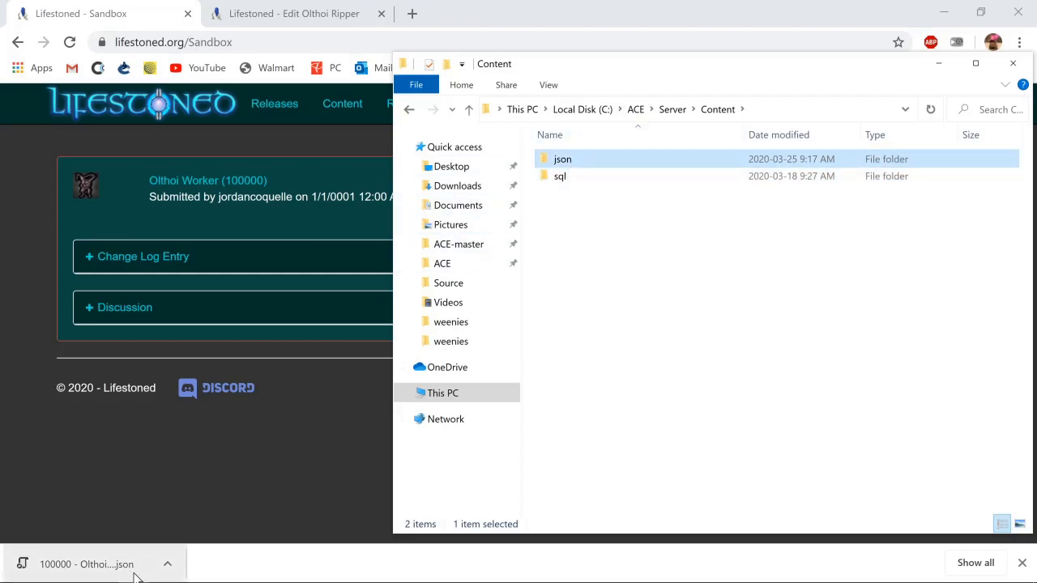
pyautogui.moveTo(458, 243)
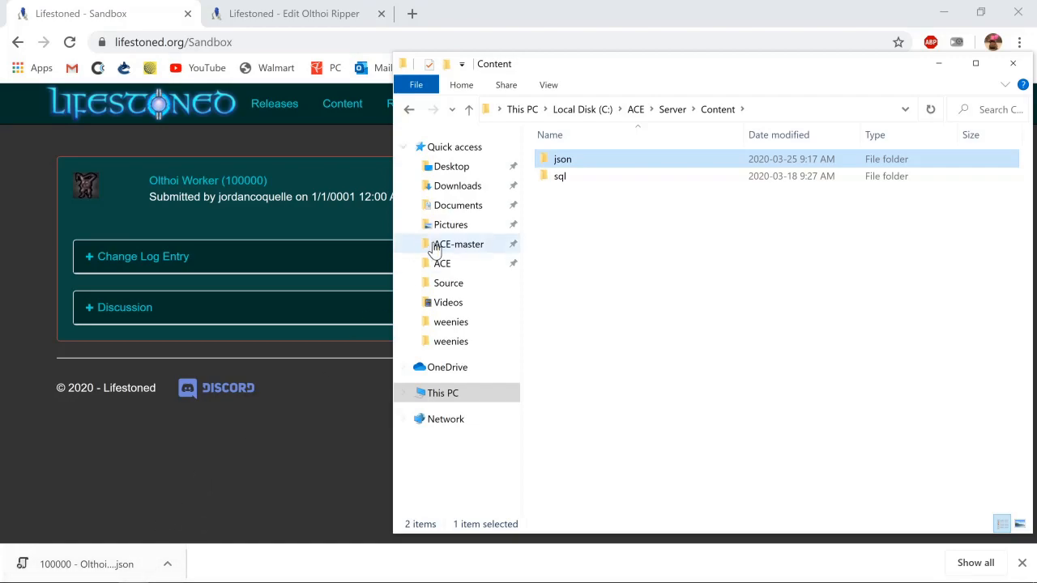
pyautogui.click(560, 175)
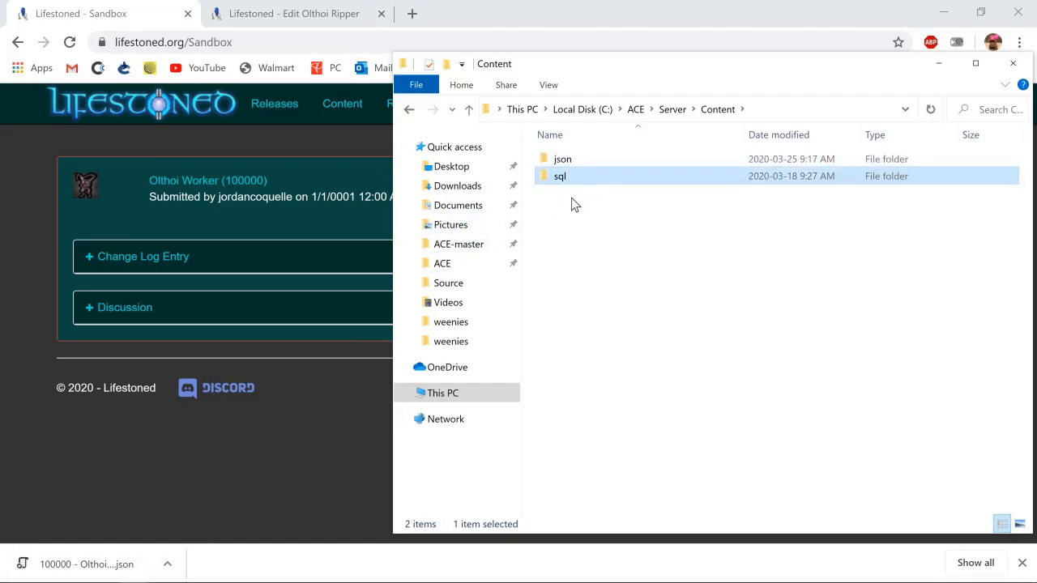
pyautogui.click(562, 159)
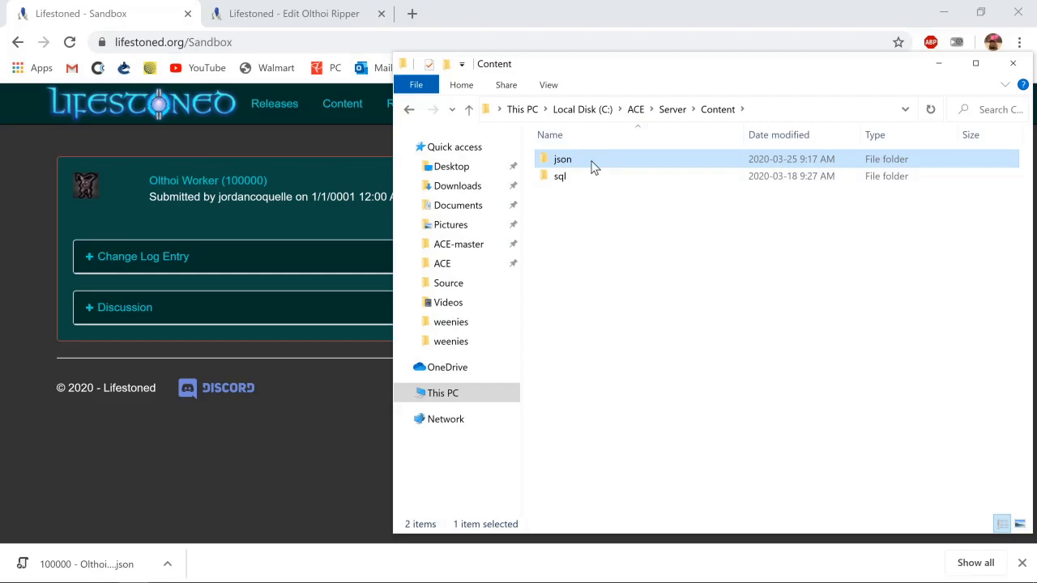
pyautogui.moveTo(583, 195)
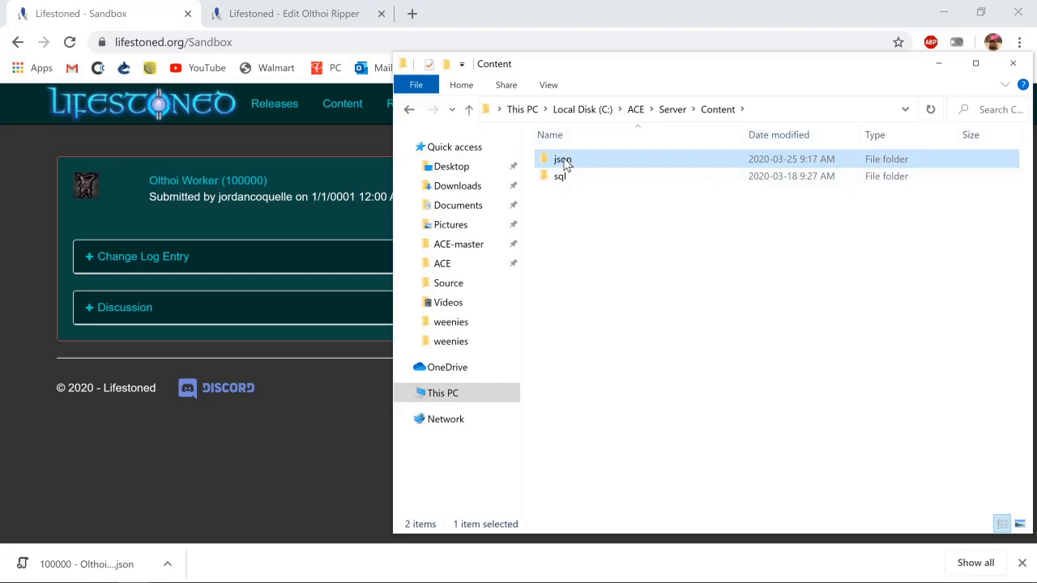
pyautogui.doubleClick(562, 159)
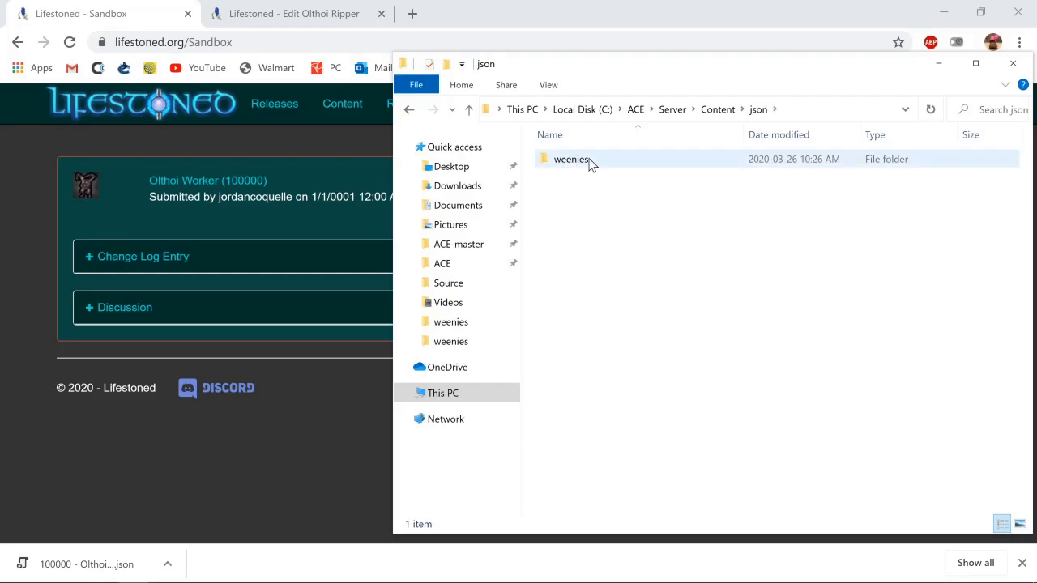
# Copy 100000 - Olthoi Worker JSON from Downloads into json\weenies, then return to Content
pyautogui.rightClick(631, 246)
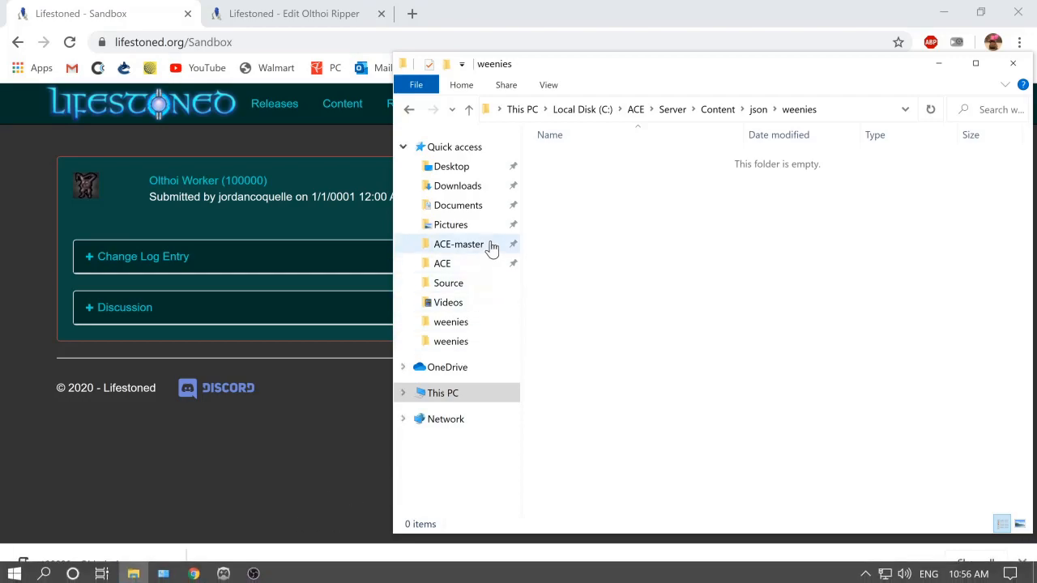
pyautogui.click(457, 185)
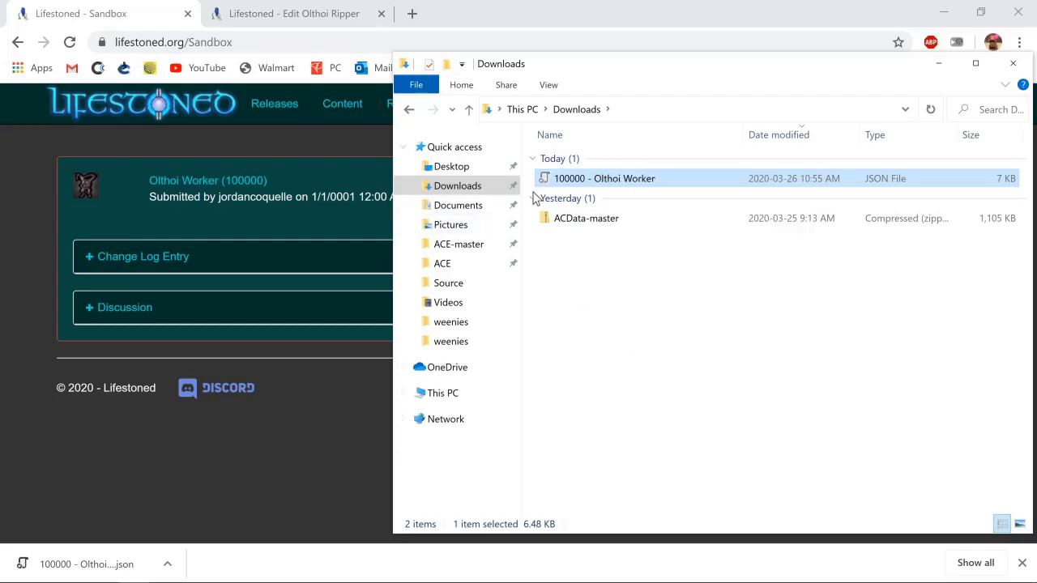
pyautogui.moveTo(450, 321)
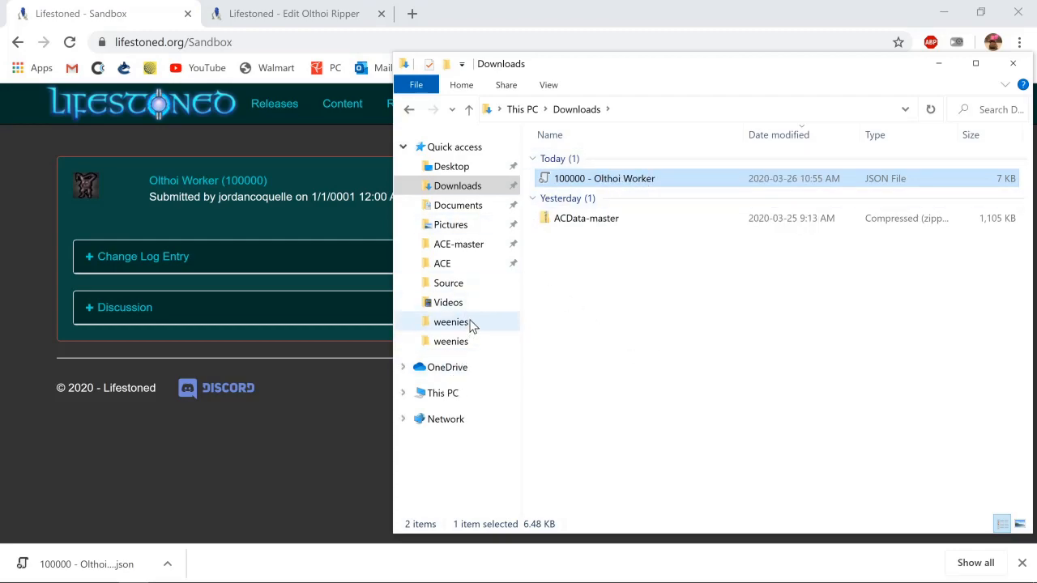
pyautogui.click(450, 321)
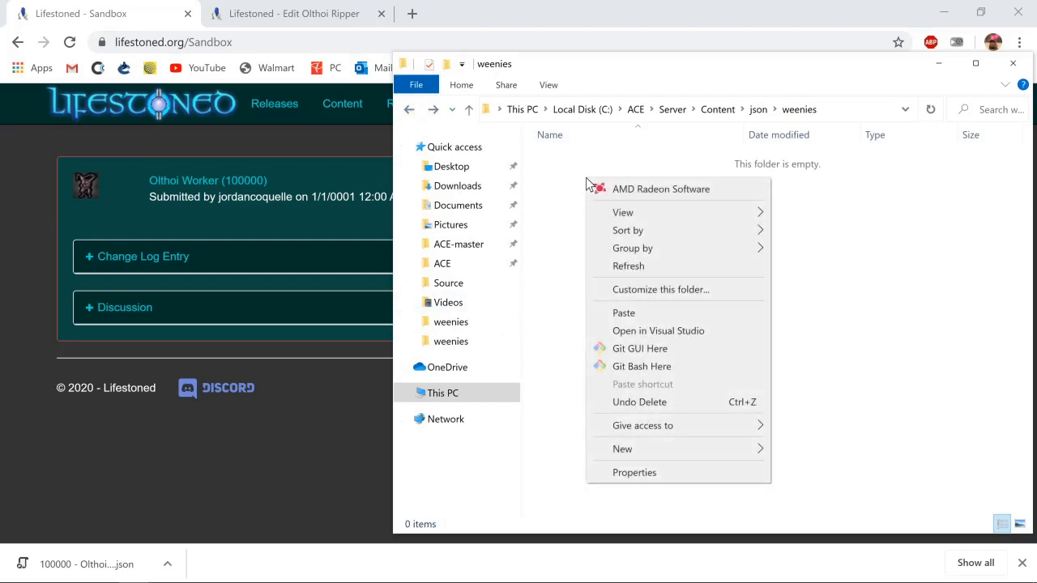
pyautogui.click(639, 402)
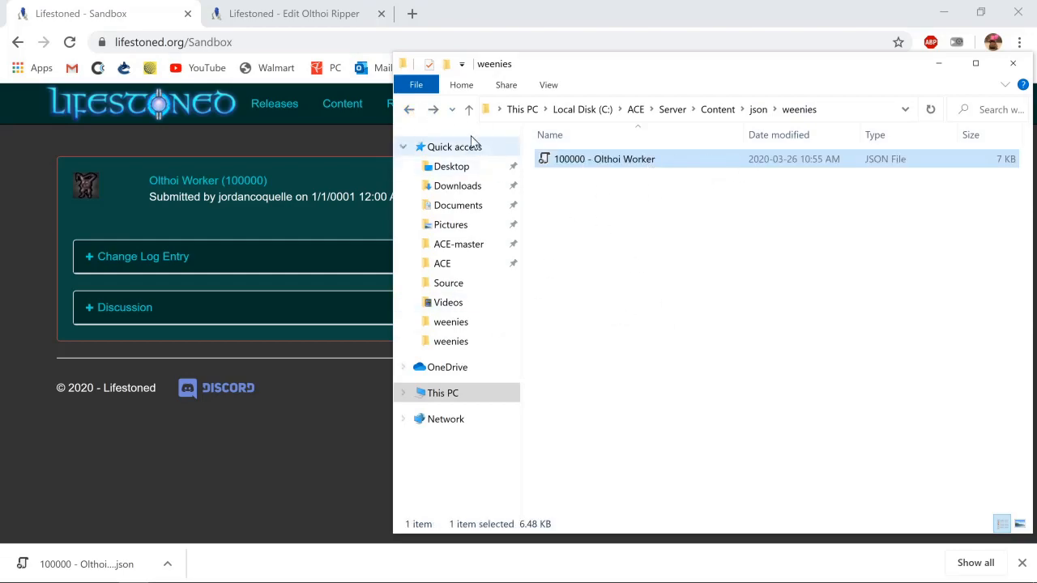
pyautogui.click(408, 110)
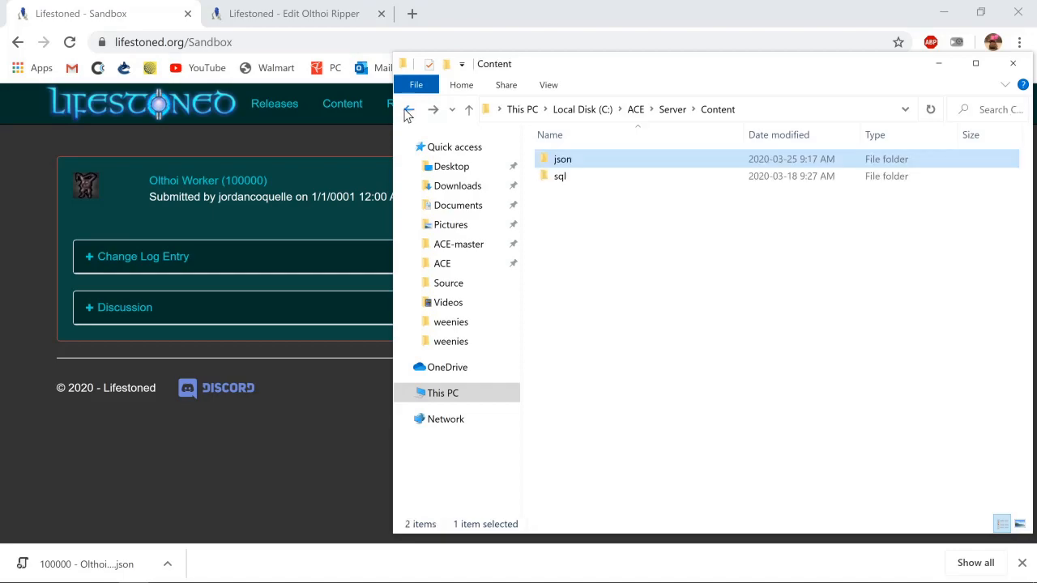
# Check the sql subfolders, then re-enter json\weenies to confirm the file is there
pyautogui.doubleClick(560, 175)
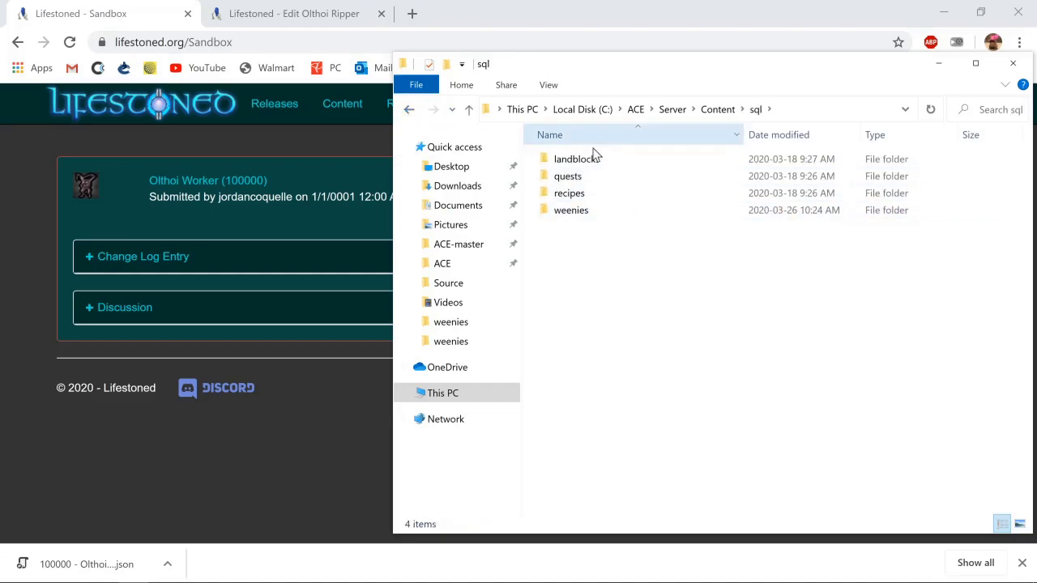
pyautogui.click(577, 158)
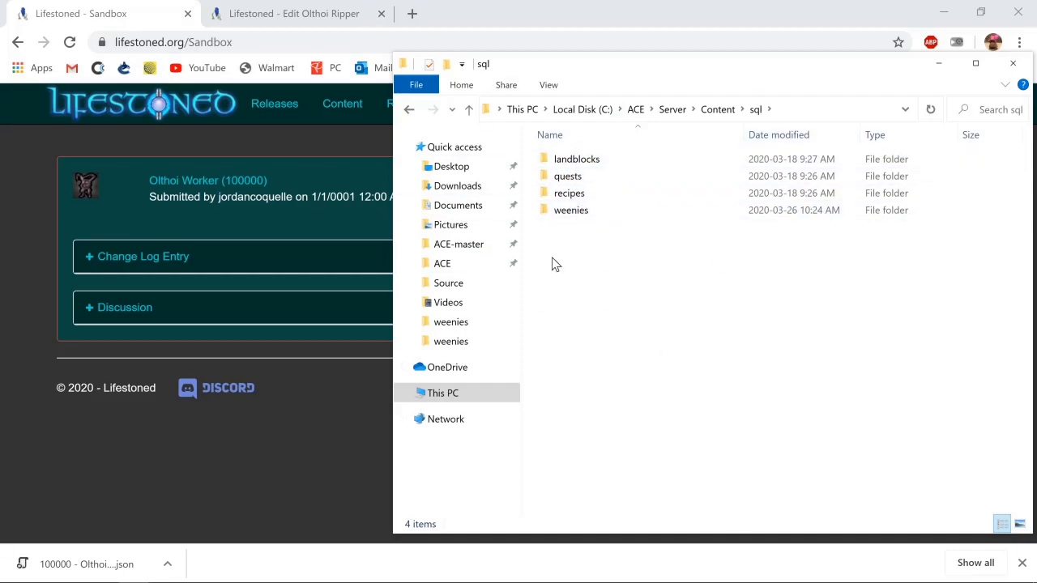
pyautogui.moveTo(596, 233)
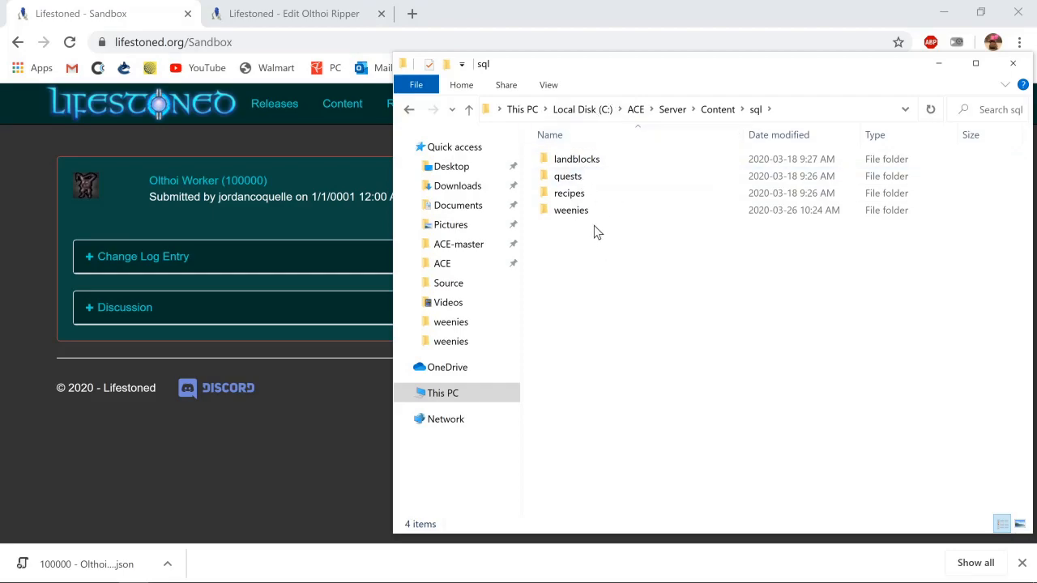
pyautogui.click(566, 175)
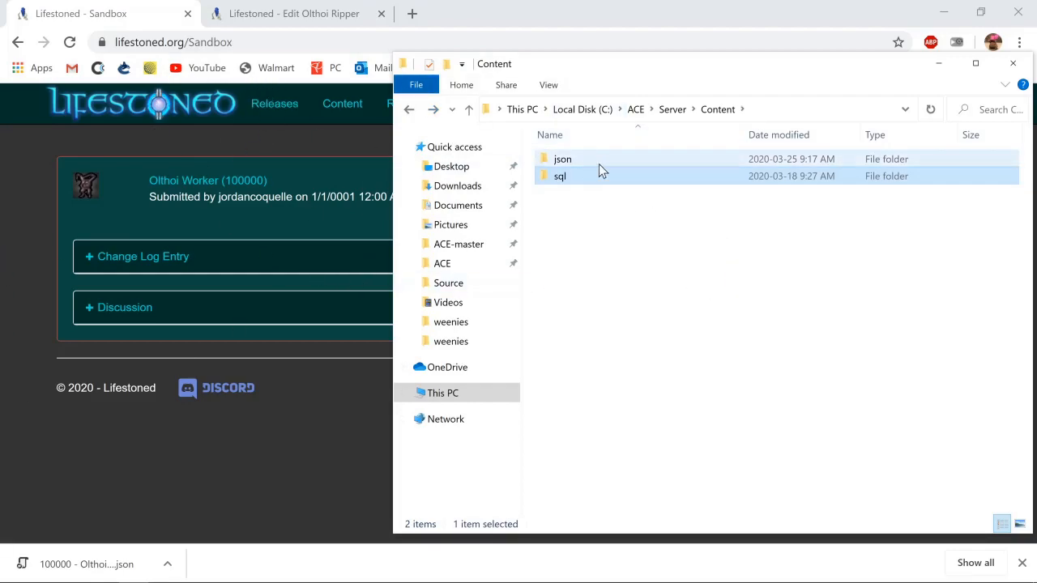
pyautogui.doubleClick(562, 159)
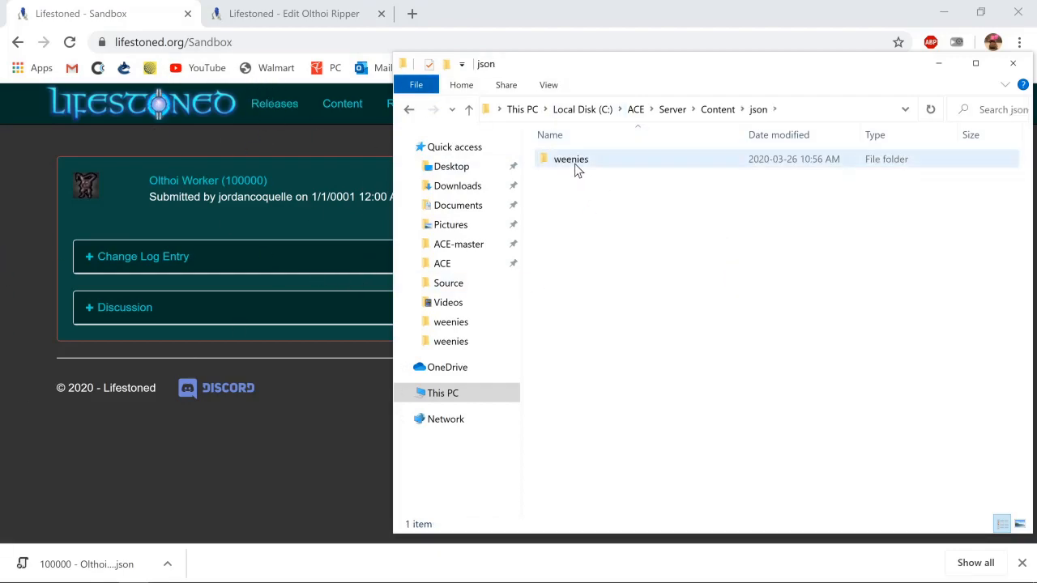
pyautogui.doubleClick(570, 158)
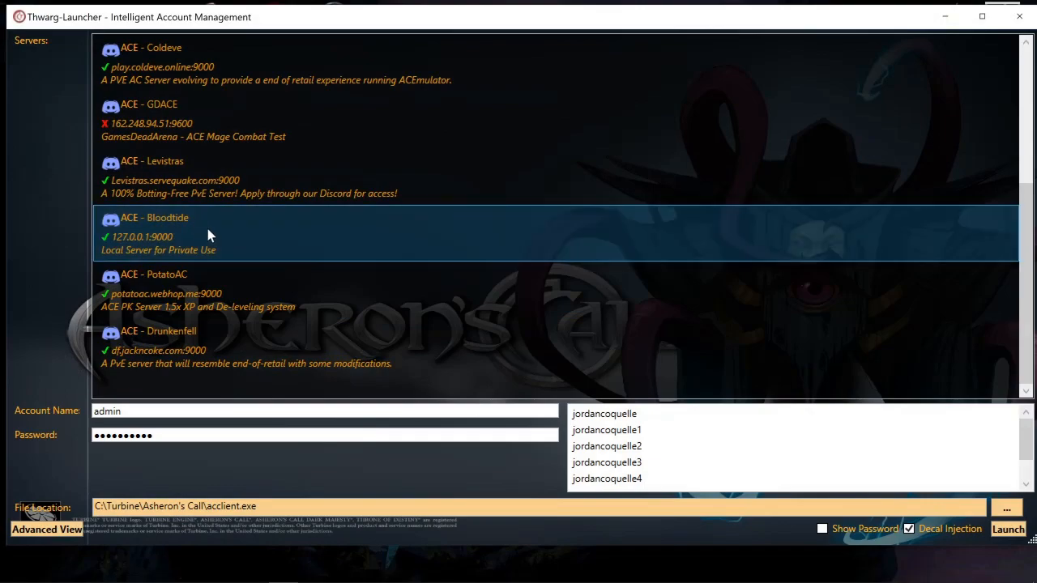
# Launch ACE - Bloodtide at 127.0.0.1:9000 and enter the world as +Bloodtide
pyautogui.click(1007, 529)
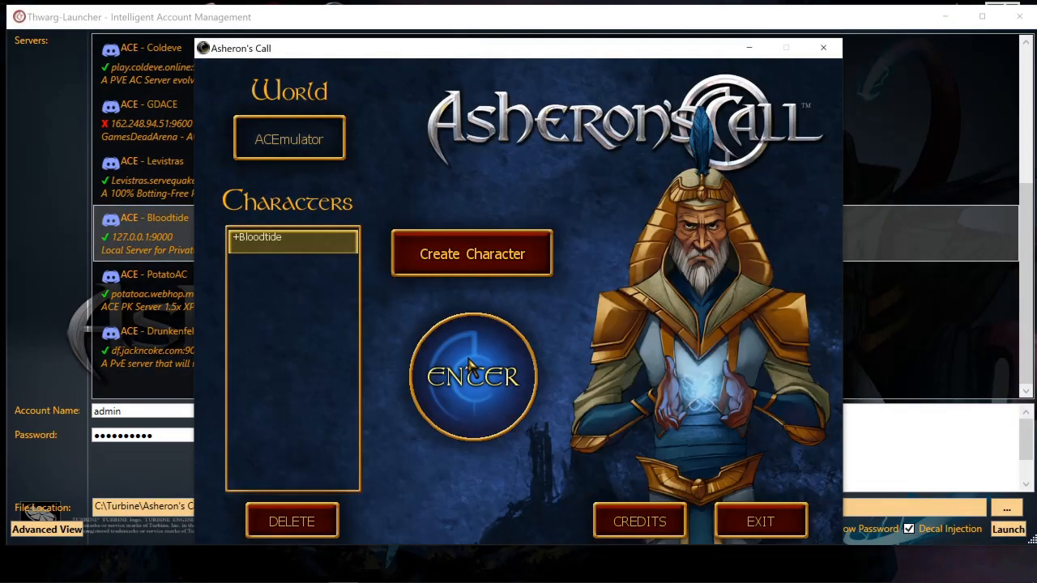
pyautogui.click(473, 375)
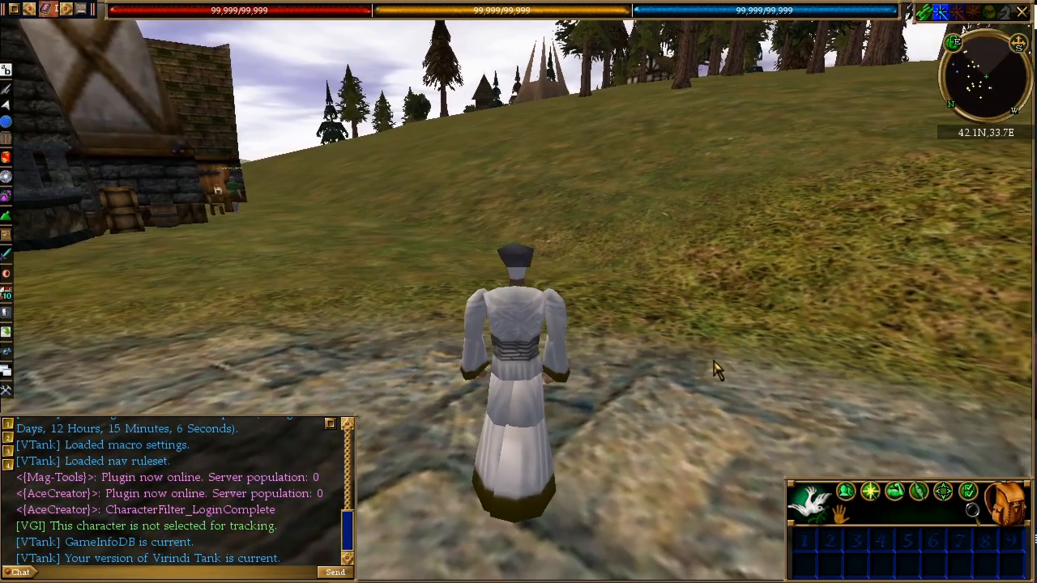
# Run /import-json 100000 in chat to load the custom Olthoi Worker weenie
pyautogui.write('/import')
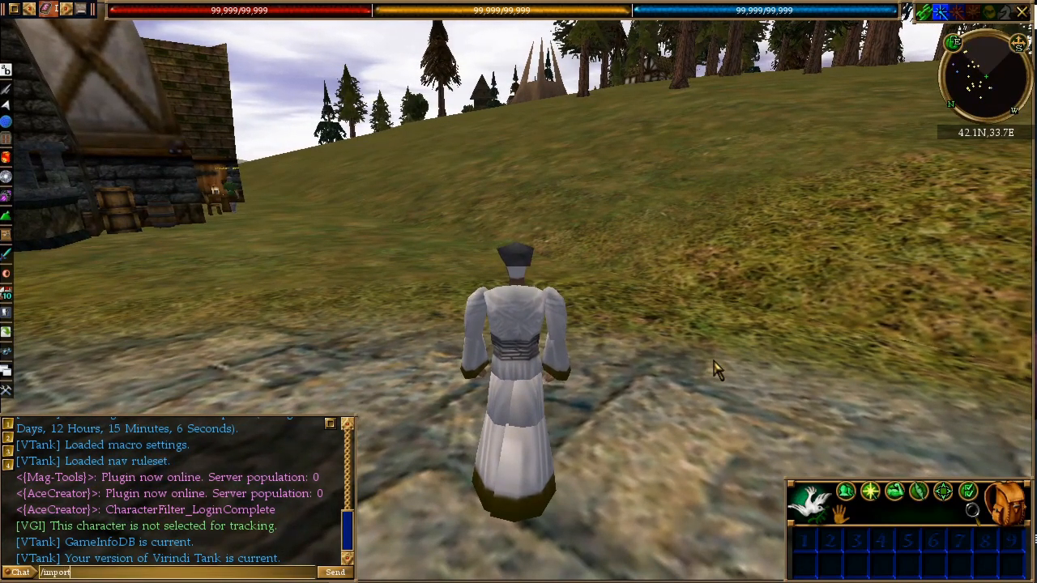
pyautogui.write('-json')
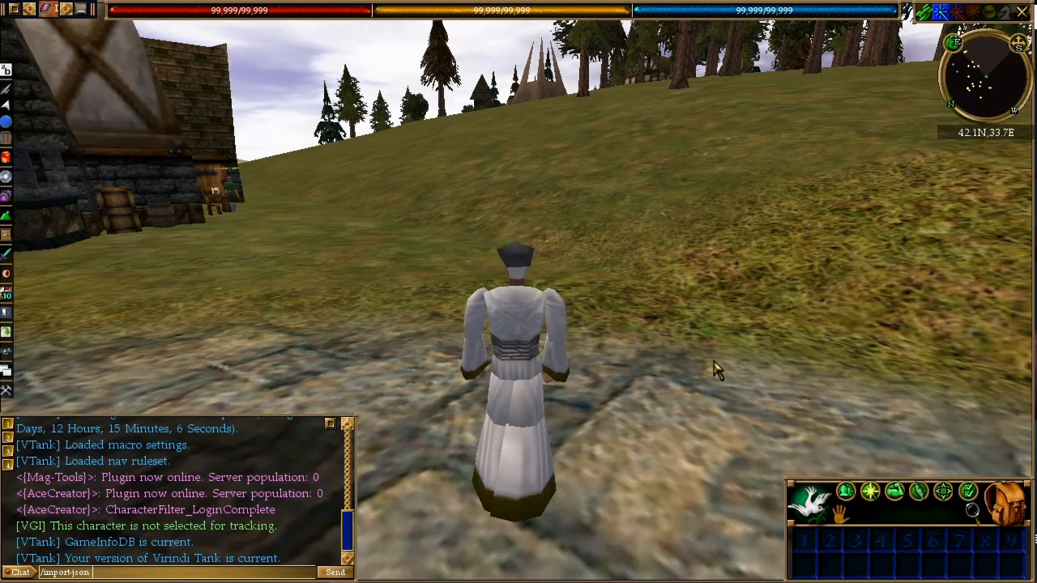
pyautogui.write('1000')
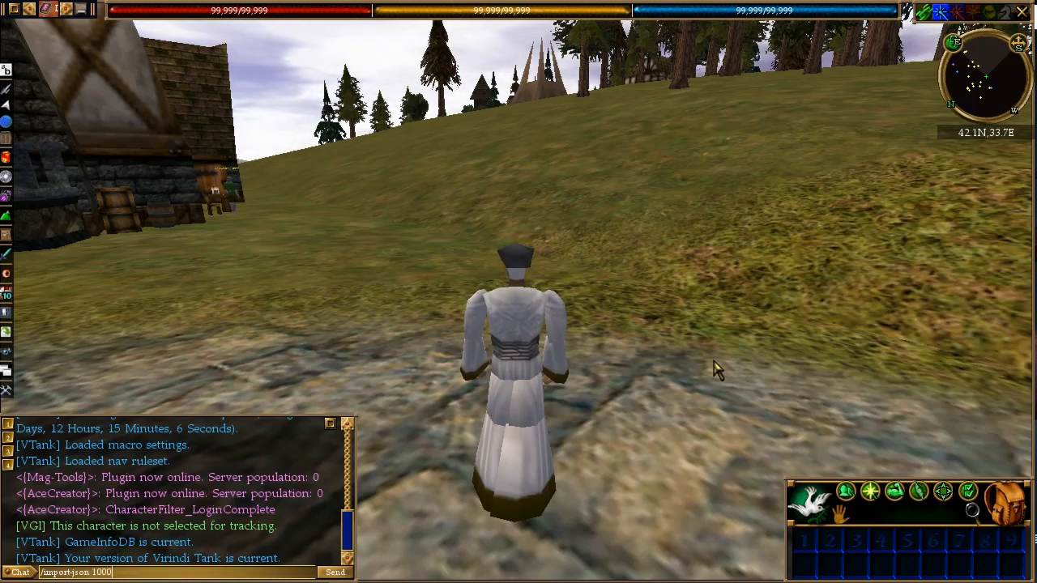
pyautogui.write('0')
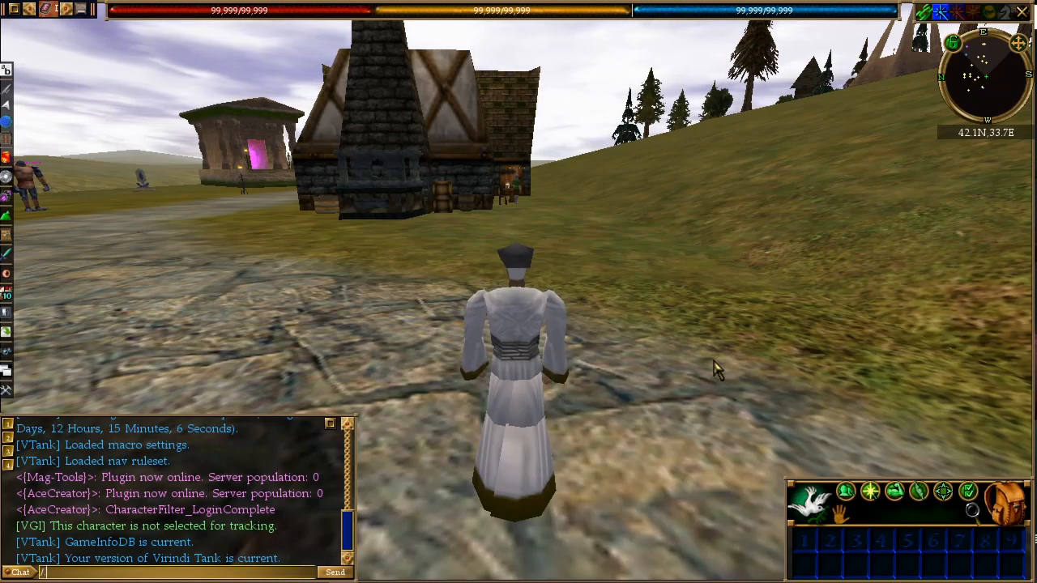
# Run /create 100000 in chat to spawn the Olthoi Worker beside the character
pyautogui.write('/create')
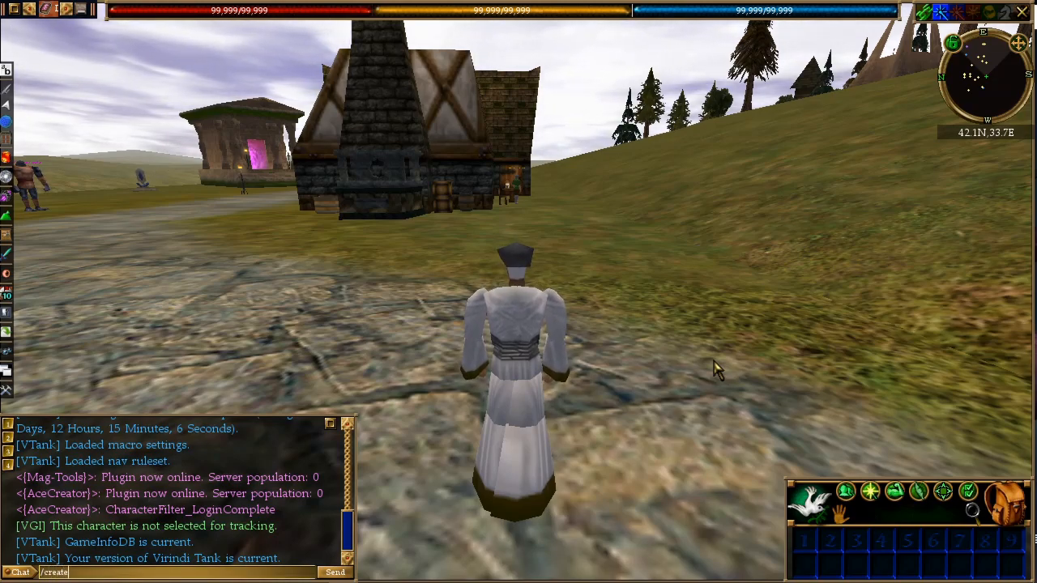
pyautogui.write('1000')
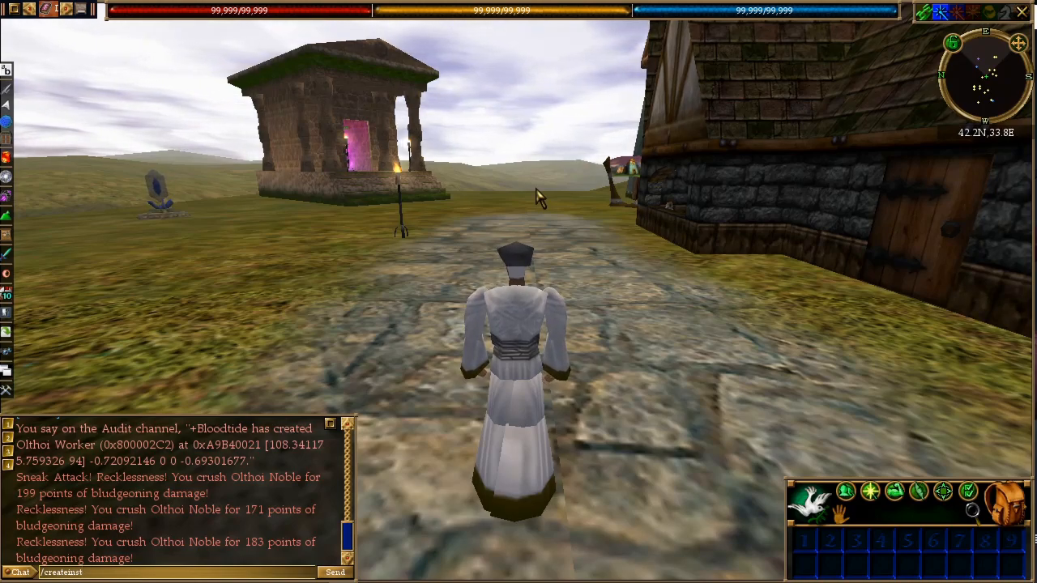
pyautogui.write('10000')
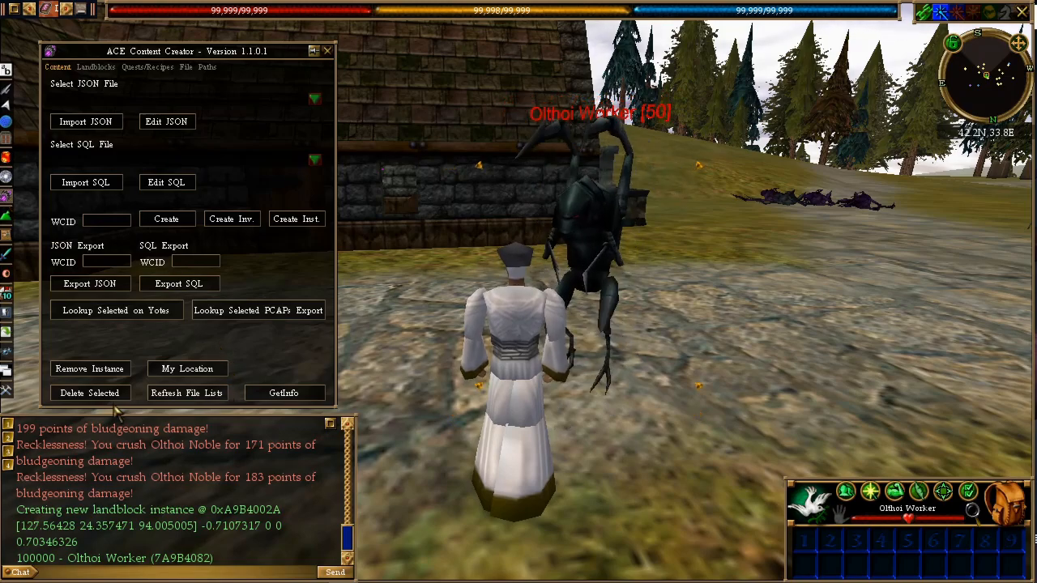
# Remove the spawned Olthoi Worker (100000) from the landblock instances
pyautogui.click(89, 369)
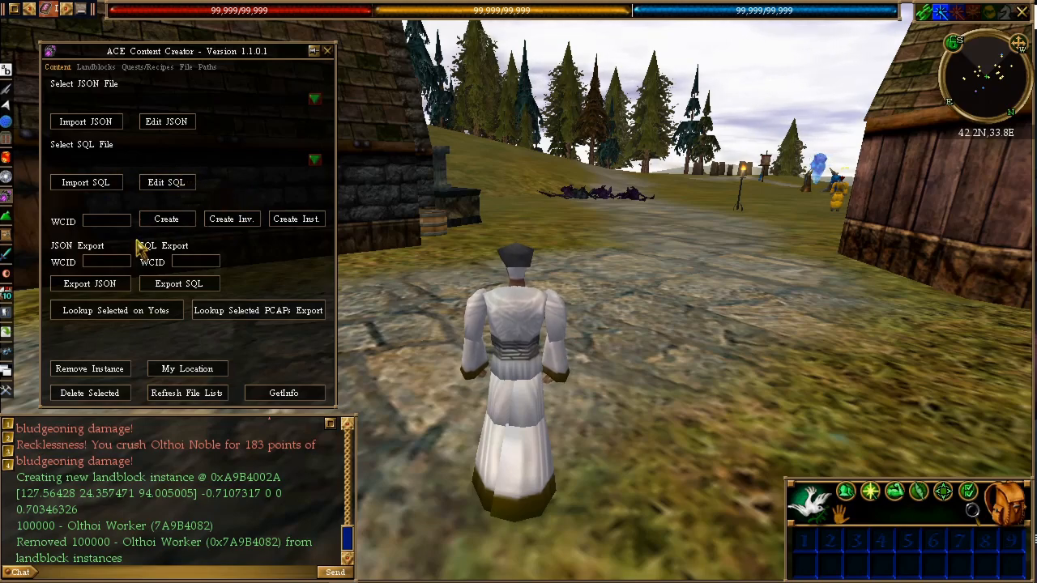
pyautogui.moveTo(227, 273)
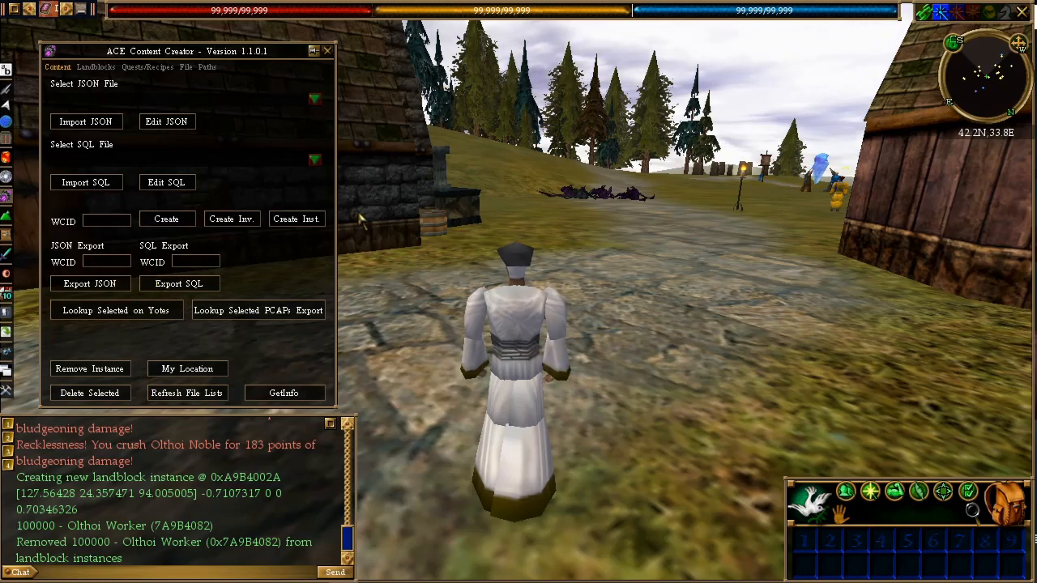
pyautogui.moveTo(376, 121)
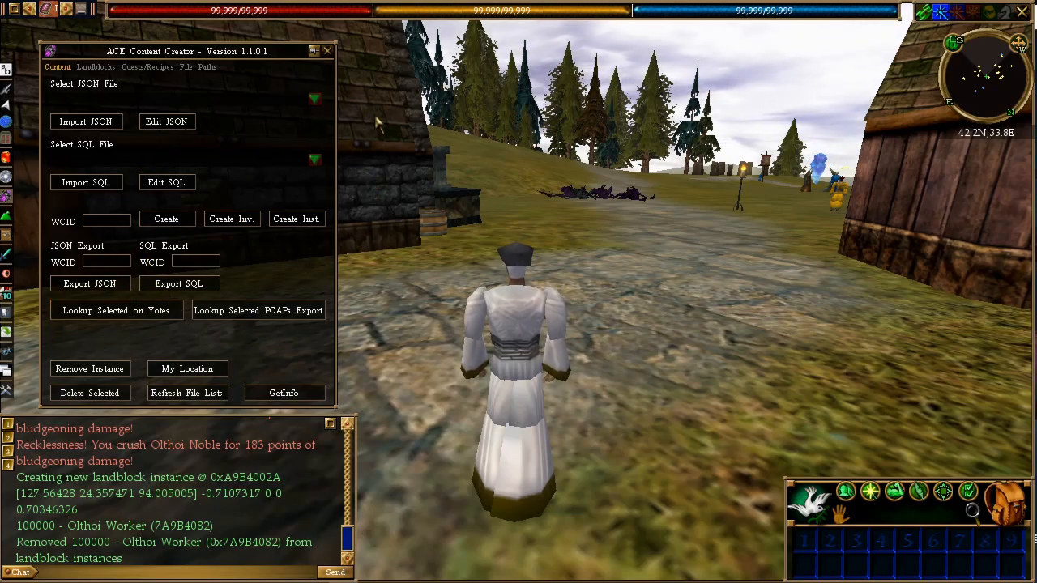